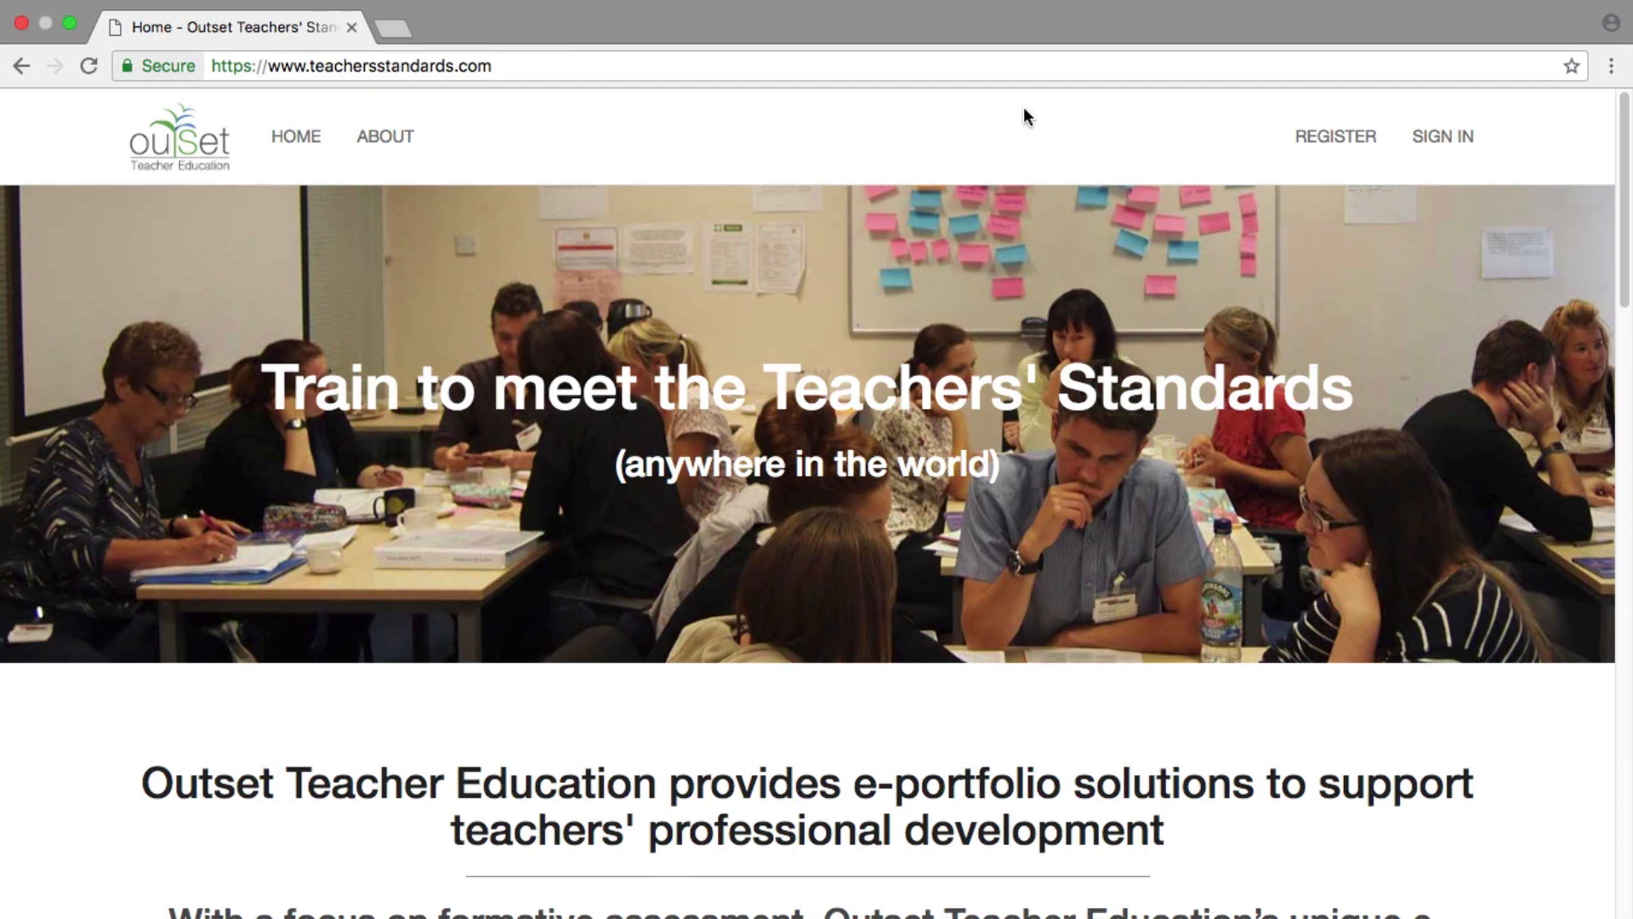
{"action": "mouse_move", "coordinate": [1442, 135]}
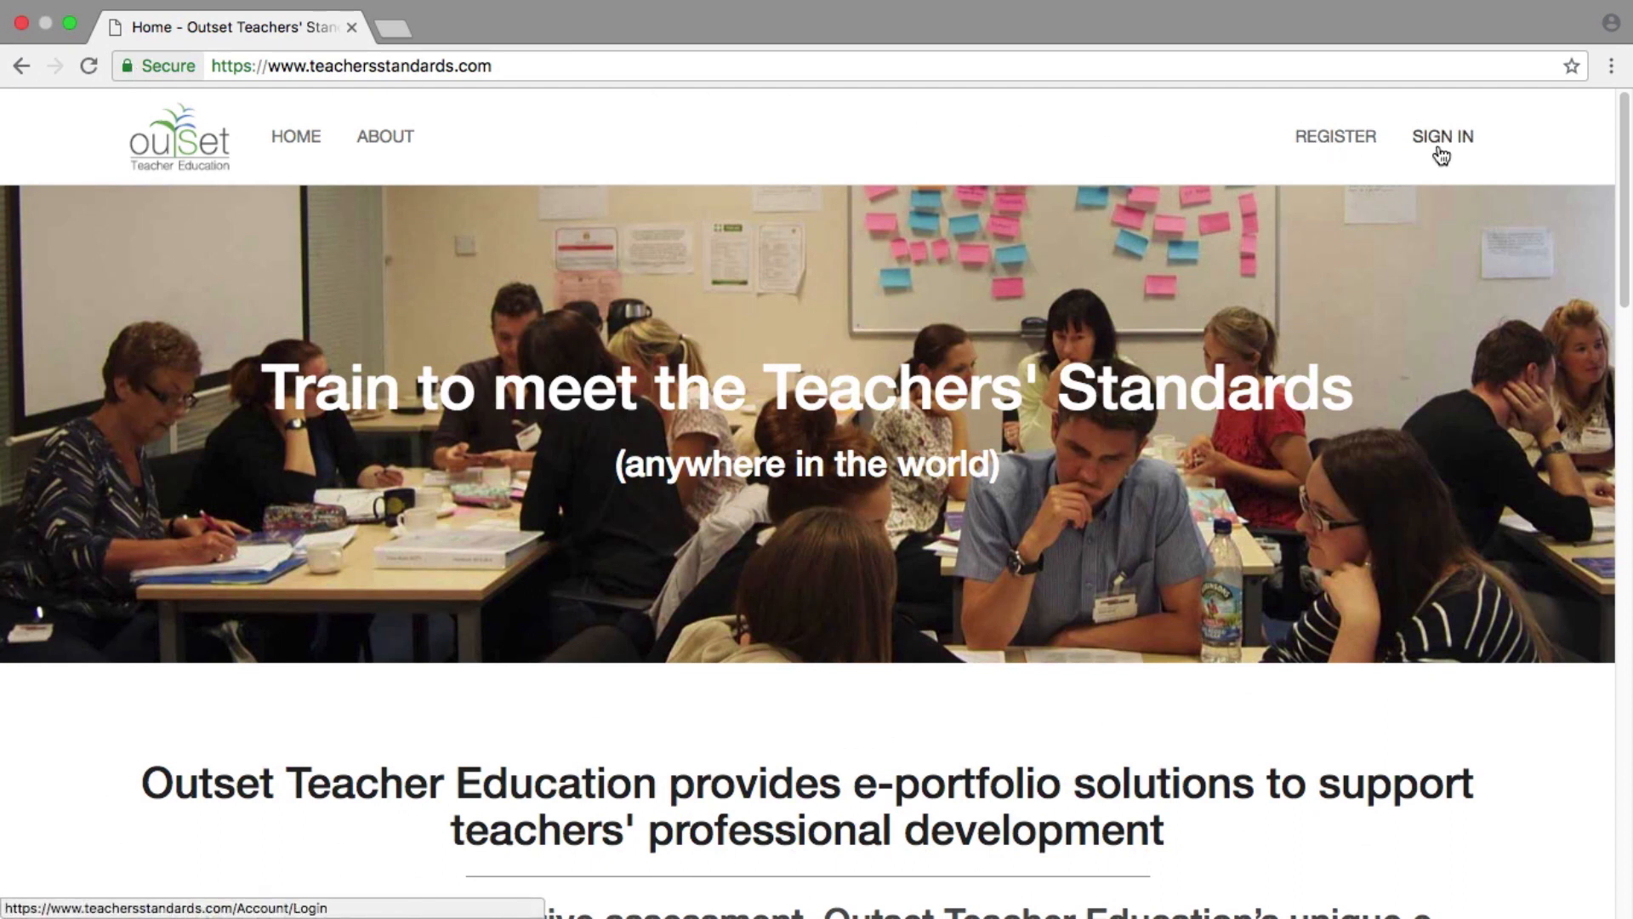
Log in with the trainee email thomastrainee@ and password
{"action": "left_click", "coordinate": [1442, 135]}
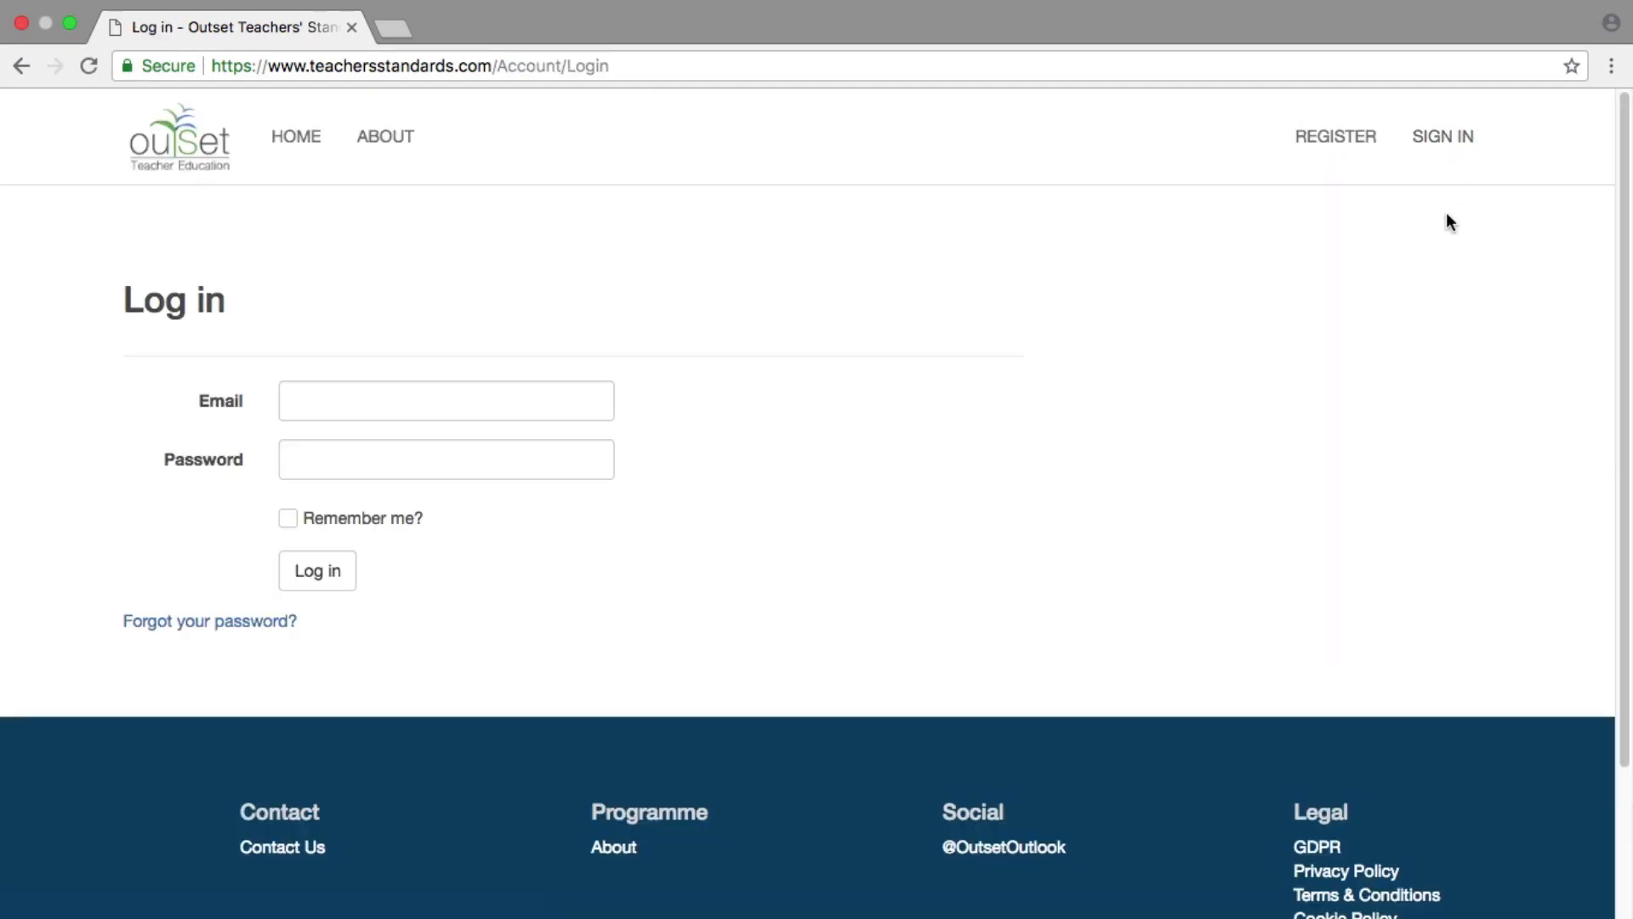
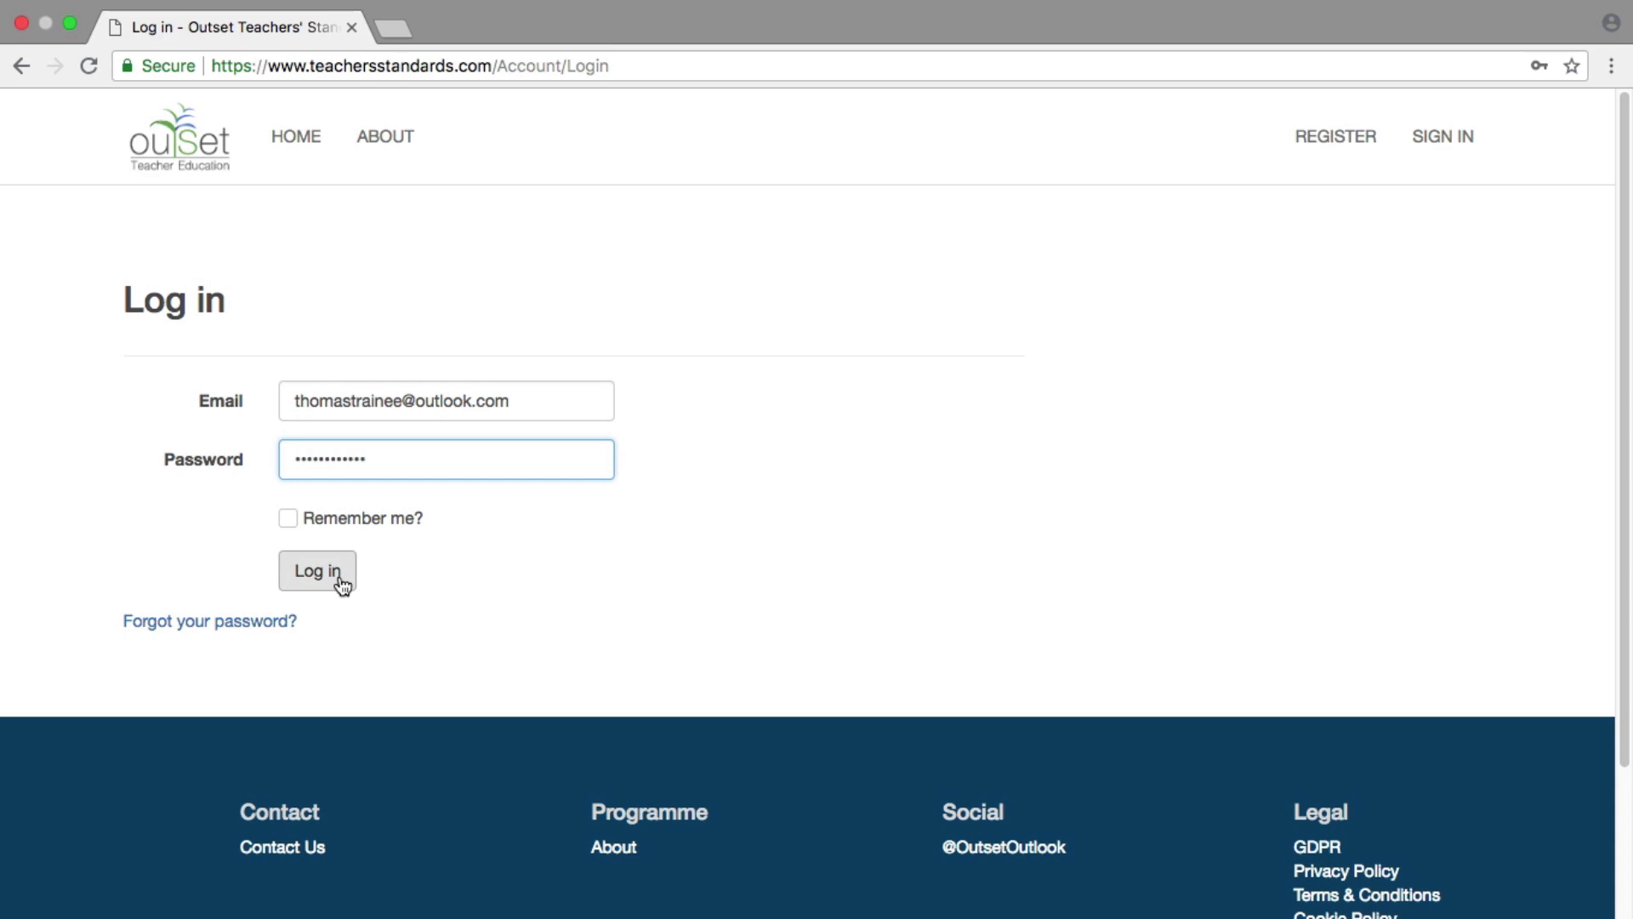
{"action": "left_click", "coordinate": [316, 571]}
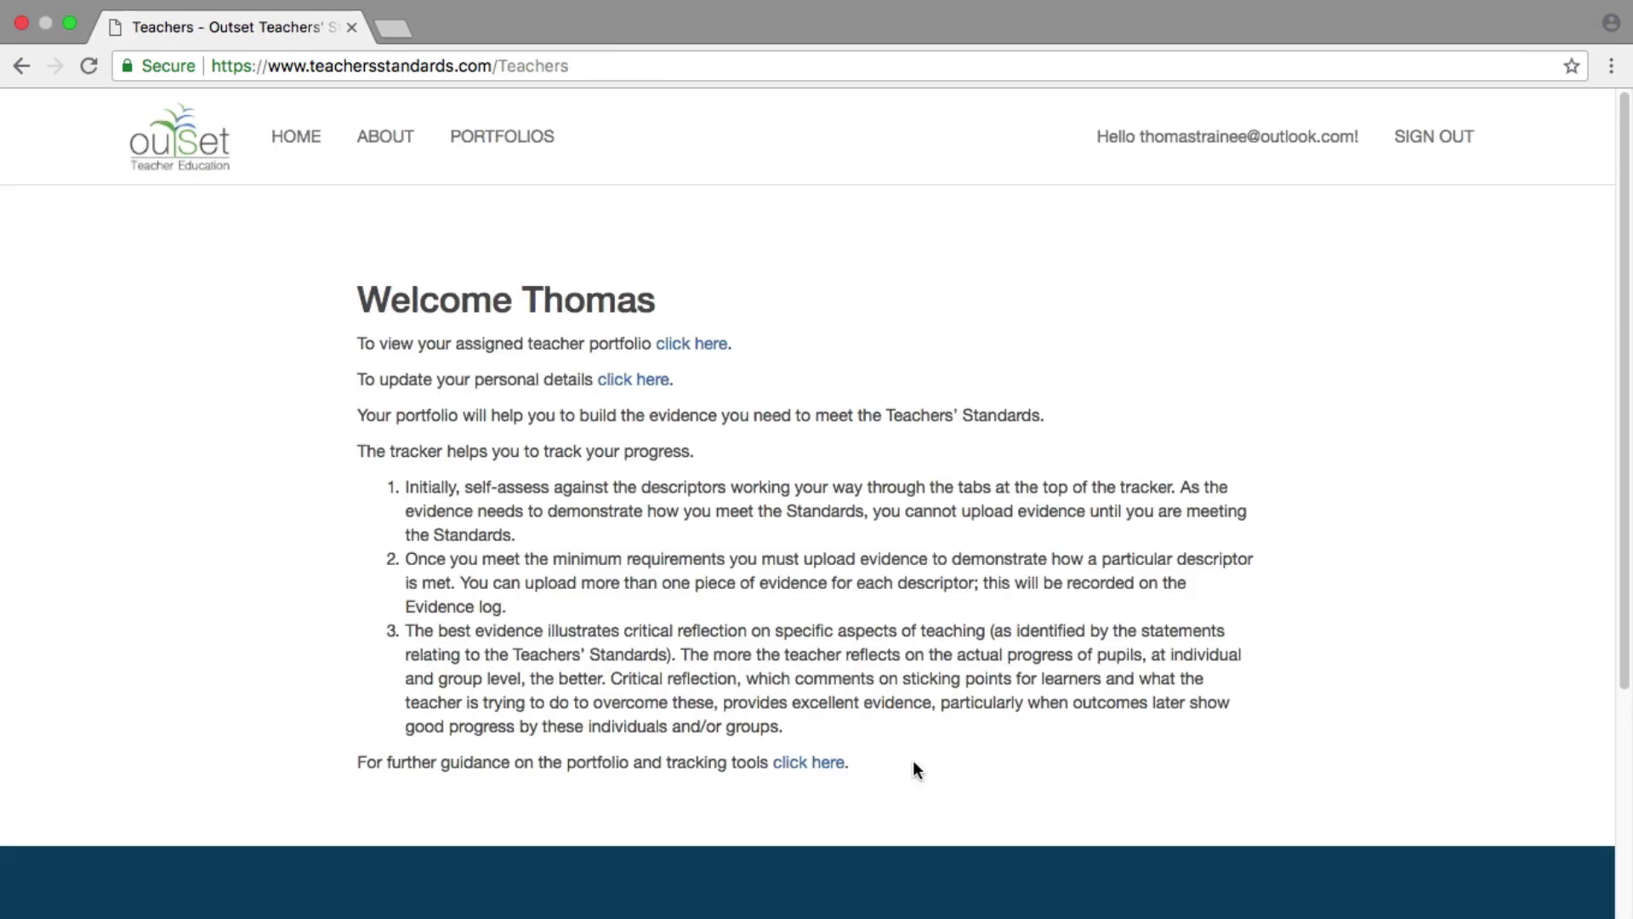
{"action": "mouse_move", "coordinate": [746, 377]}
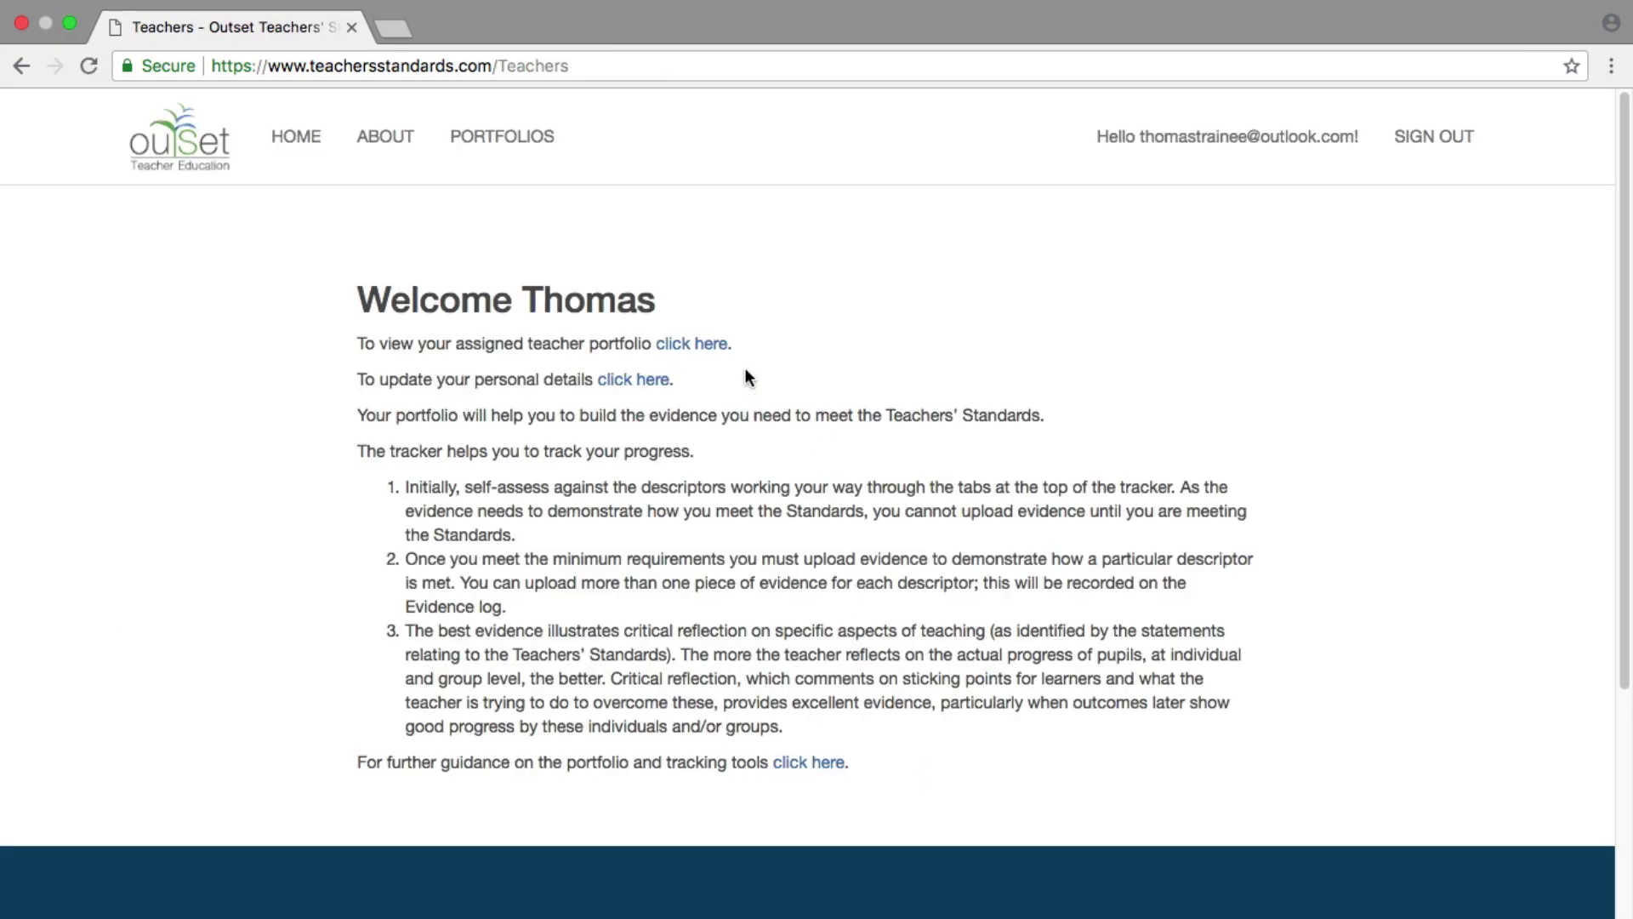
{"action": "mouse_move", "coordinate": [692, 344]}
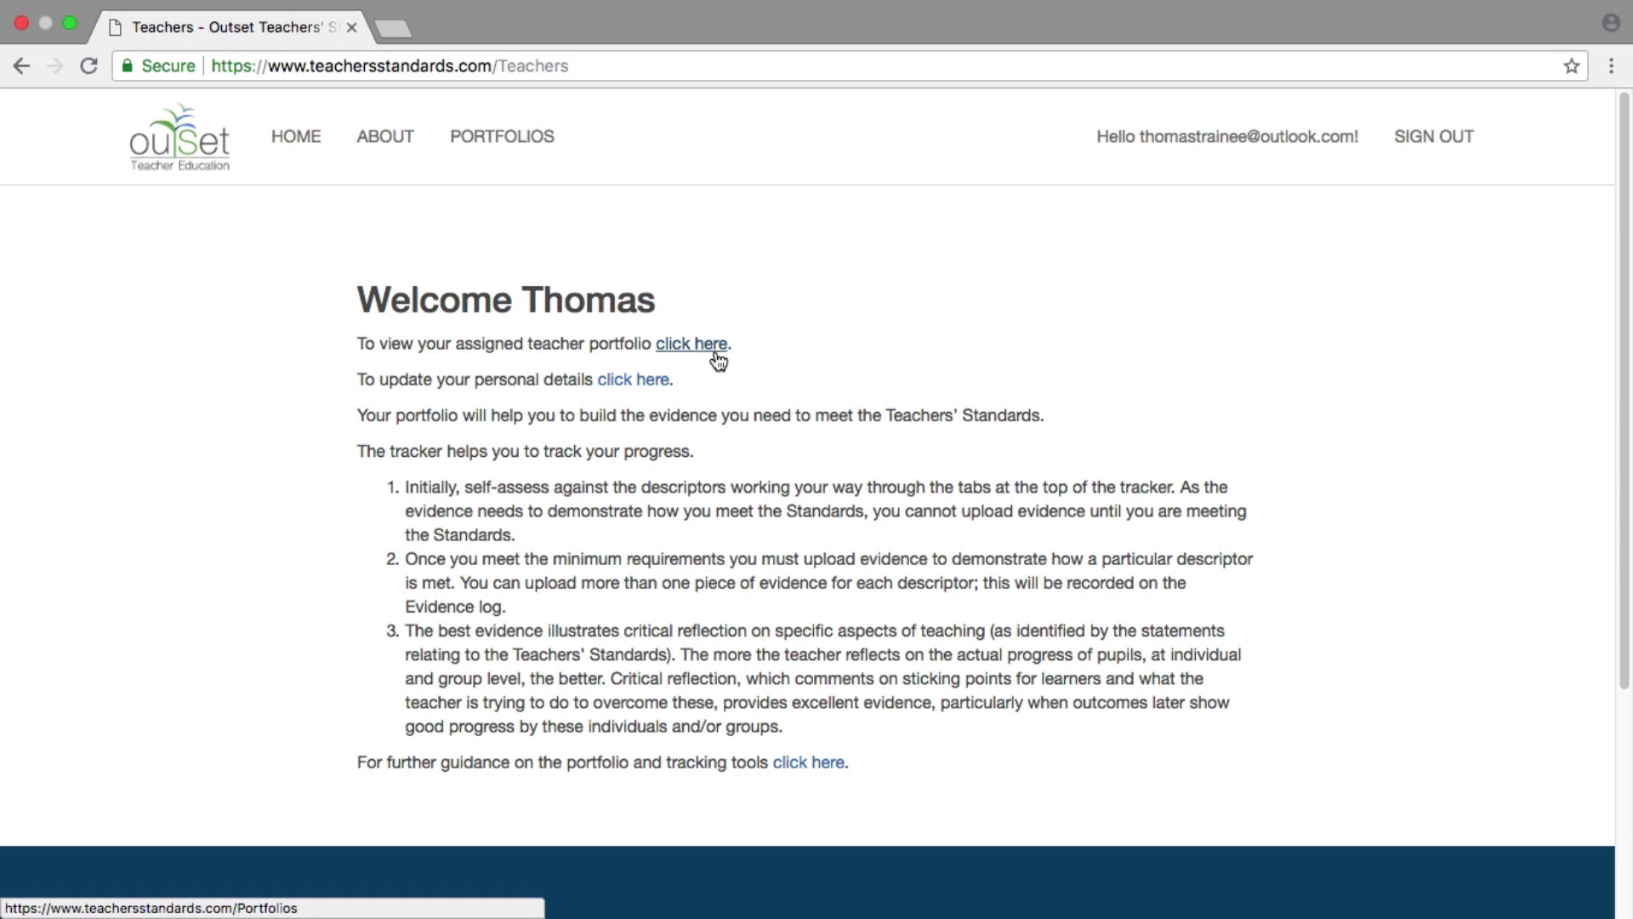
Open the assigned teacher portfolio via the 'click here' link
{"action": "left_click", "coordinate": [692, 344]}
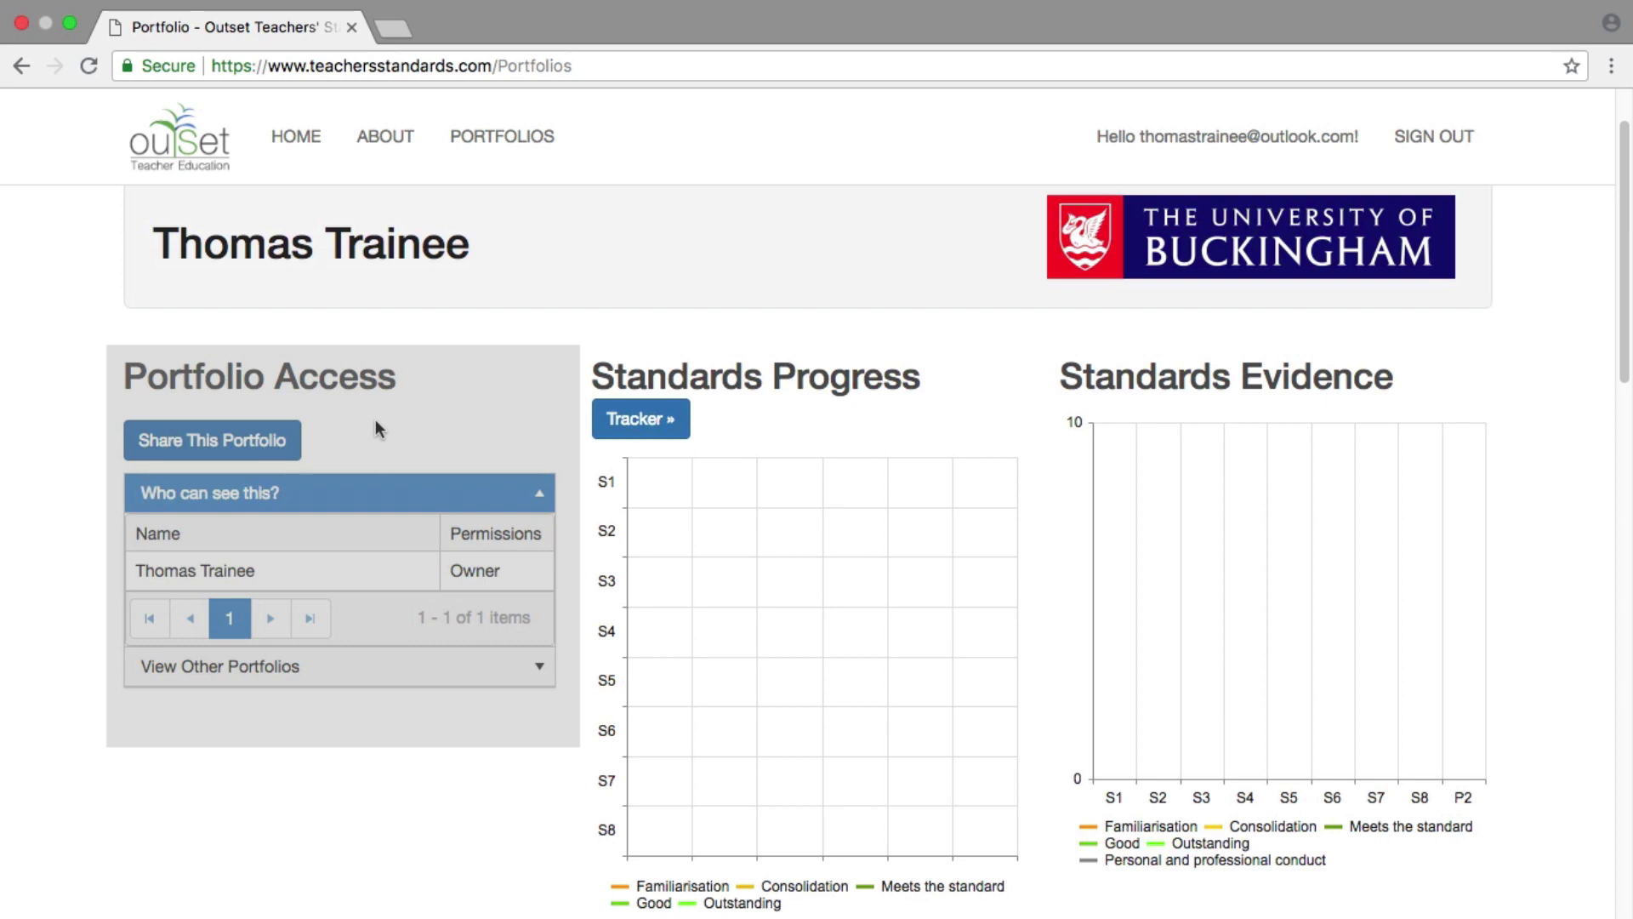
{"action": "mouse_move", "coordinate": [321, 448]}
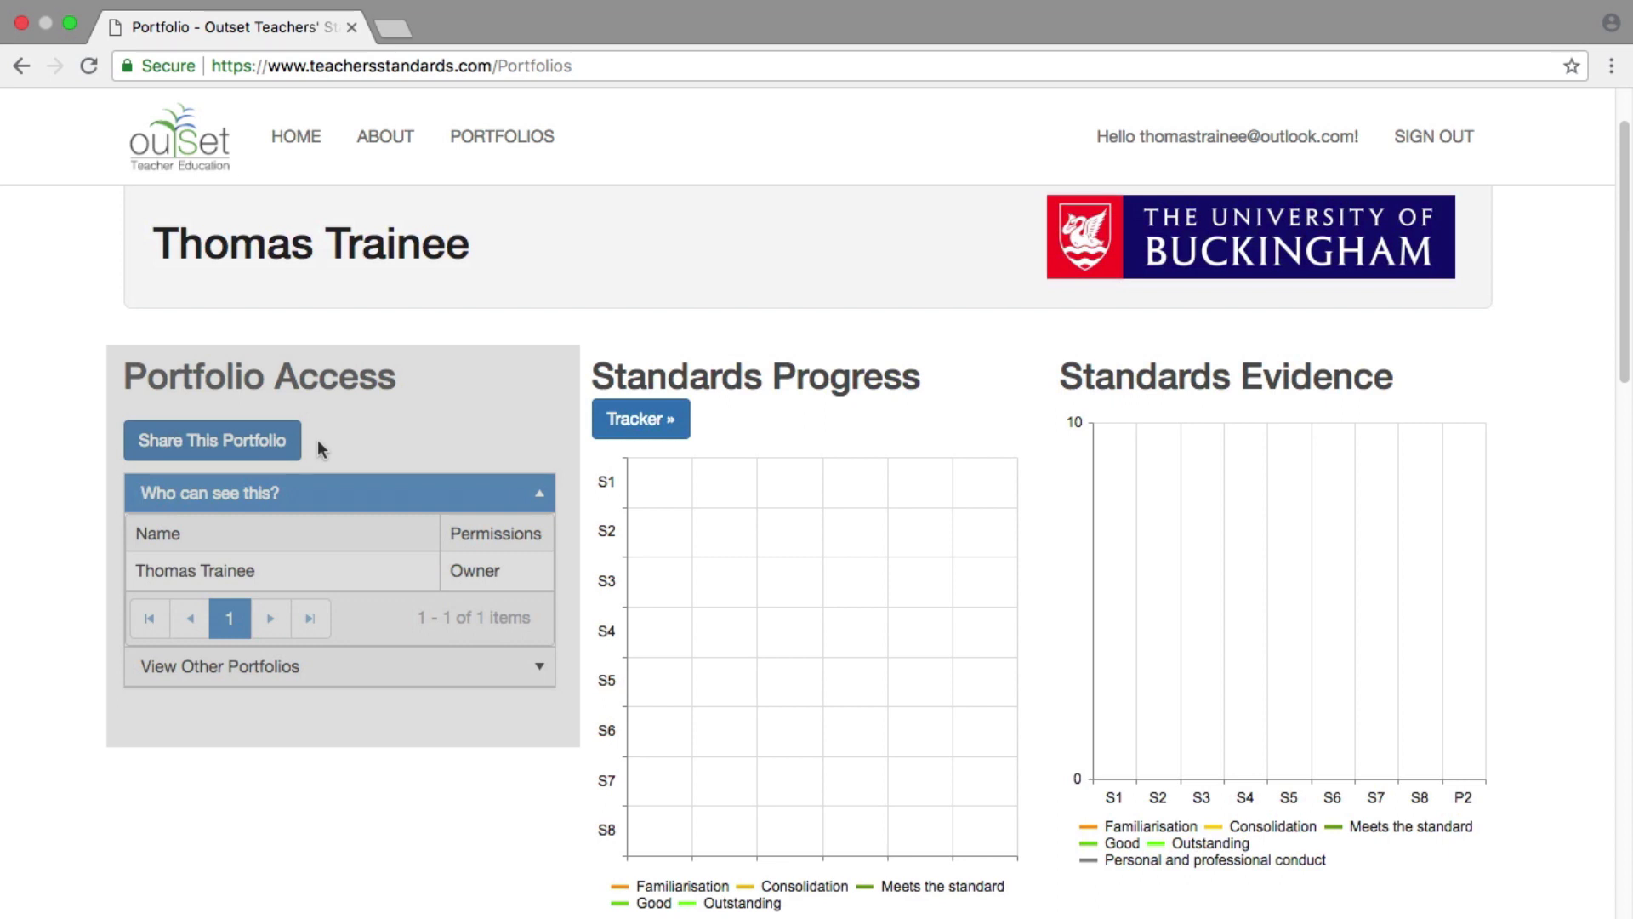
{"action": "mouse_move", "coordinate": [295, 449]}
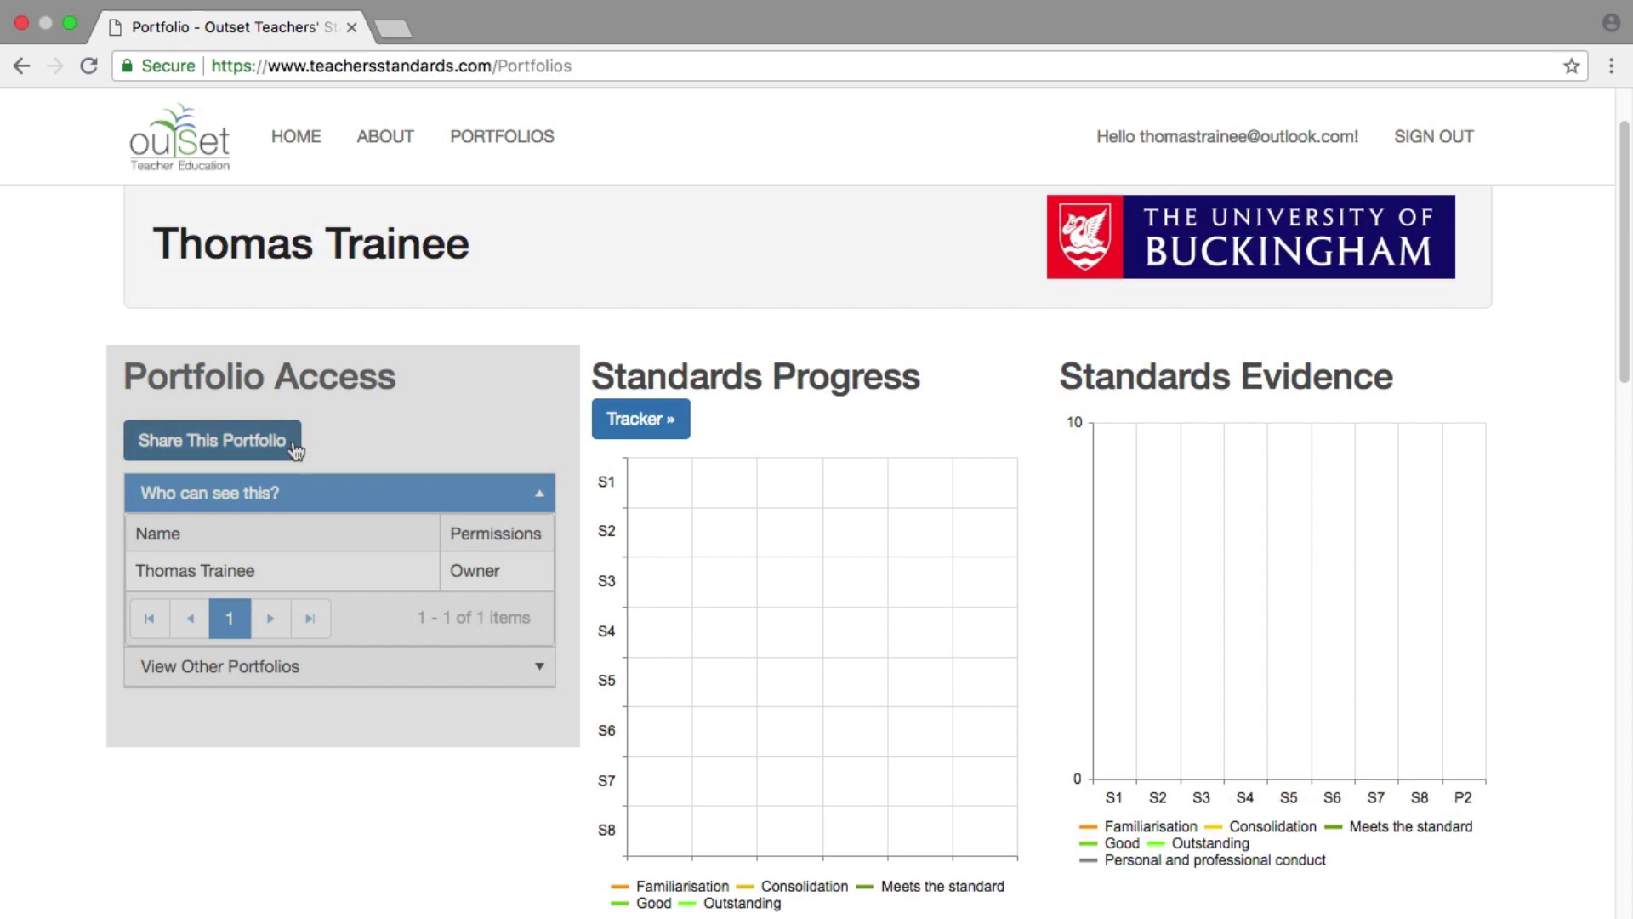
Grant mentor Millie Mentor read-write access to the portfolio
{"action": "left_click", "coordinate": [212, 439]}
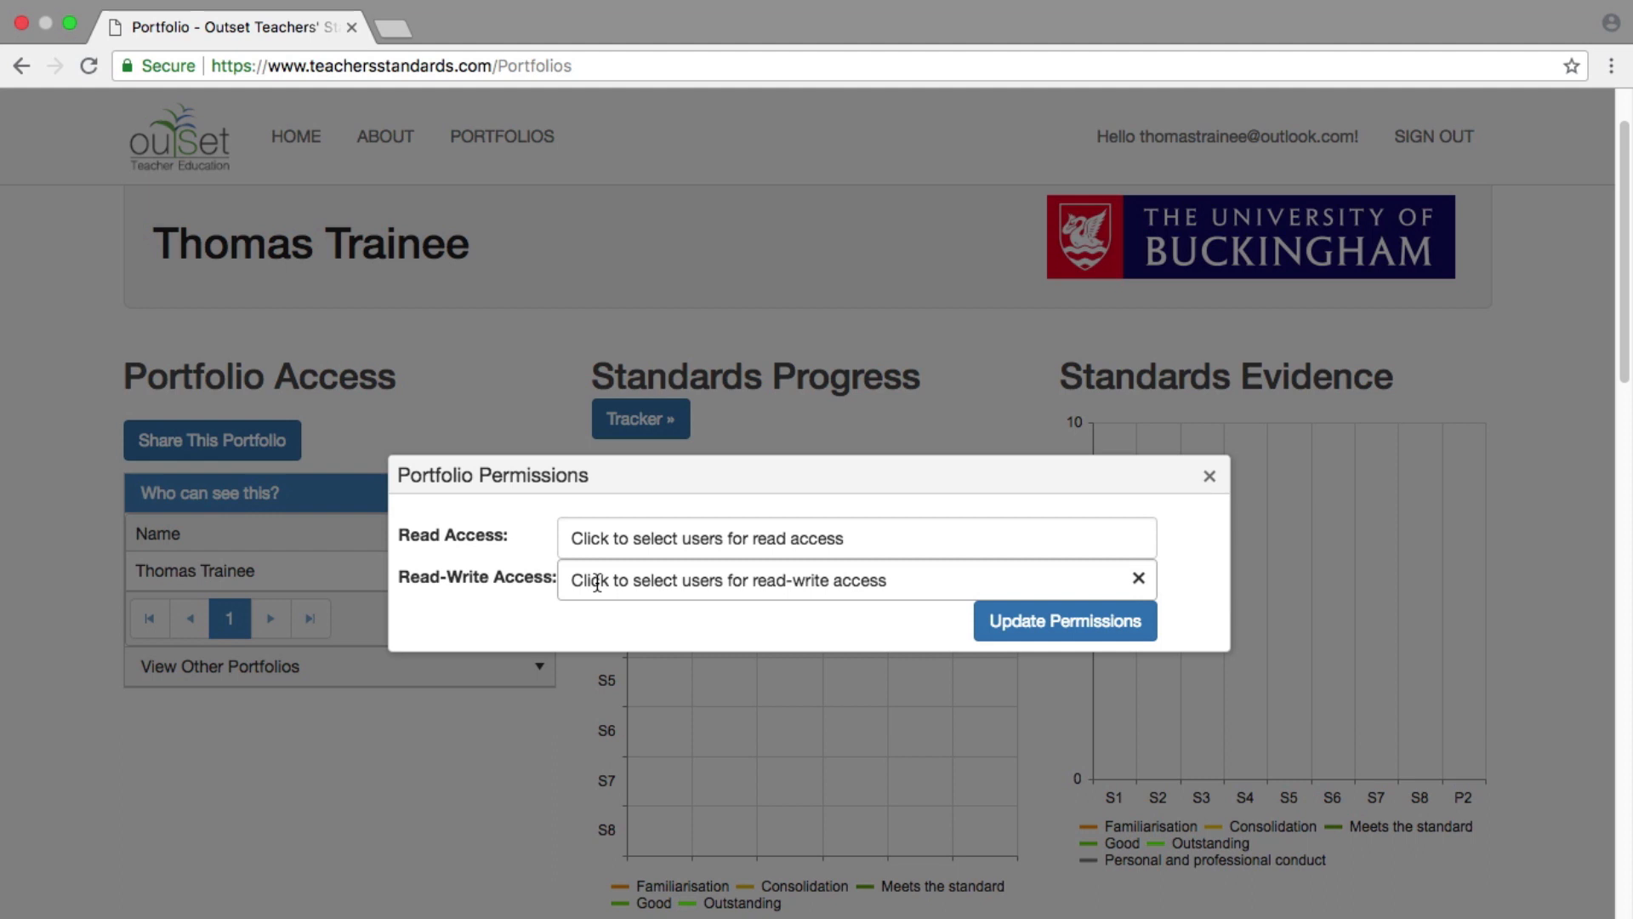
{"action": "type", "text": "millie"}
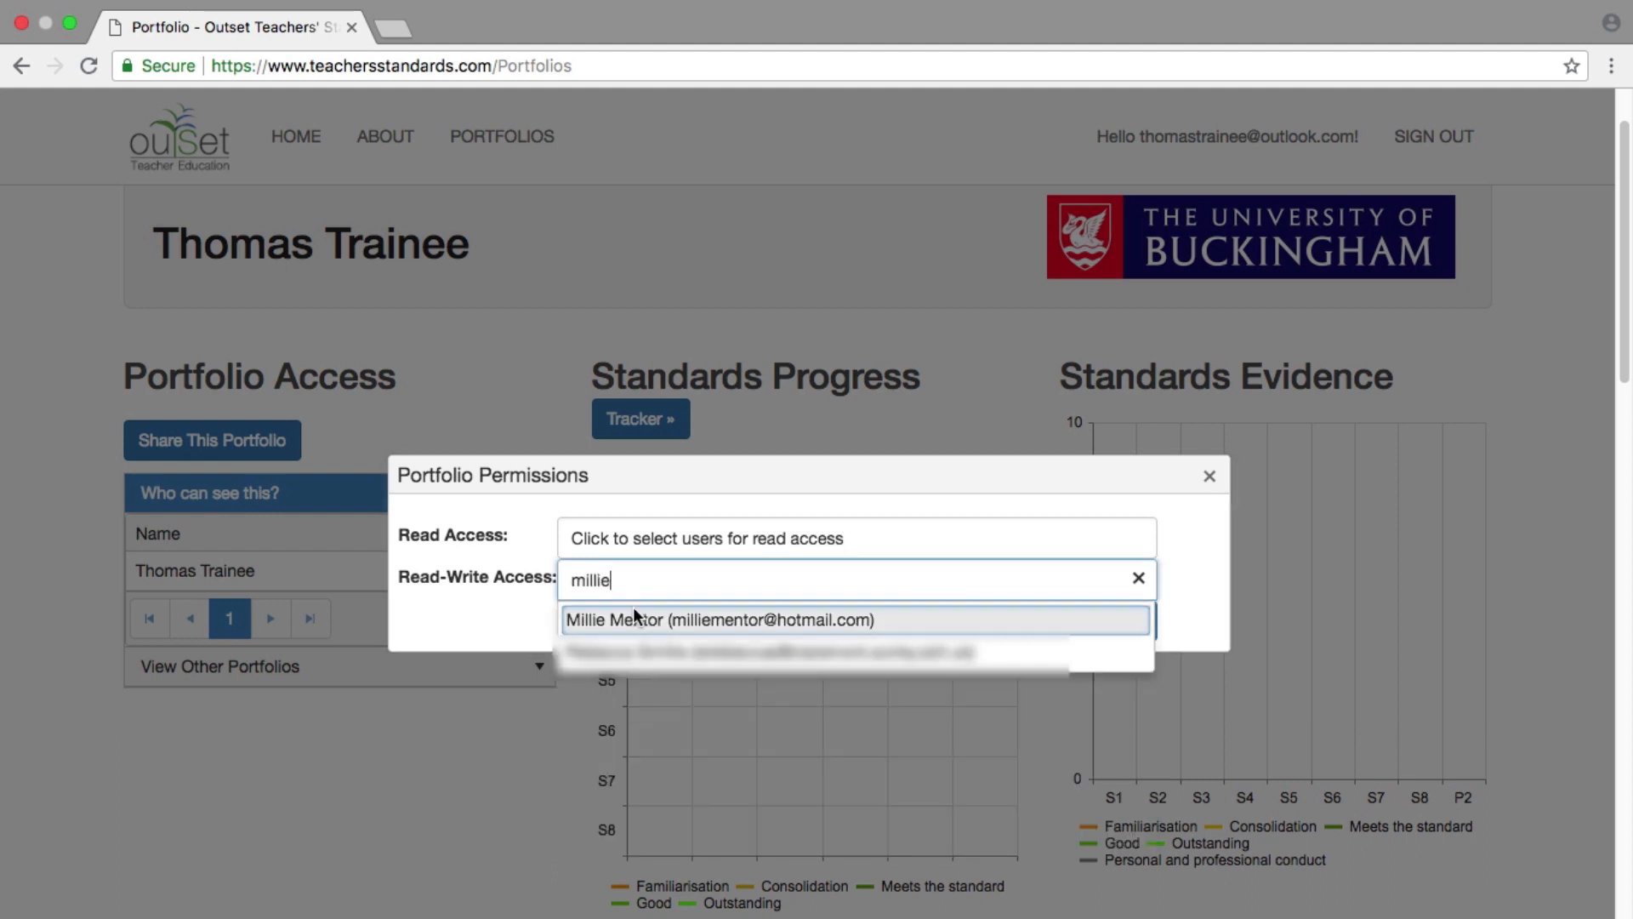
{"action": "left_click", "coordinate": [721, 619]}
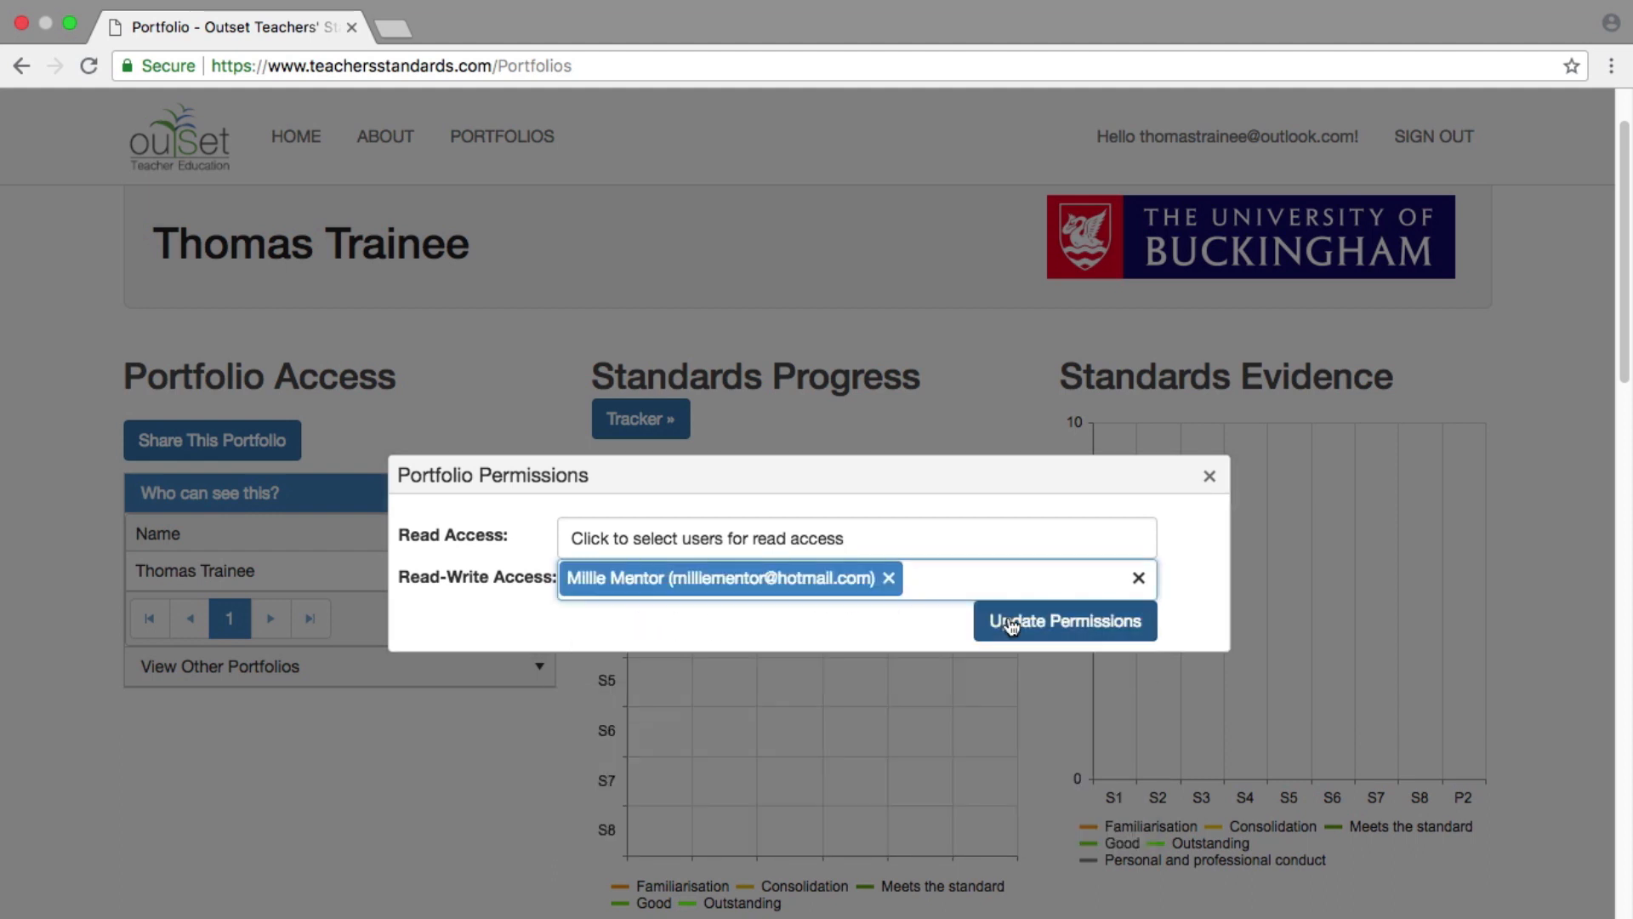
{"action": "left_click", "coordinate": [1064, 620]}
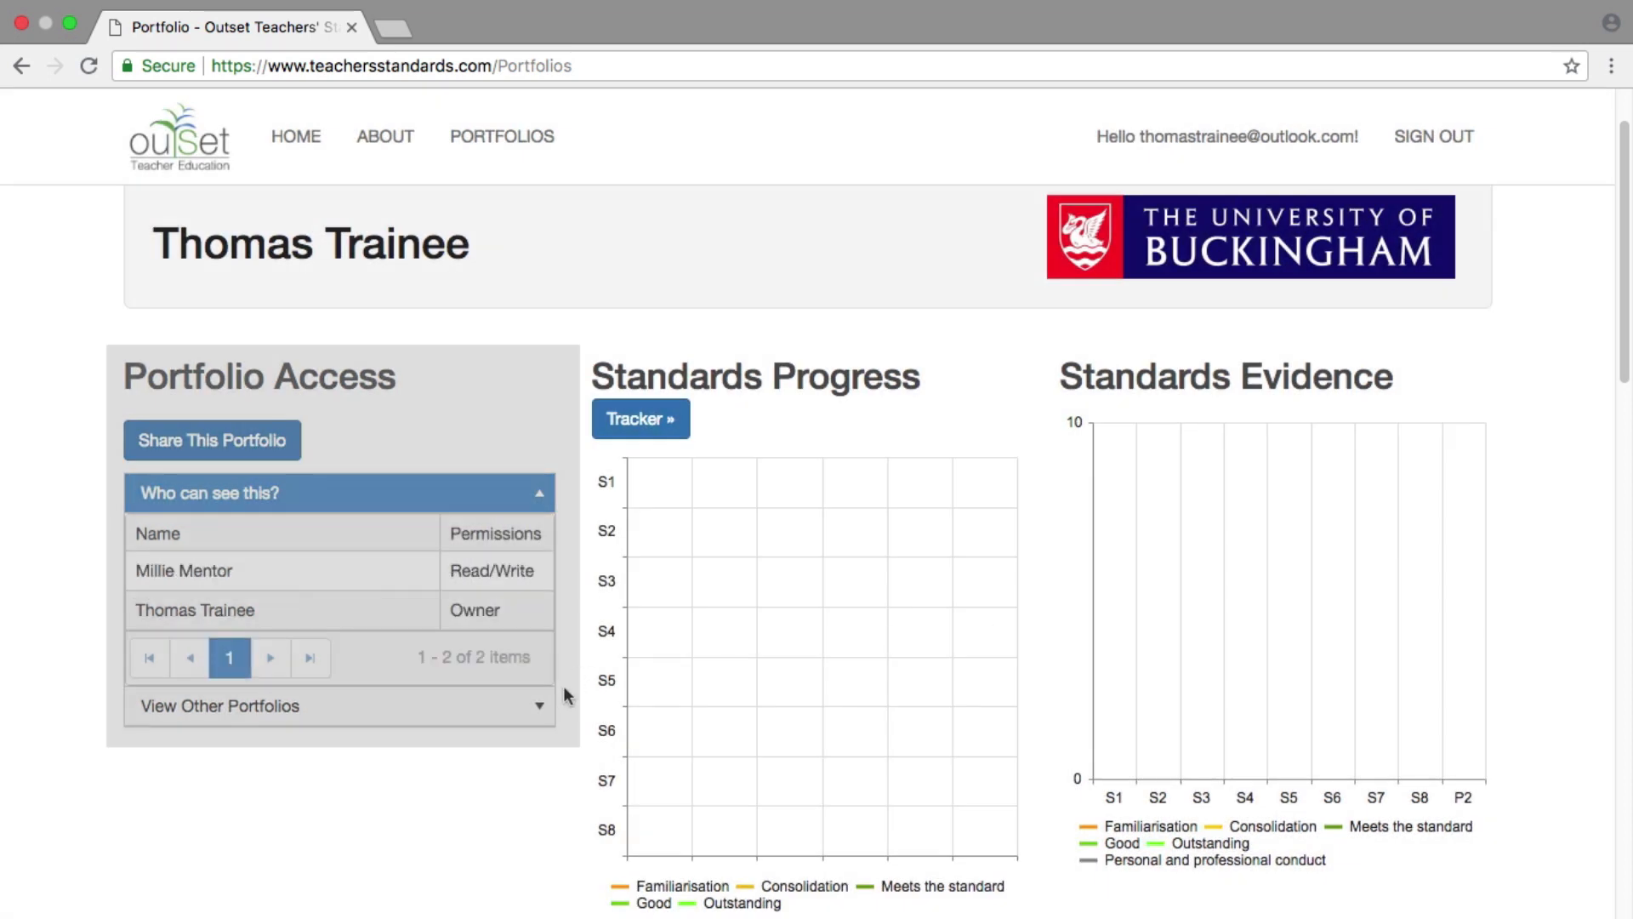
{"action": "mouse_move", "coordinate": [568, 586]}
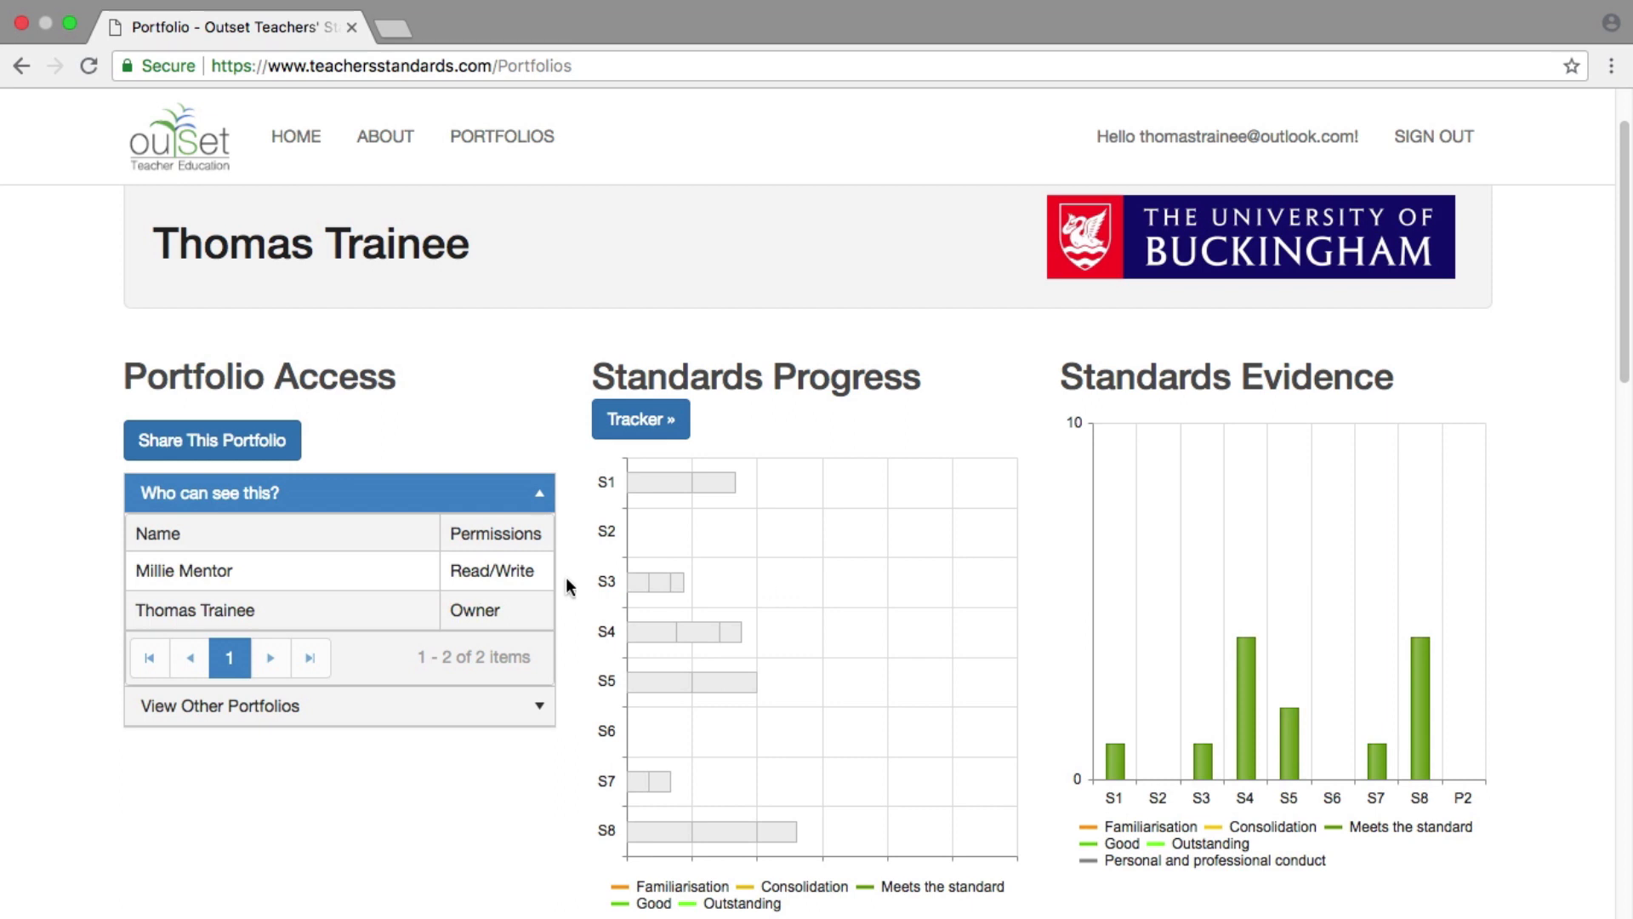
{"action": "mouse_move", "coordinate": [779, 655]}
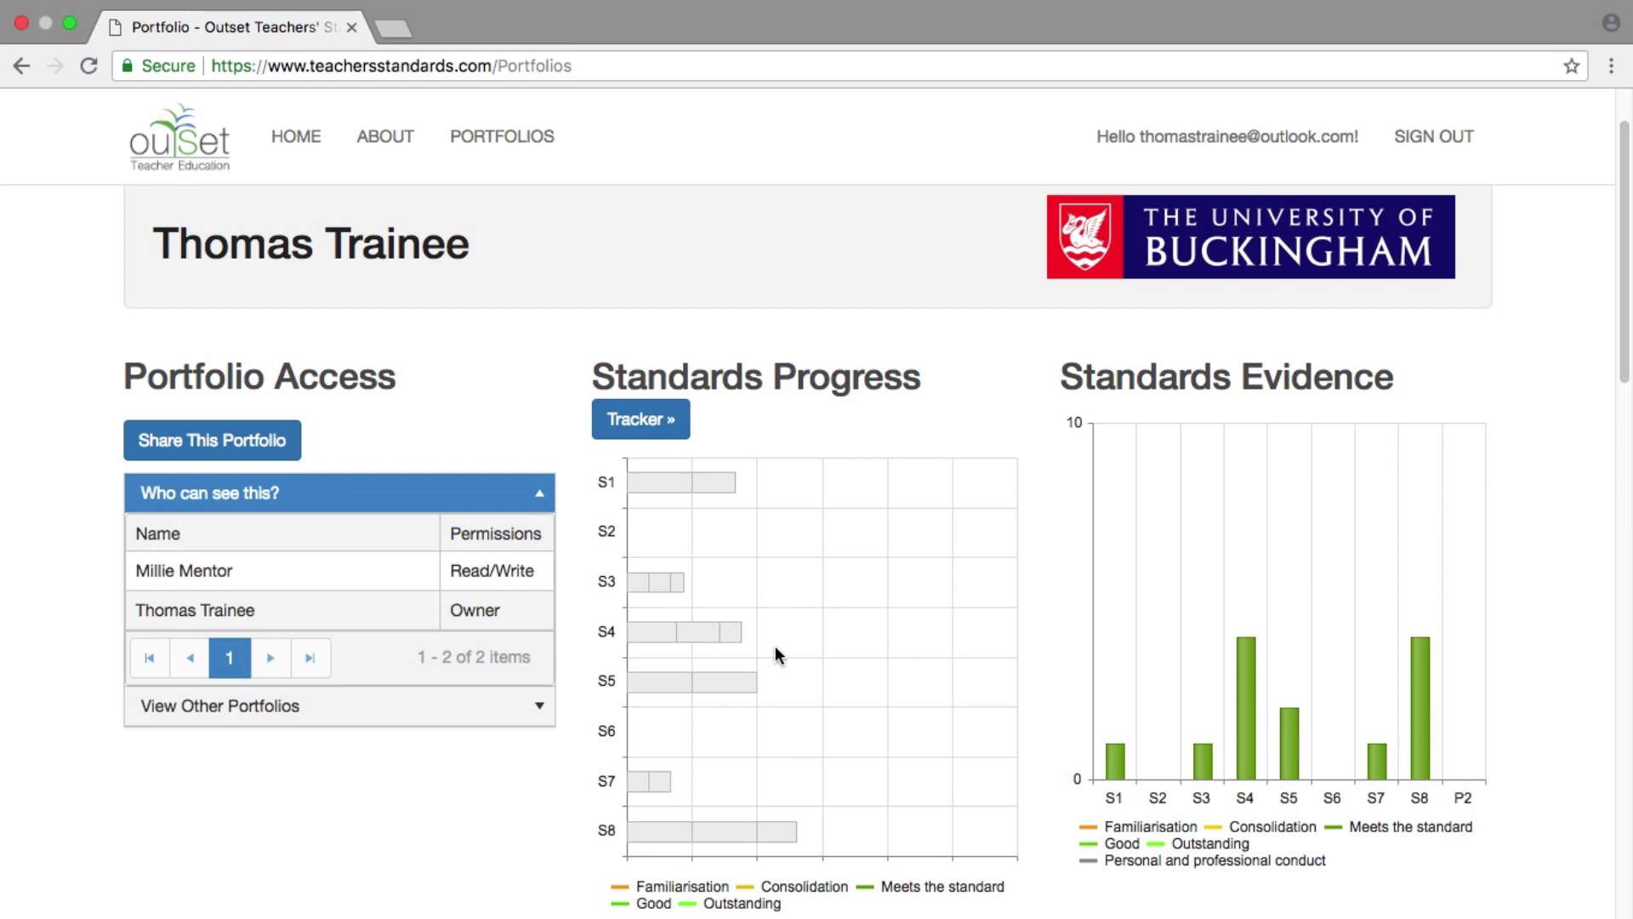
{"action": "mouse_move", "coordinate": [788, 685]}
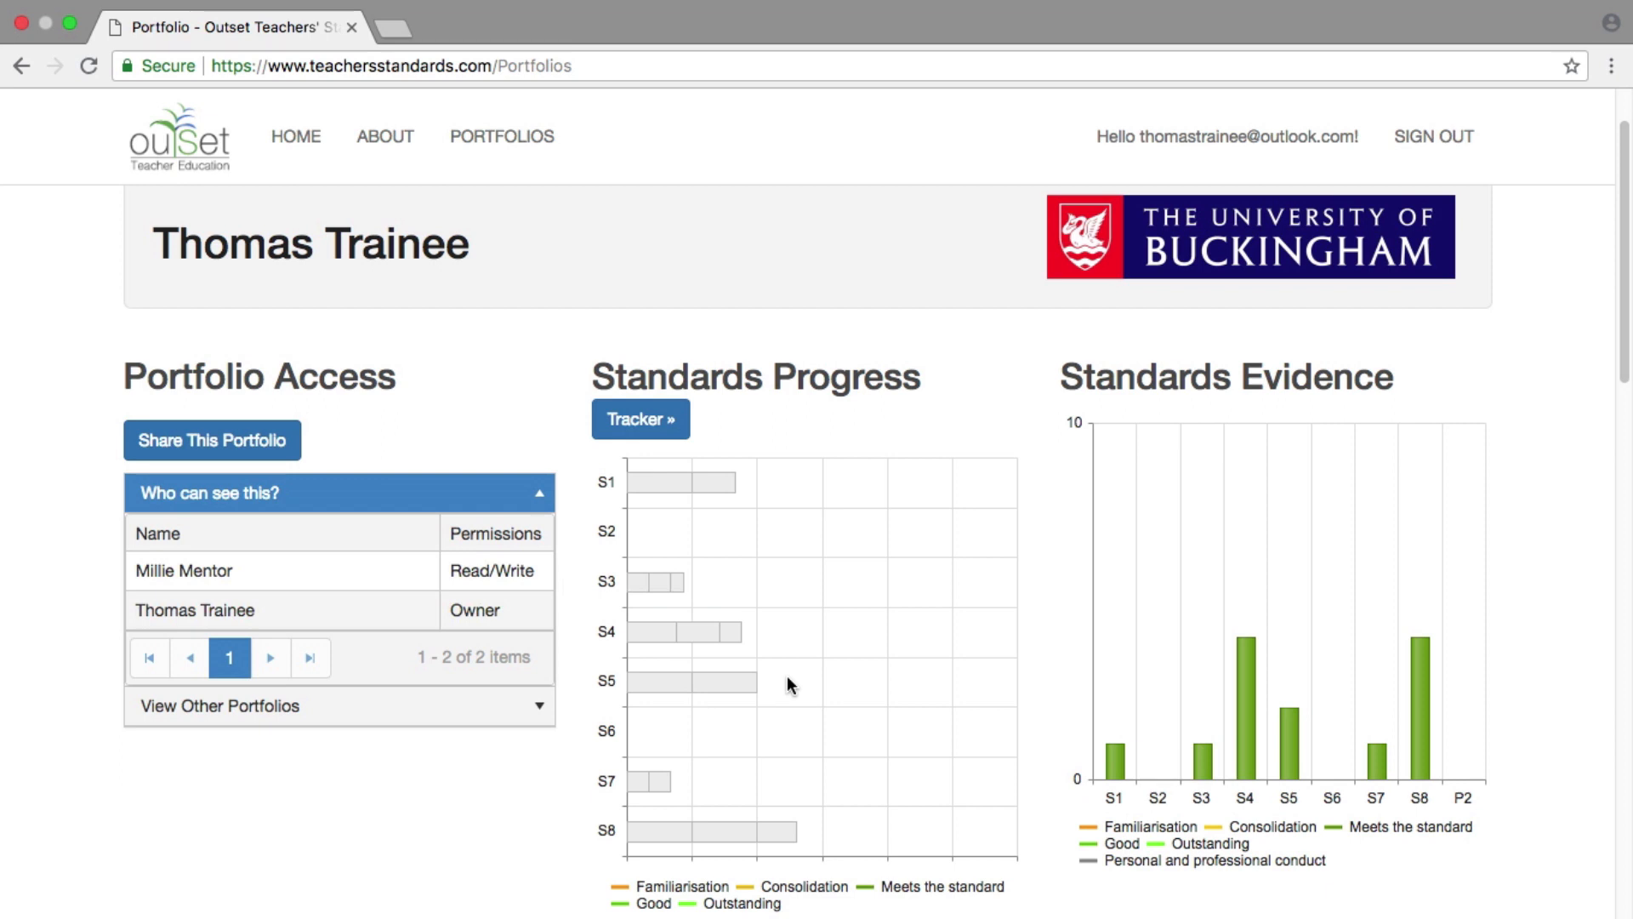
{"action": "mouse_move", "coordinate": [1117, 788]}
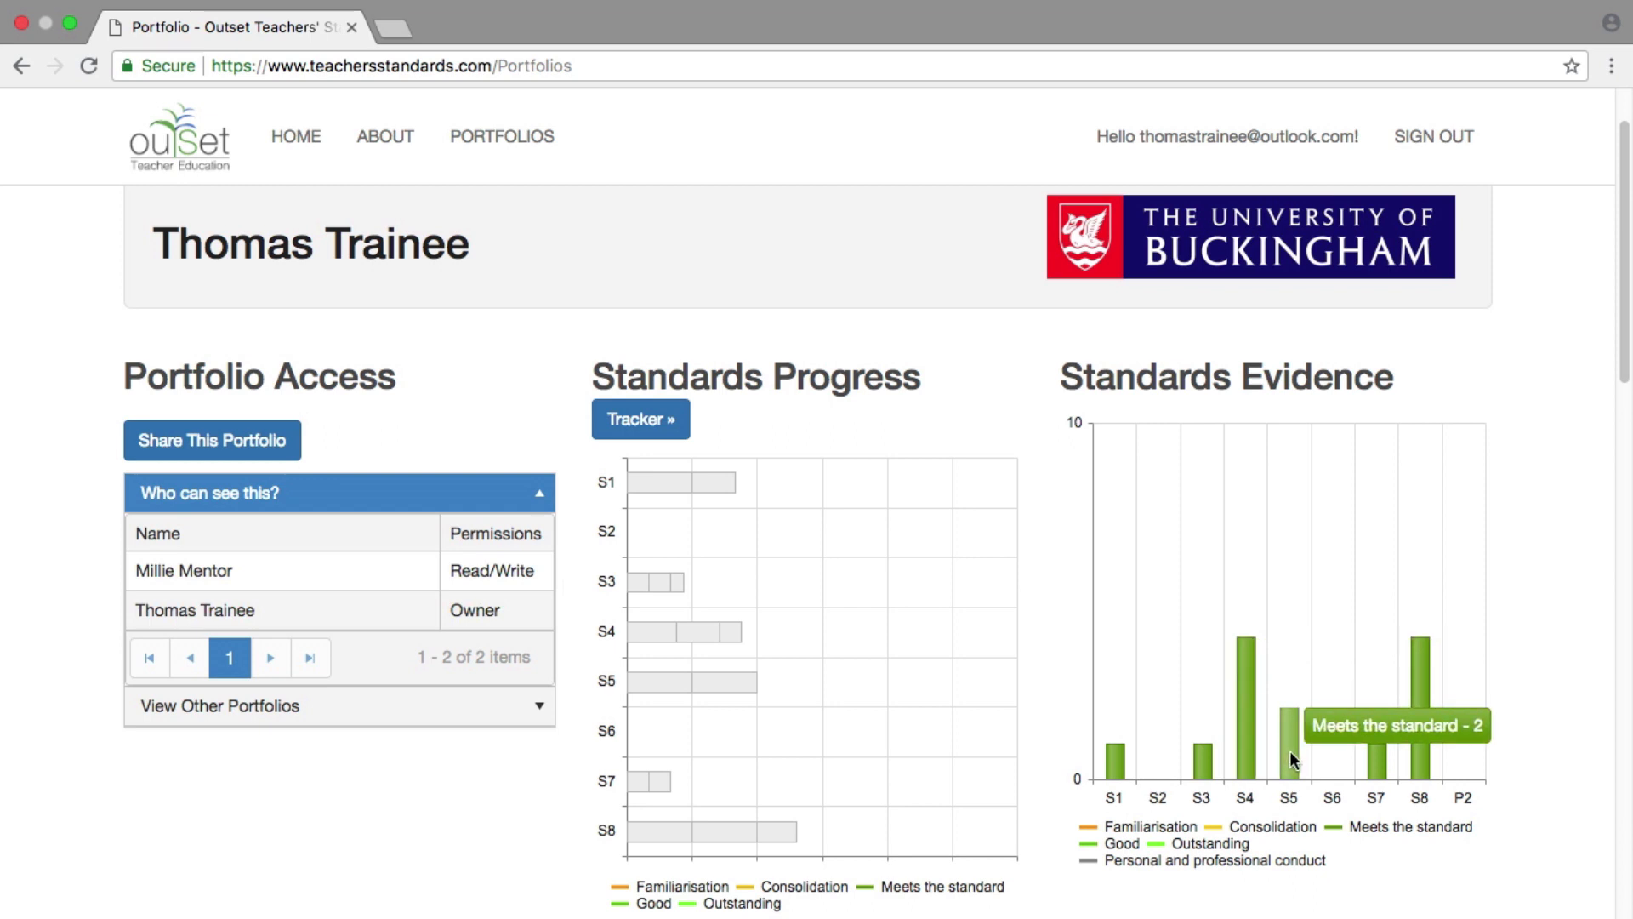
Open the S5 evidence list showing two uploaded documents
{"action": "left_click", "coordinate": [1289, 729]}
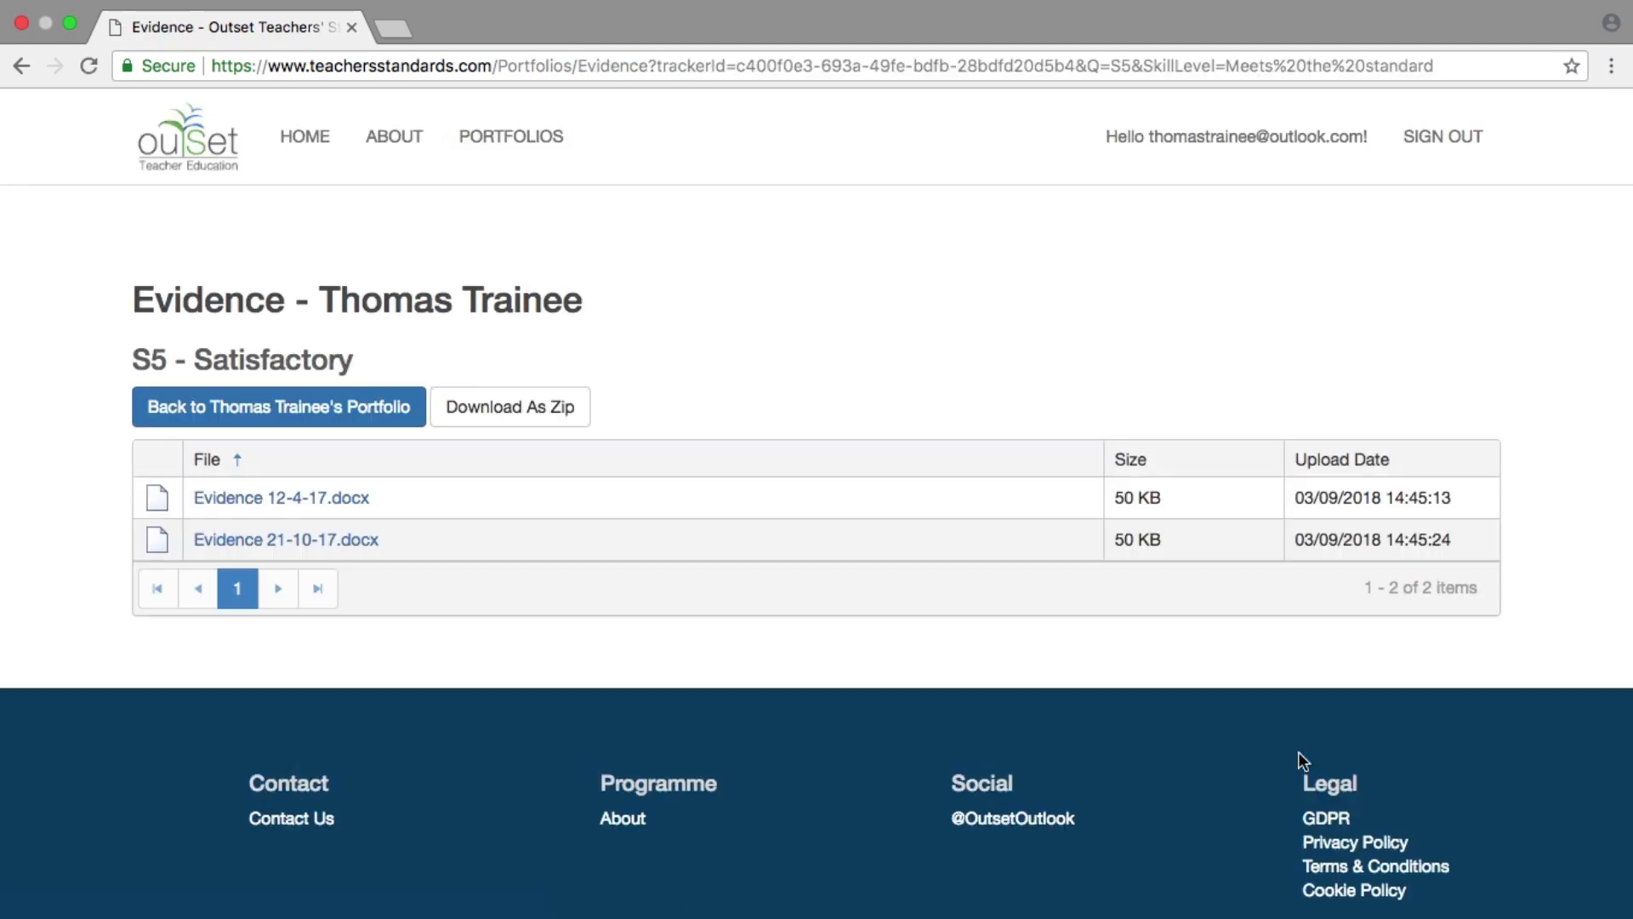
{"action": "mouse_move", "coordinate": [687, 560]}
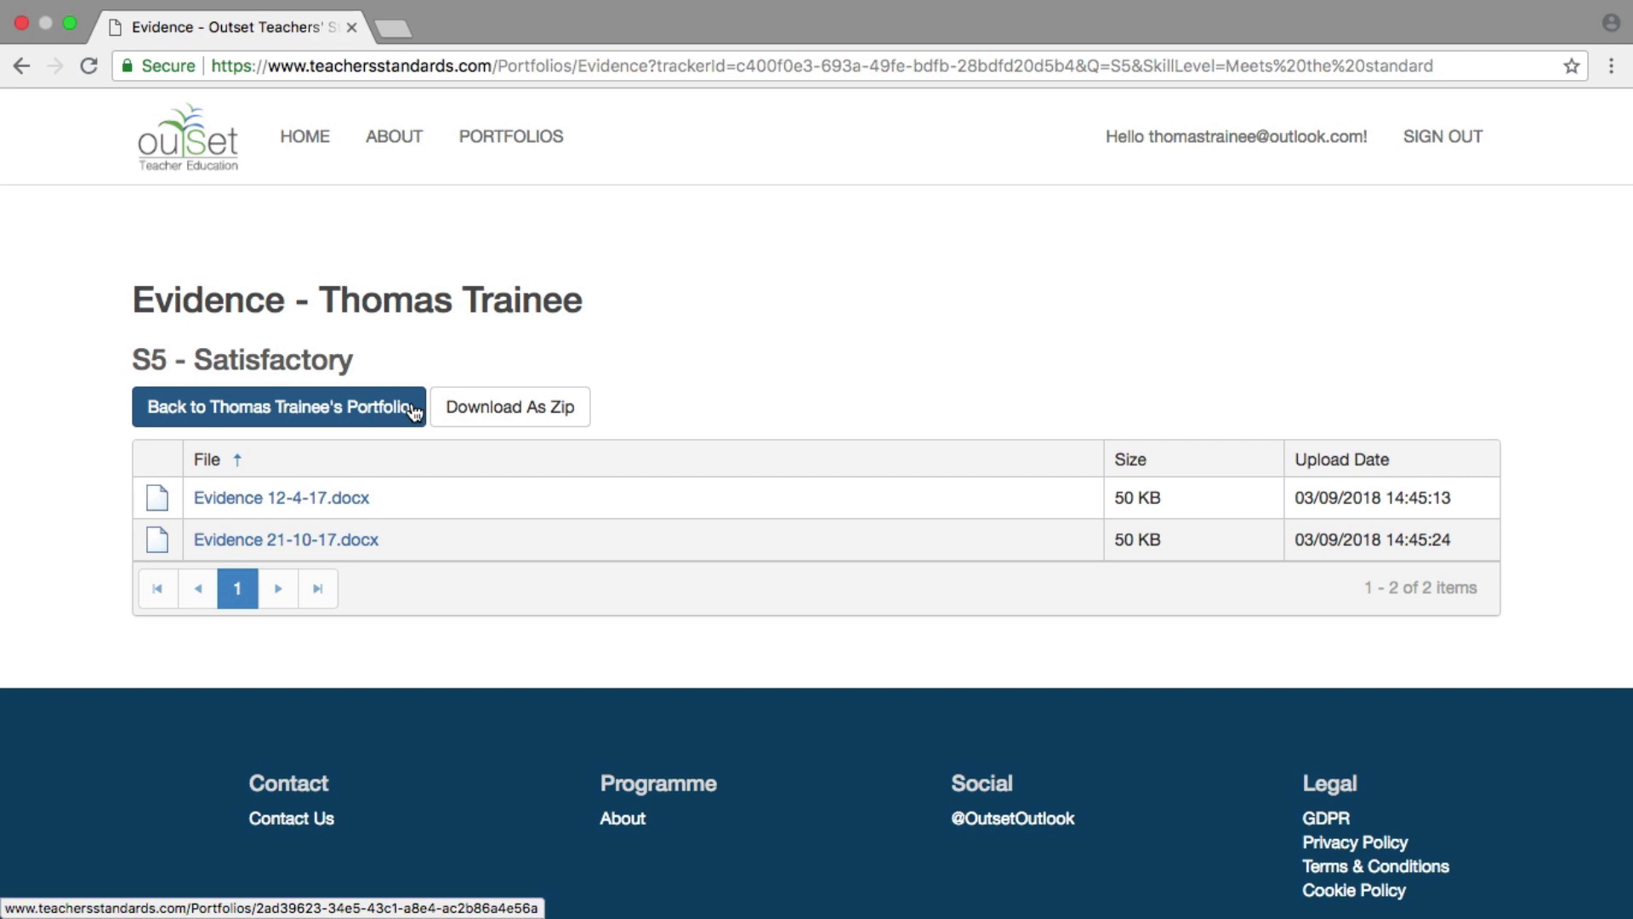
Return to the portfolio overview and open the PDPs evidence list
{"action": "left_click", "coordinate": [278, 407]}
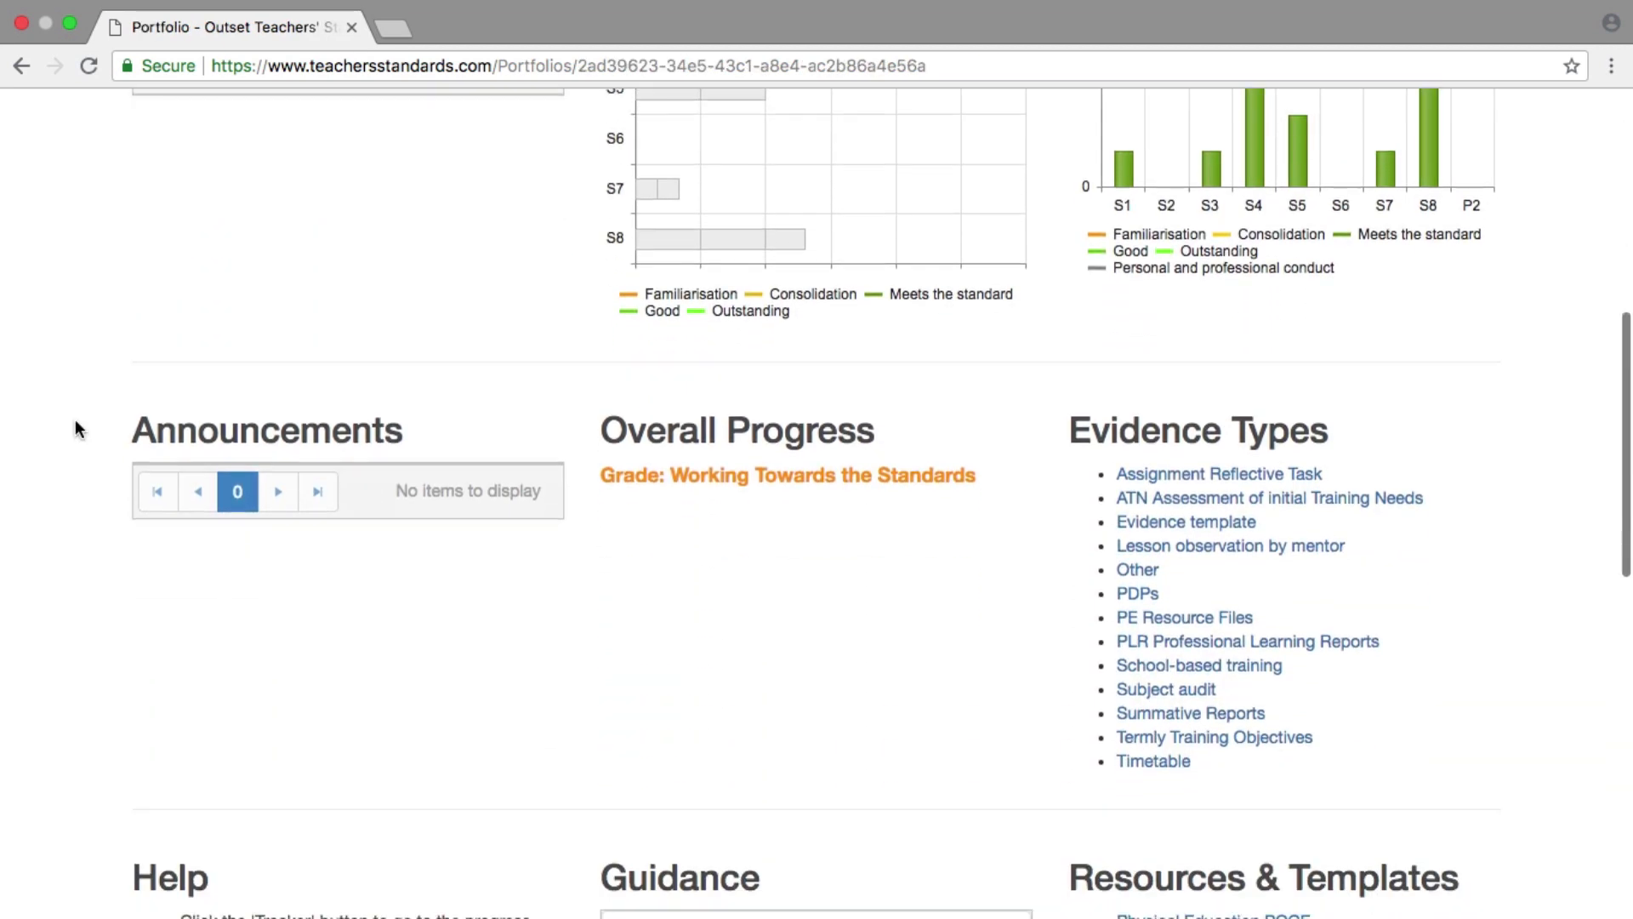
{"action": "mouse_move", "coordinate": [701, 513]}
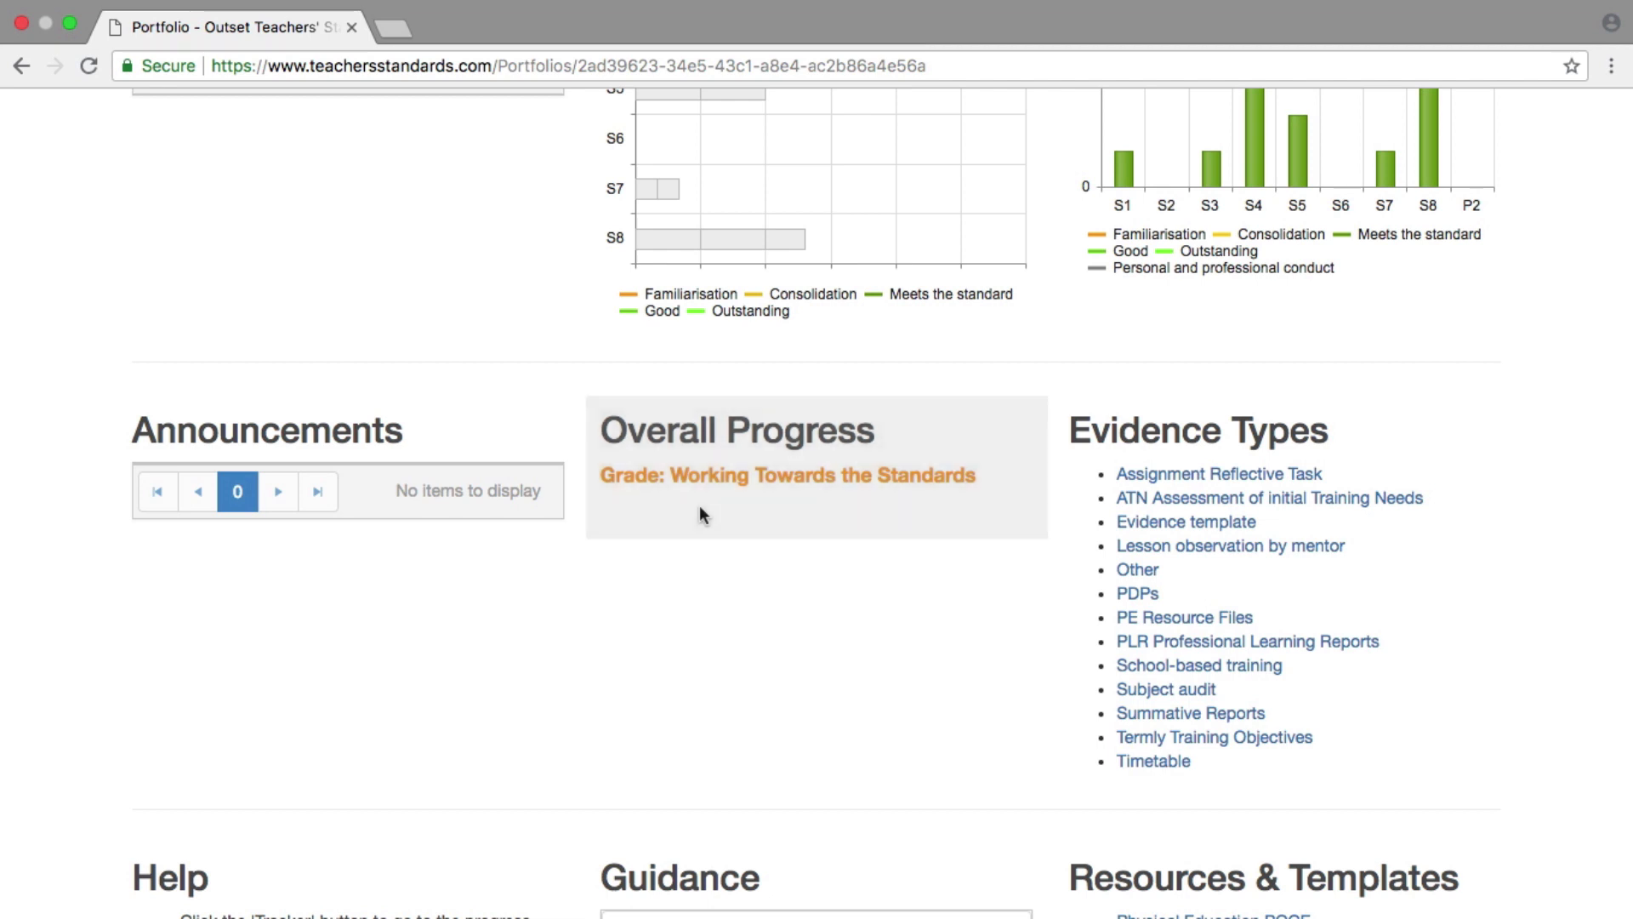
{"action": "mouse_move", "coordinate": [755, 556]}
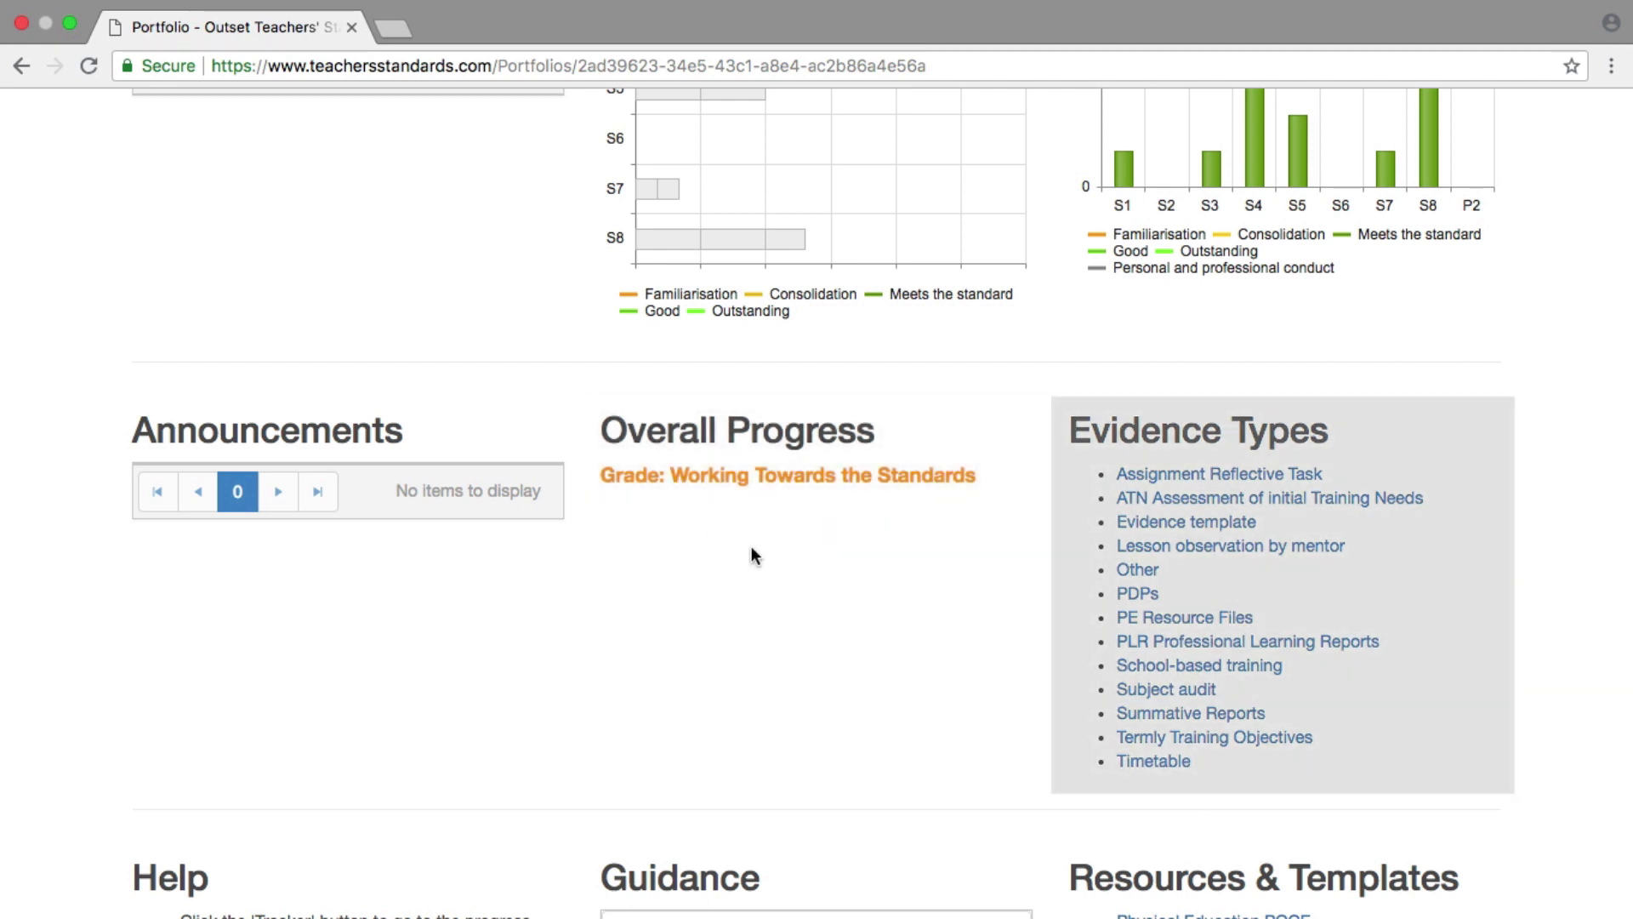
{"action": "mouse_move", "coordinate": [1185, 520]}
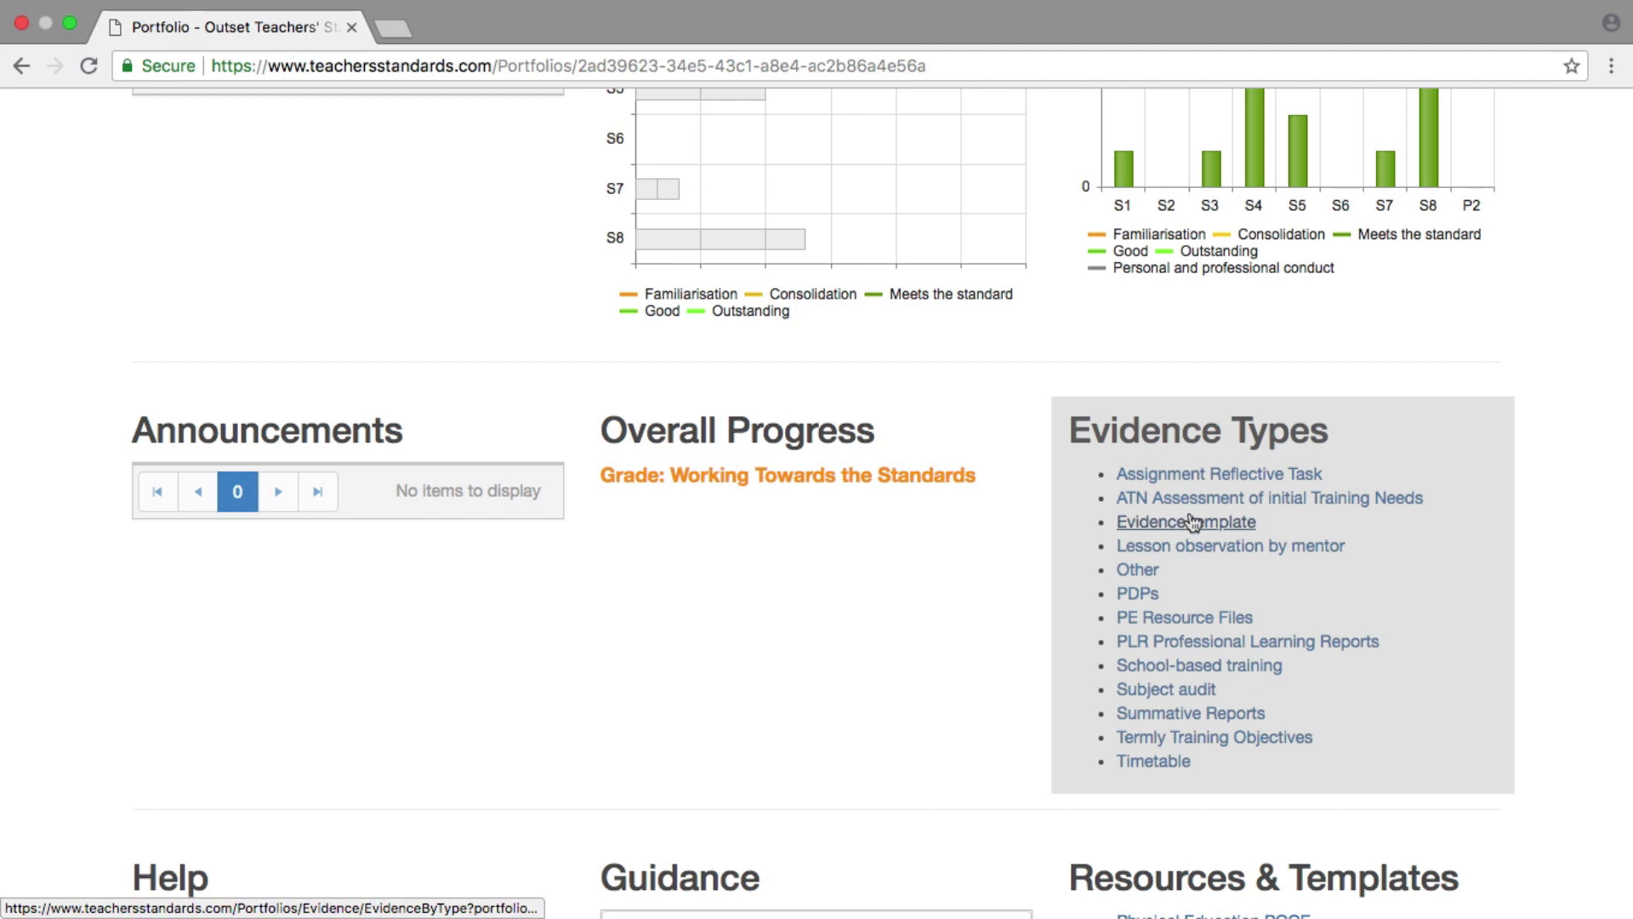
{"action": "mouse_move", "coordinate": [1137, 570]}
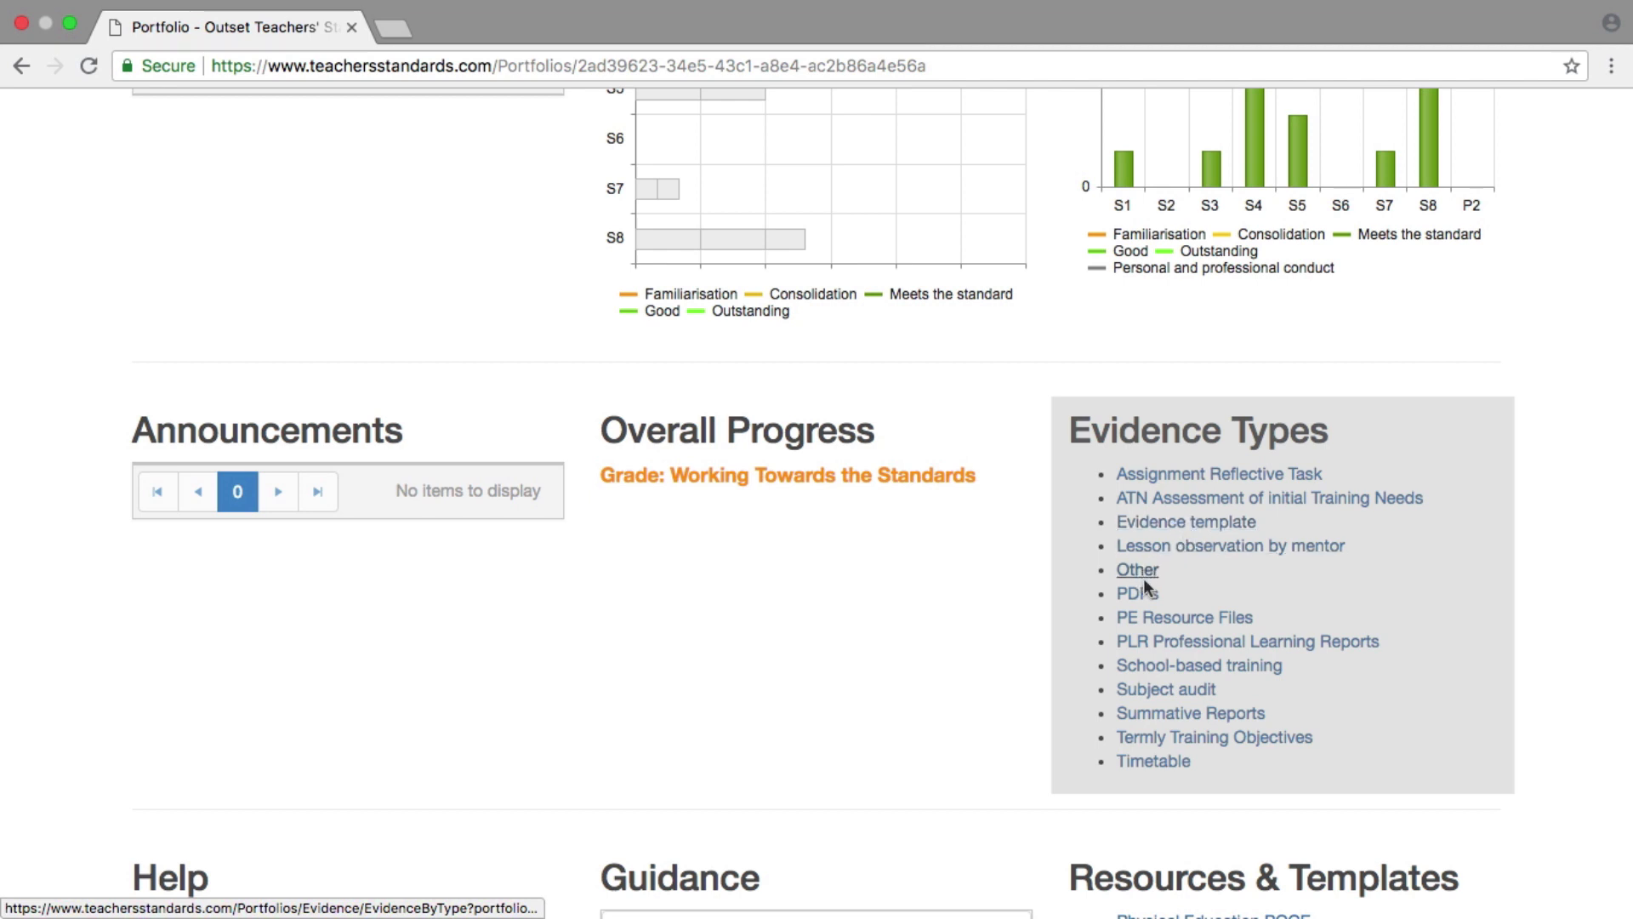
{"action": "mouse_move", "coordinate": [1133, 592]}
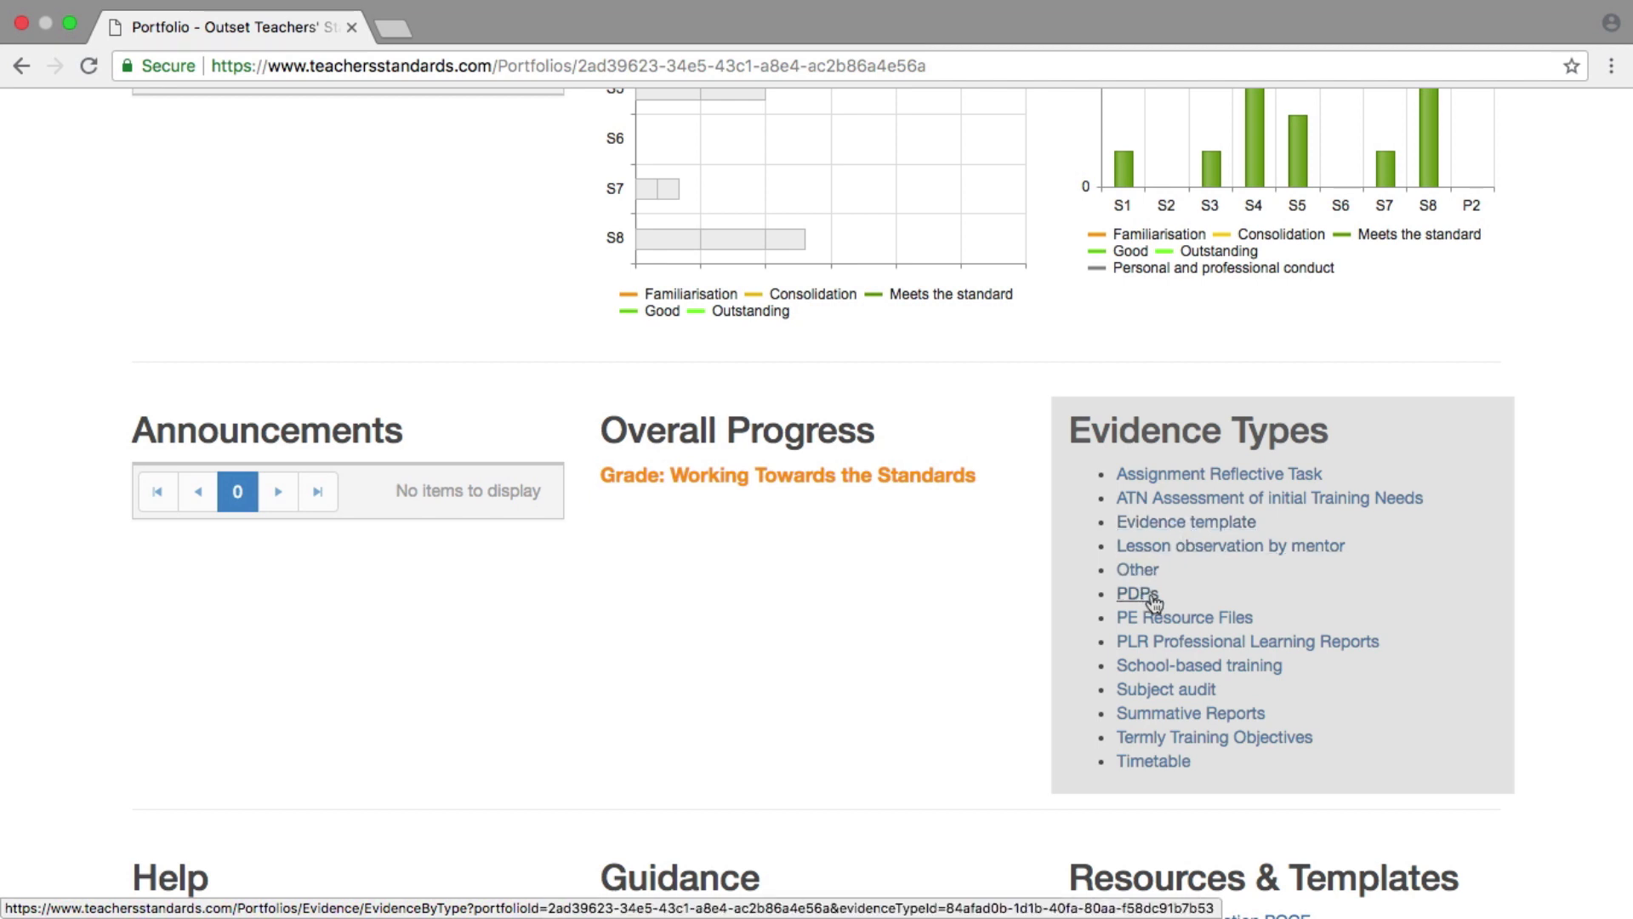
{"action": "left_click", "coordinate": [1133, 593]}
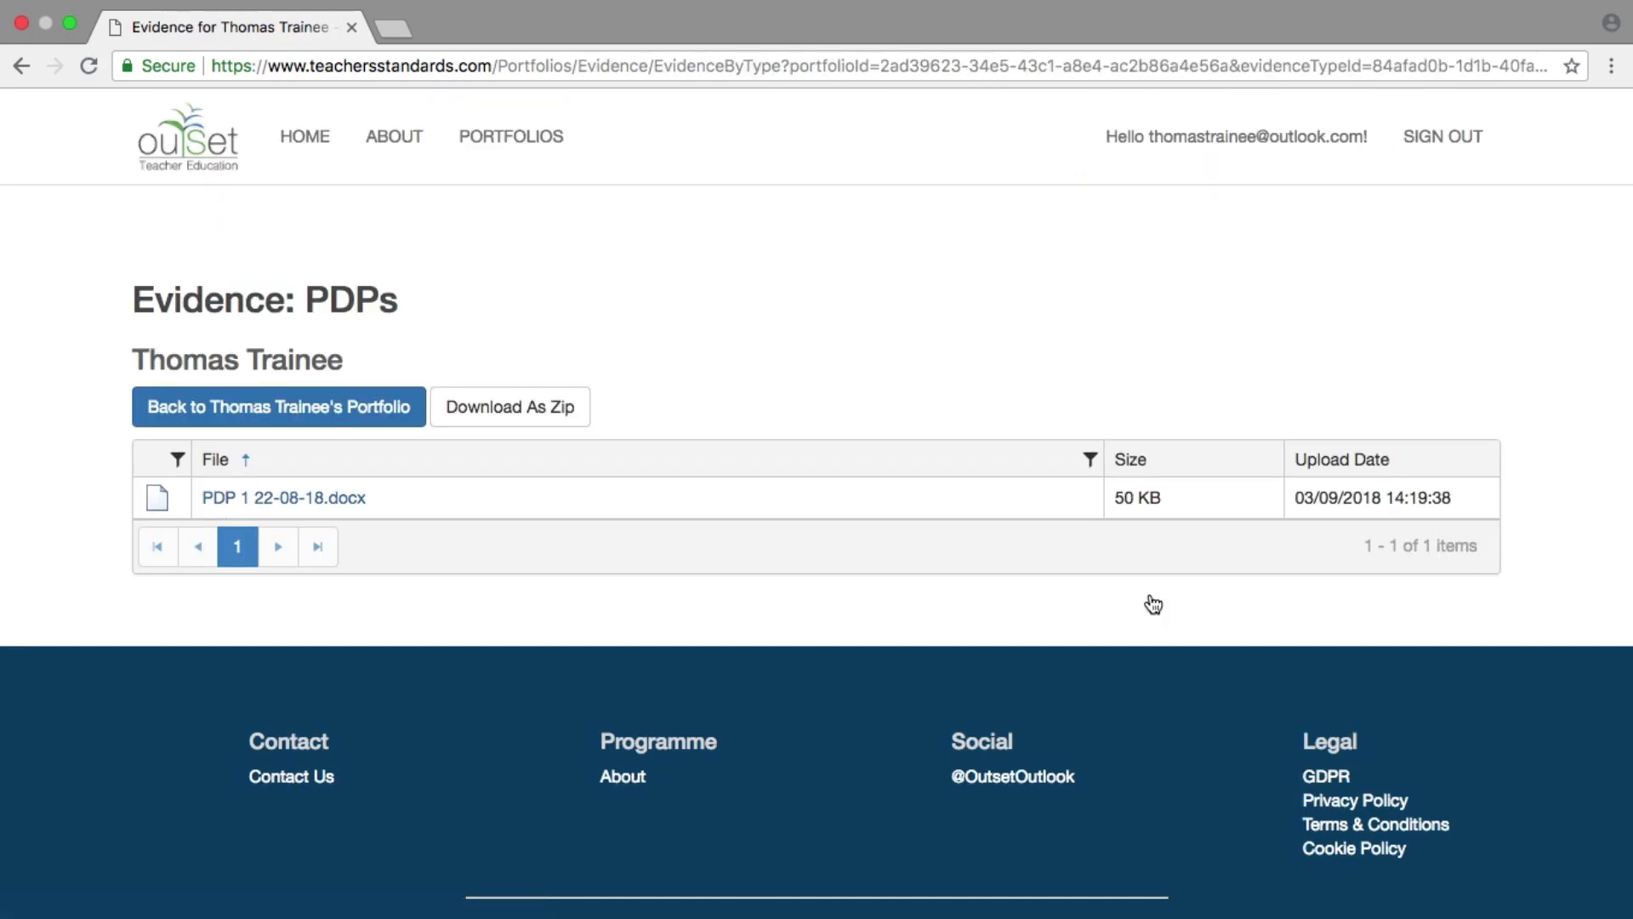
{"action": "mouse_move", "coordinate": [998, 506]}
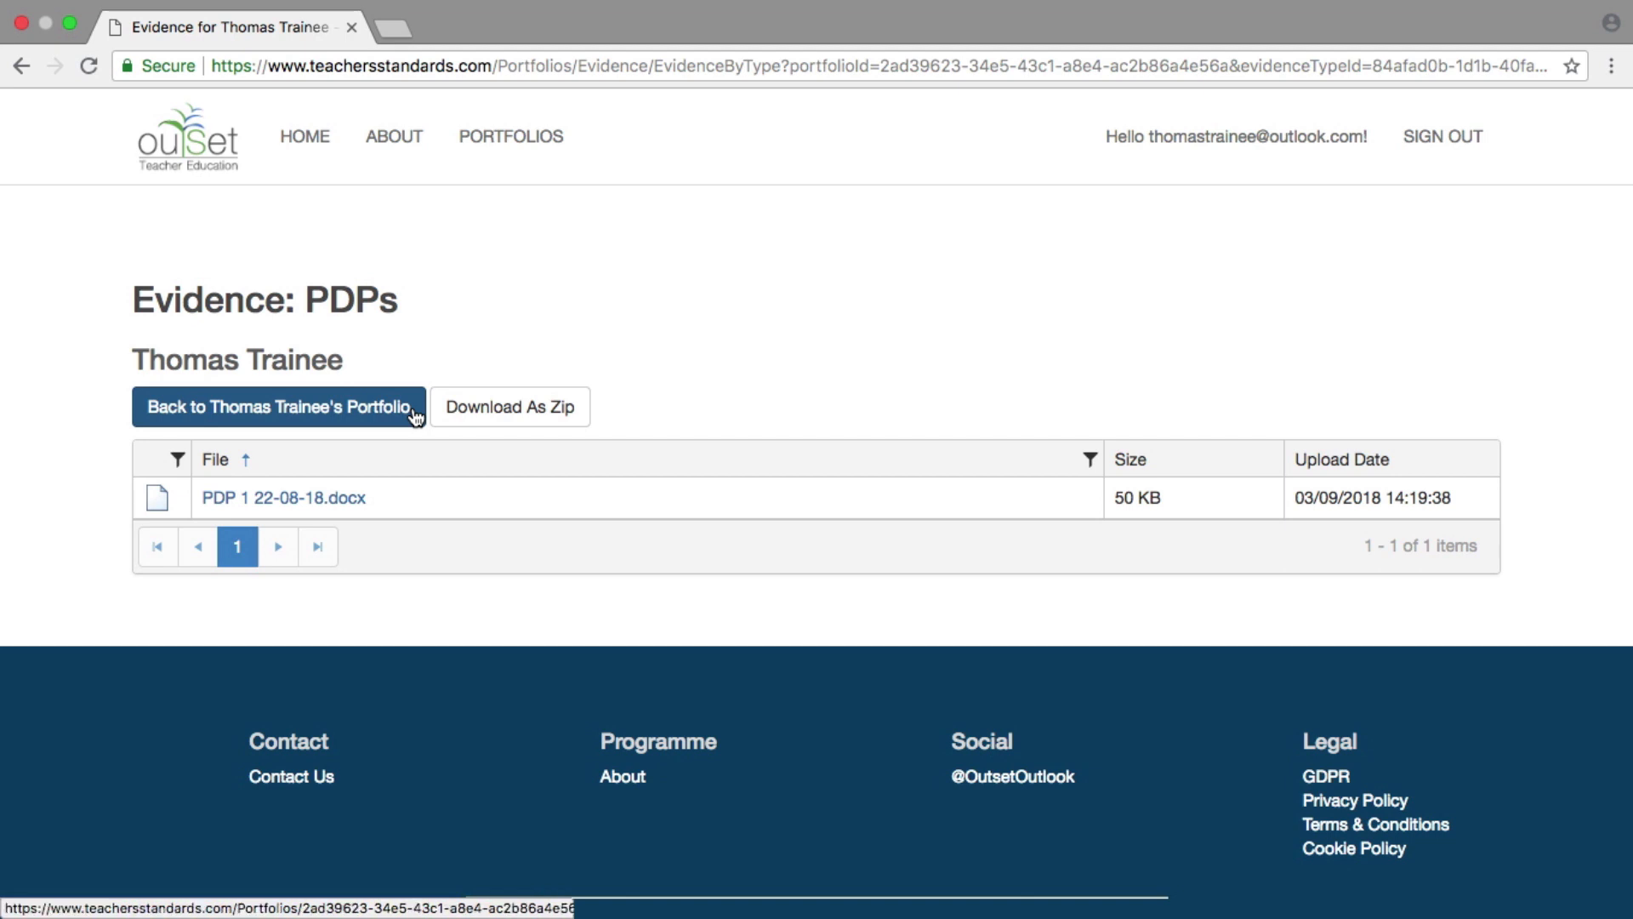
Go back to the portfolio and scroll to the Help, Guidance and Templates panels
{"action": "left_click", "coordinate": [277, 407]}
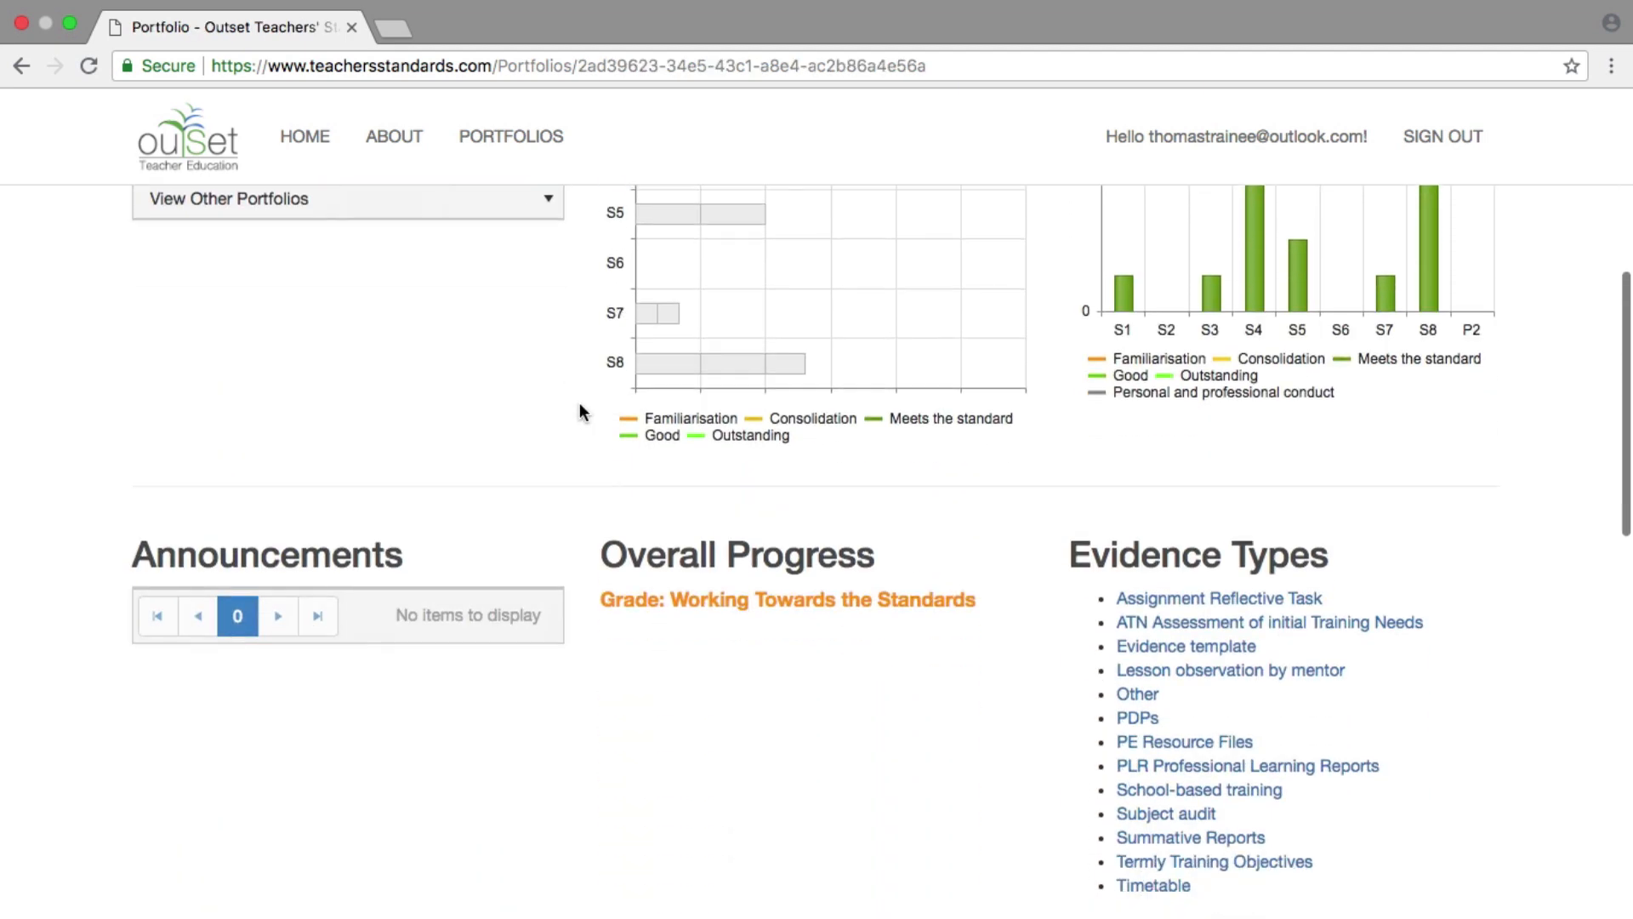
{"action": "scroll", "scroll_direction": "down", "scroll_amount": 3}
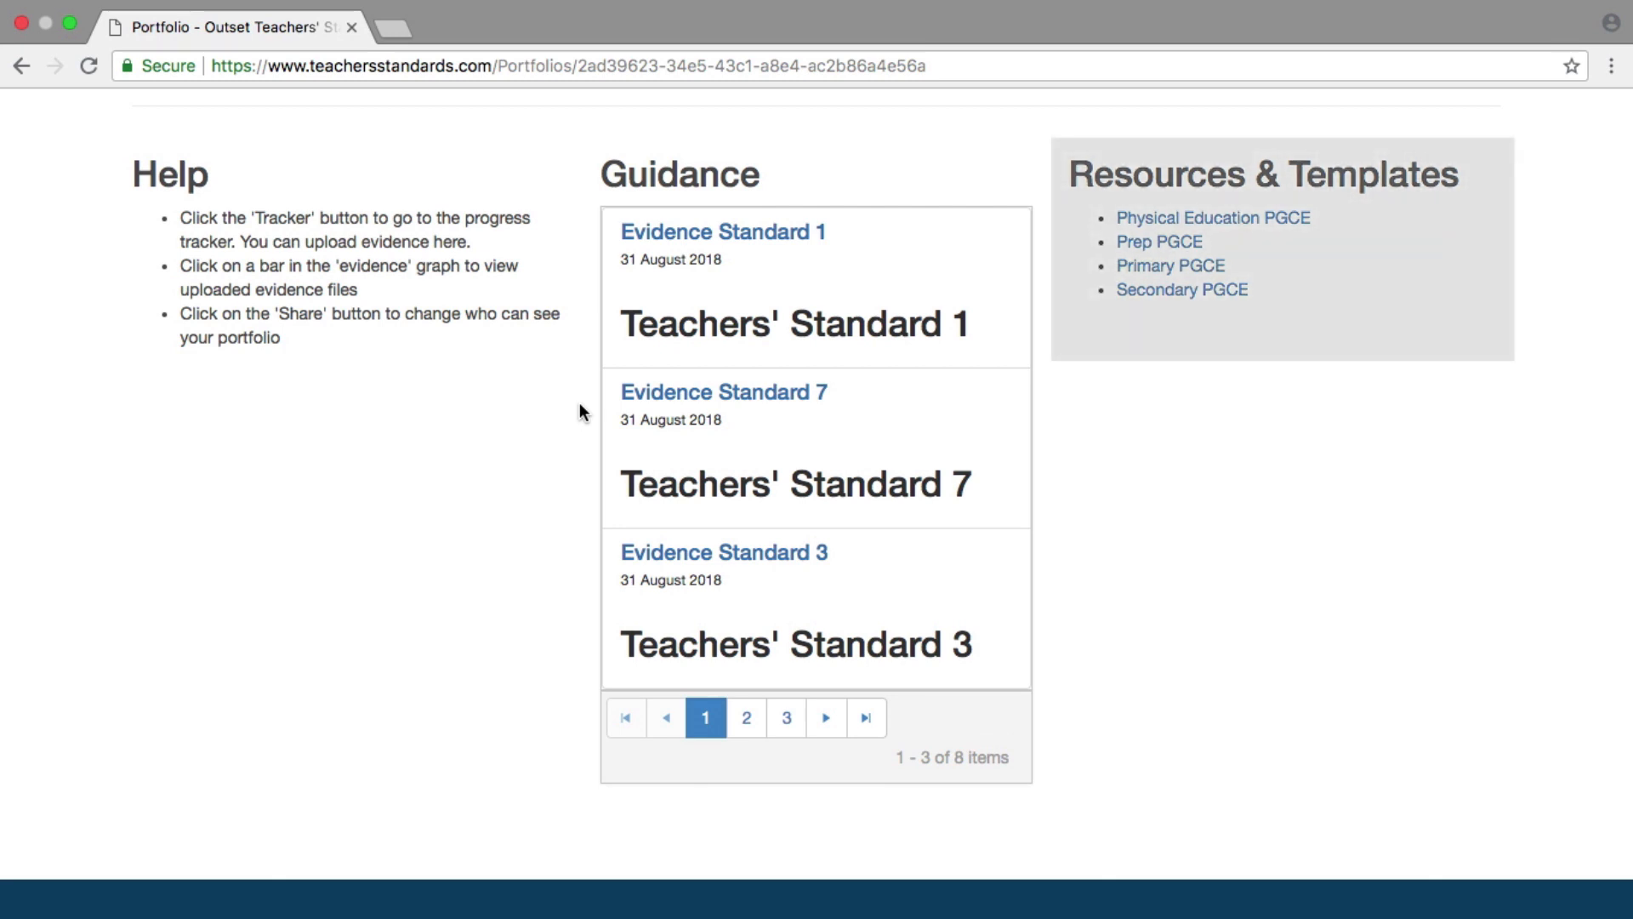
{"action": "mouse_move", "coordinate": [1170, 266]}
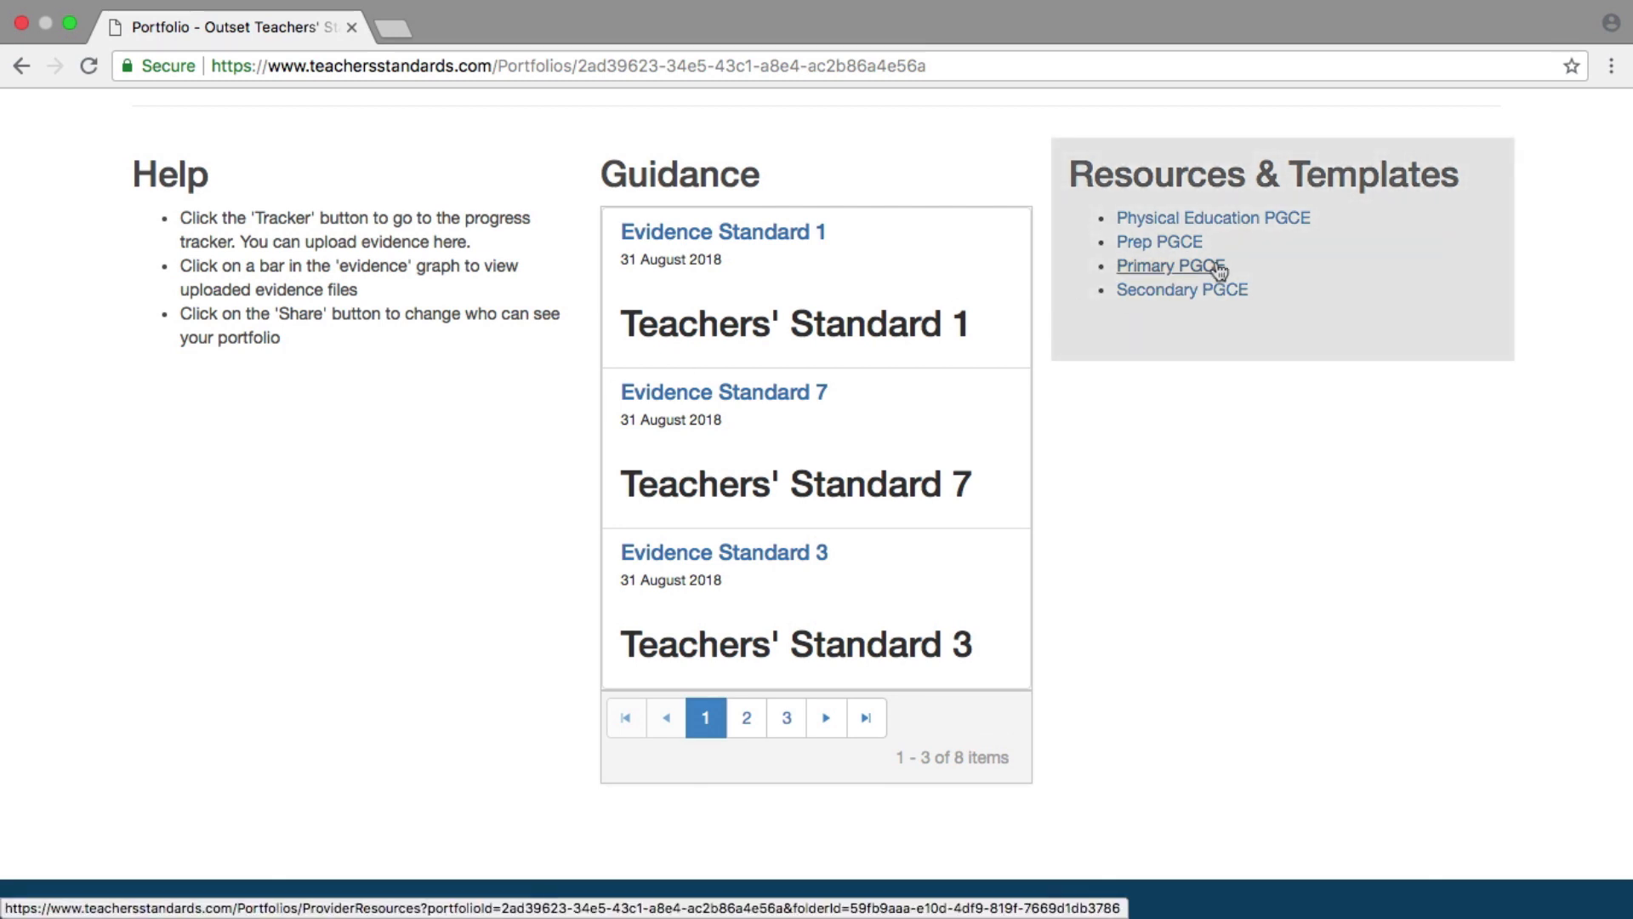
{"action": "left_click", "coordinate": [1170, 266]}
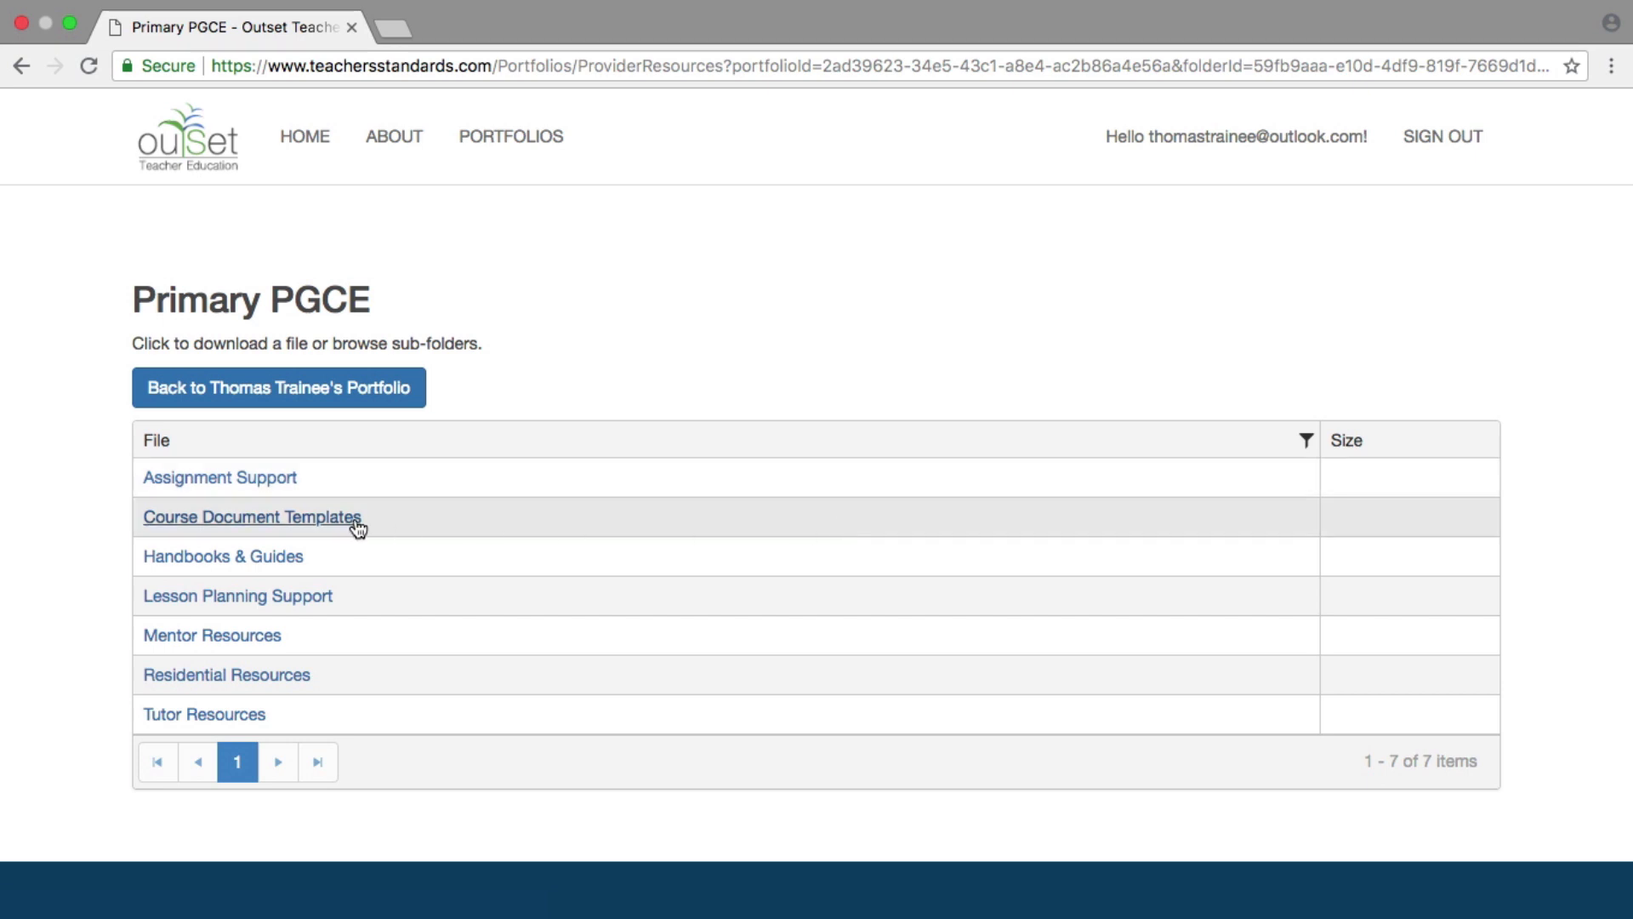
{"action": "left_click", "coordinate": [251, 517]}
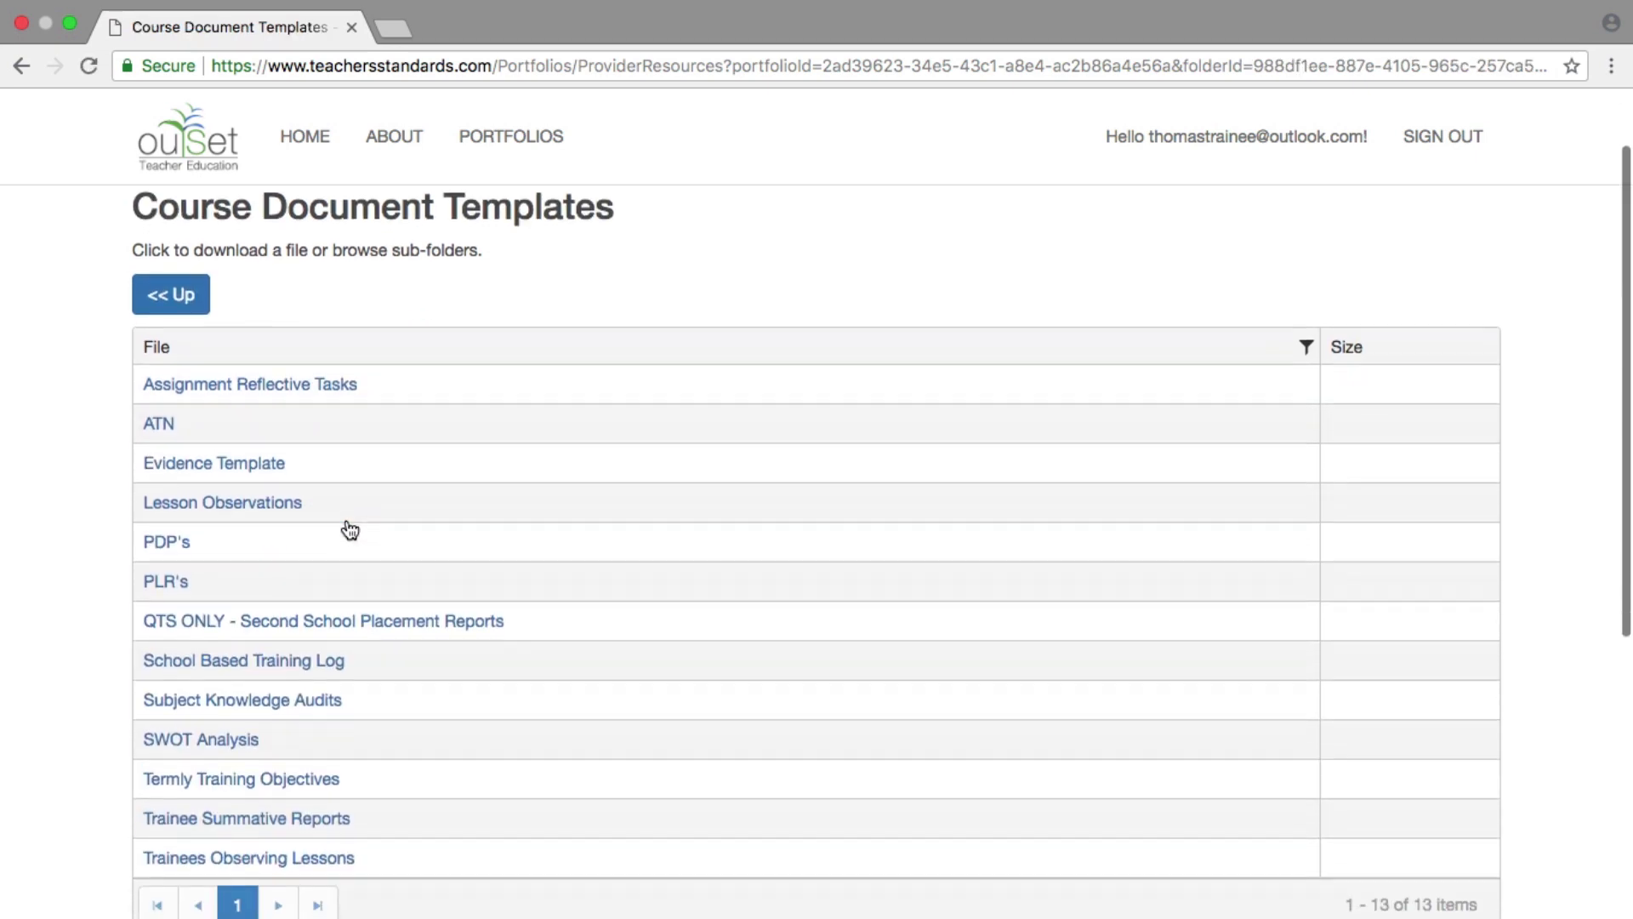
{"action": "mouse_move", "coordinate": [302, 463]}
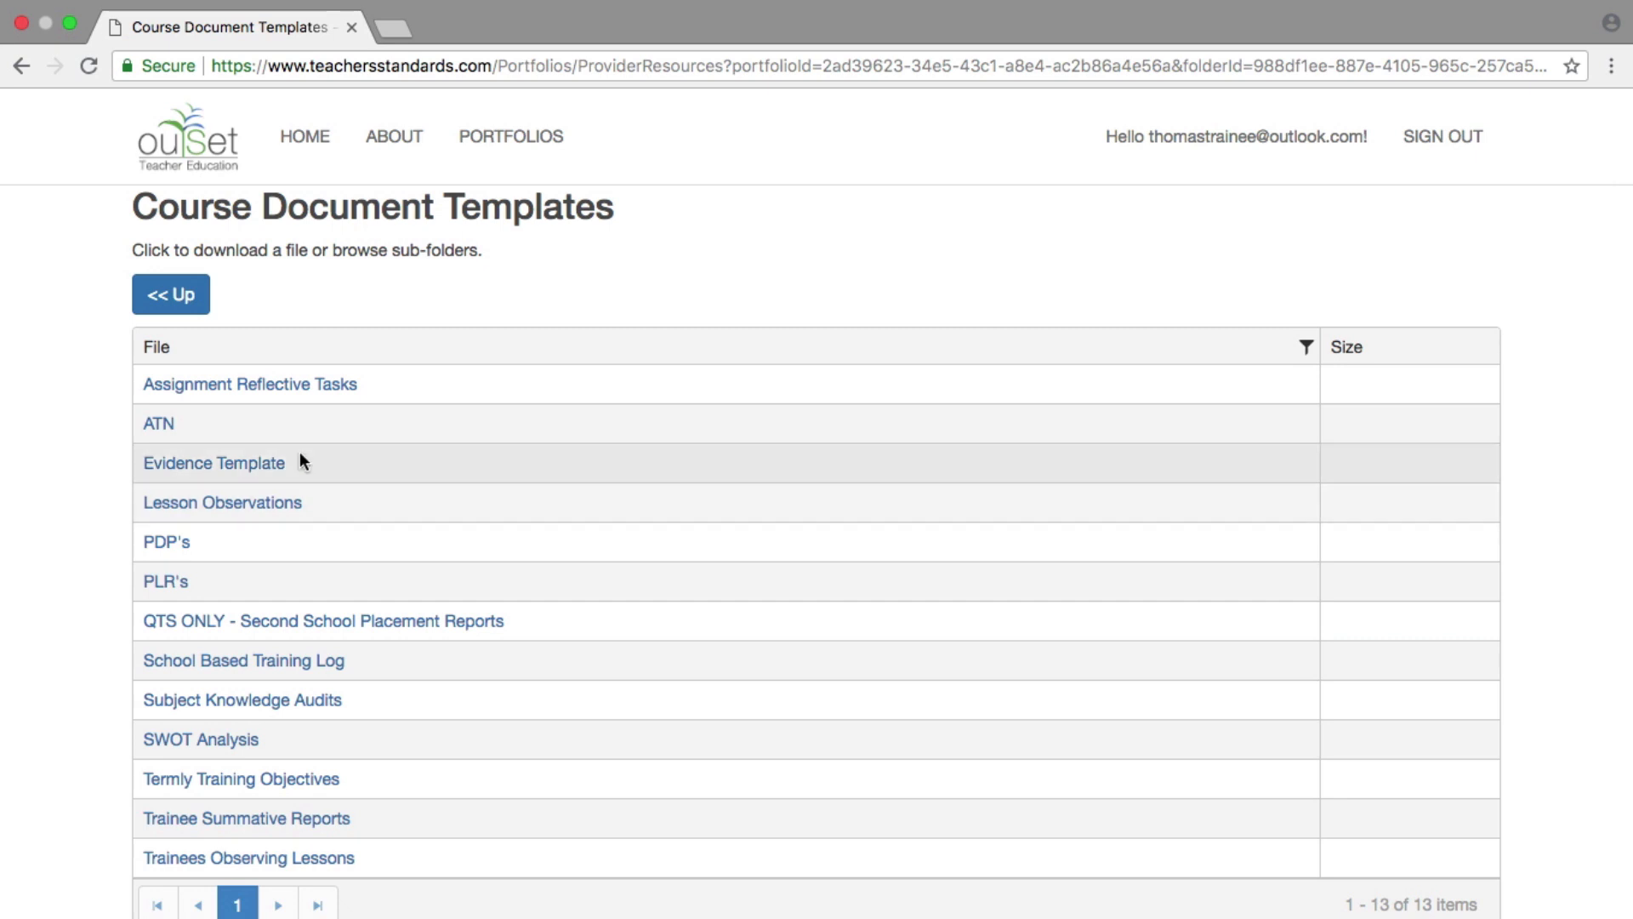
{"action": "left_click", "coordinate": [171, 293]}
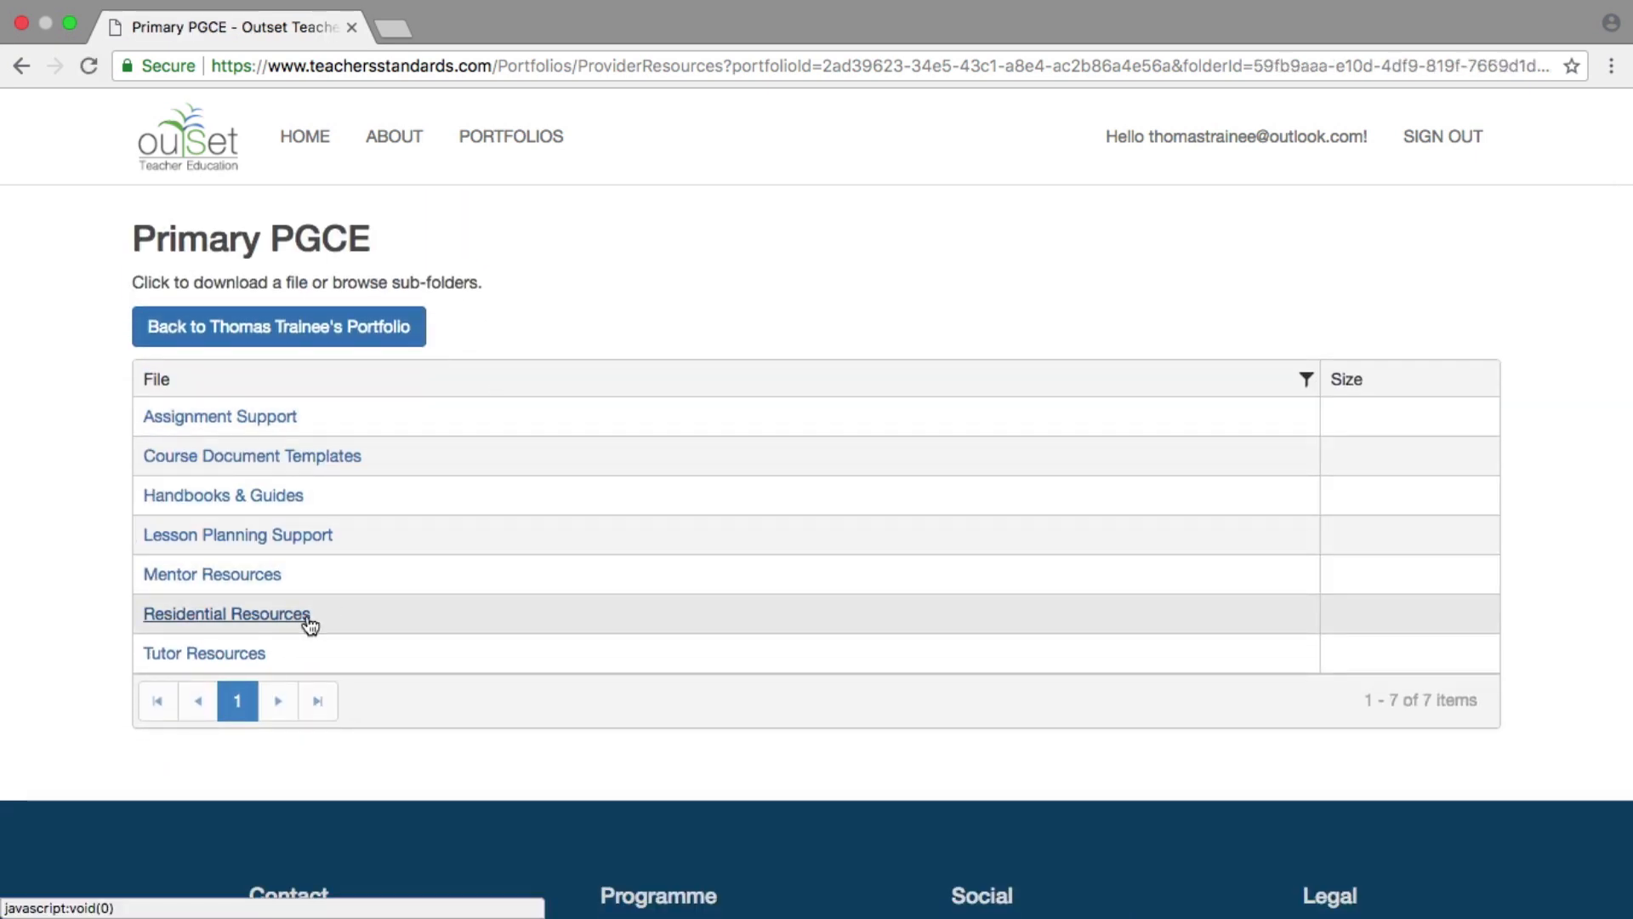
{"action": "left_click", "coordinate": [226, 614]}
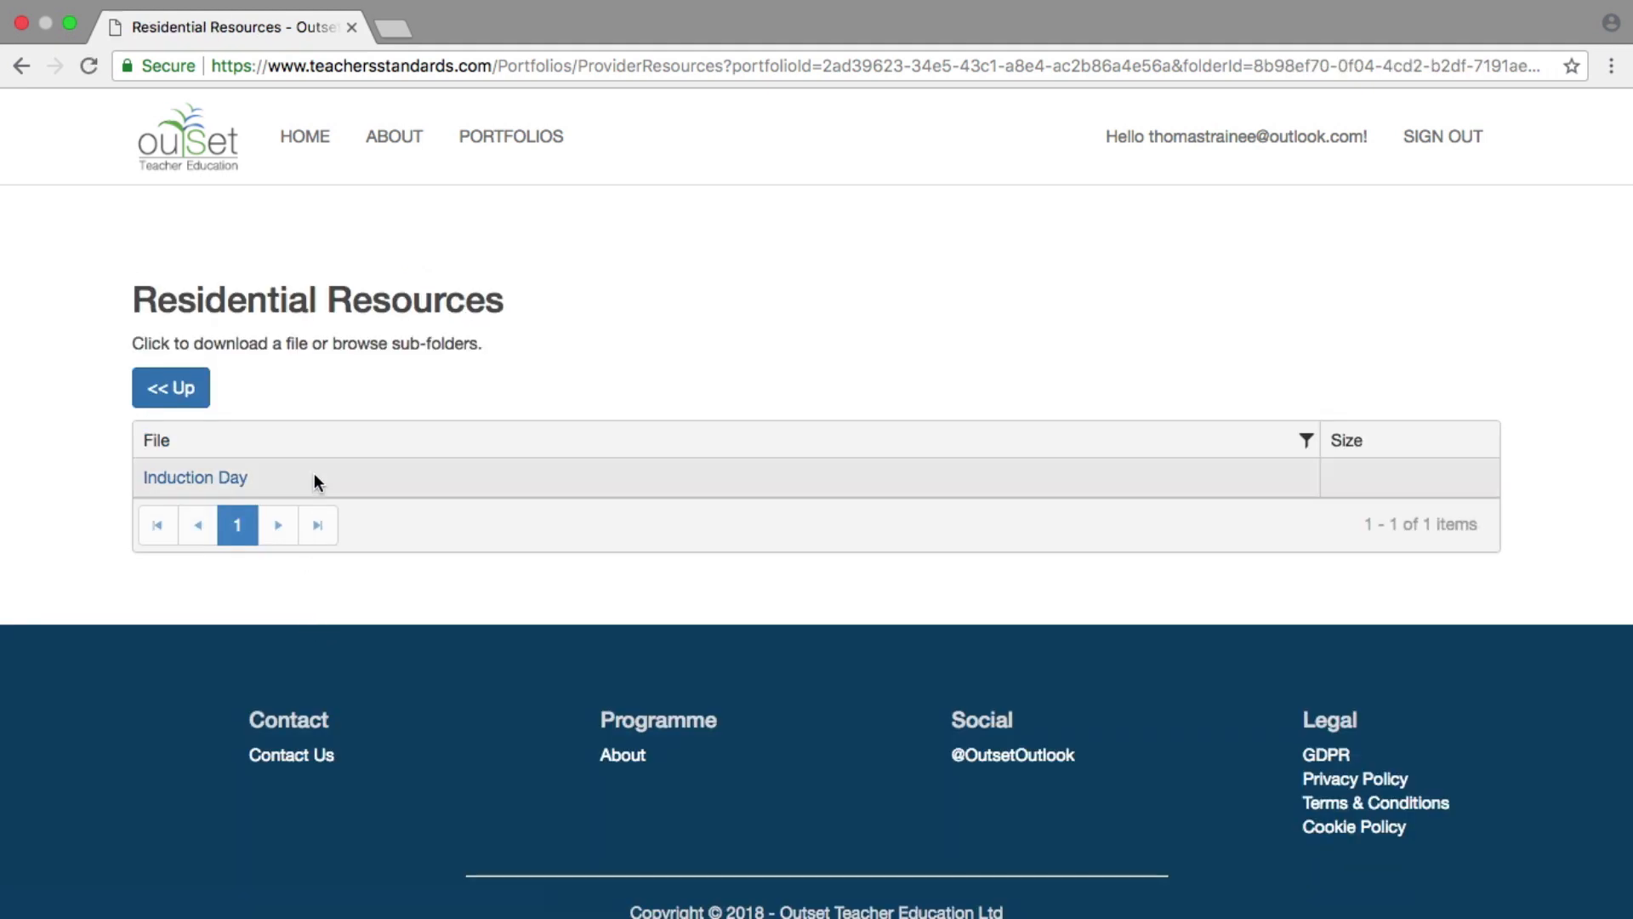
{"action": "left_click", "coordinate": [170, 387]}
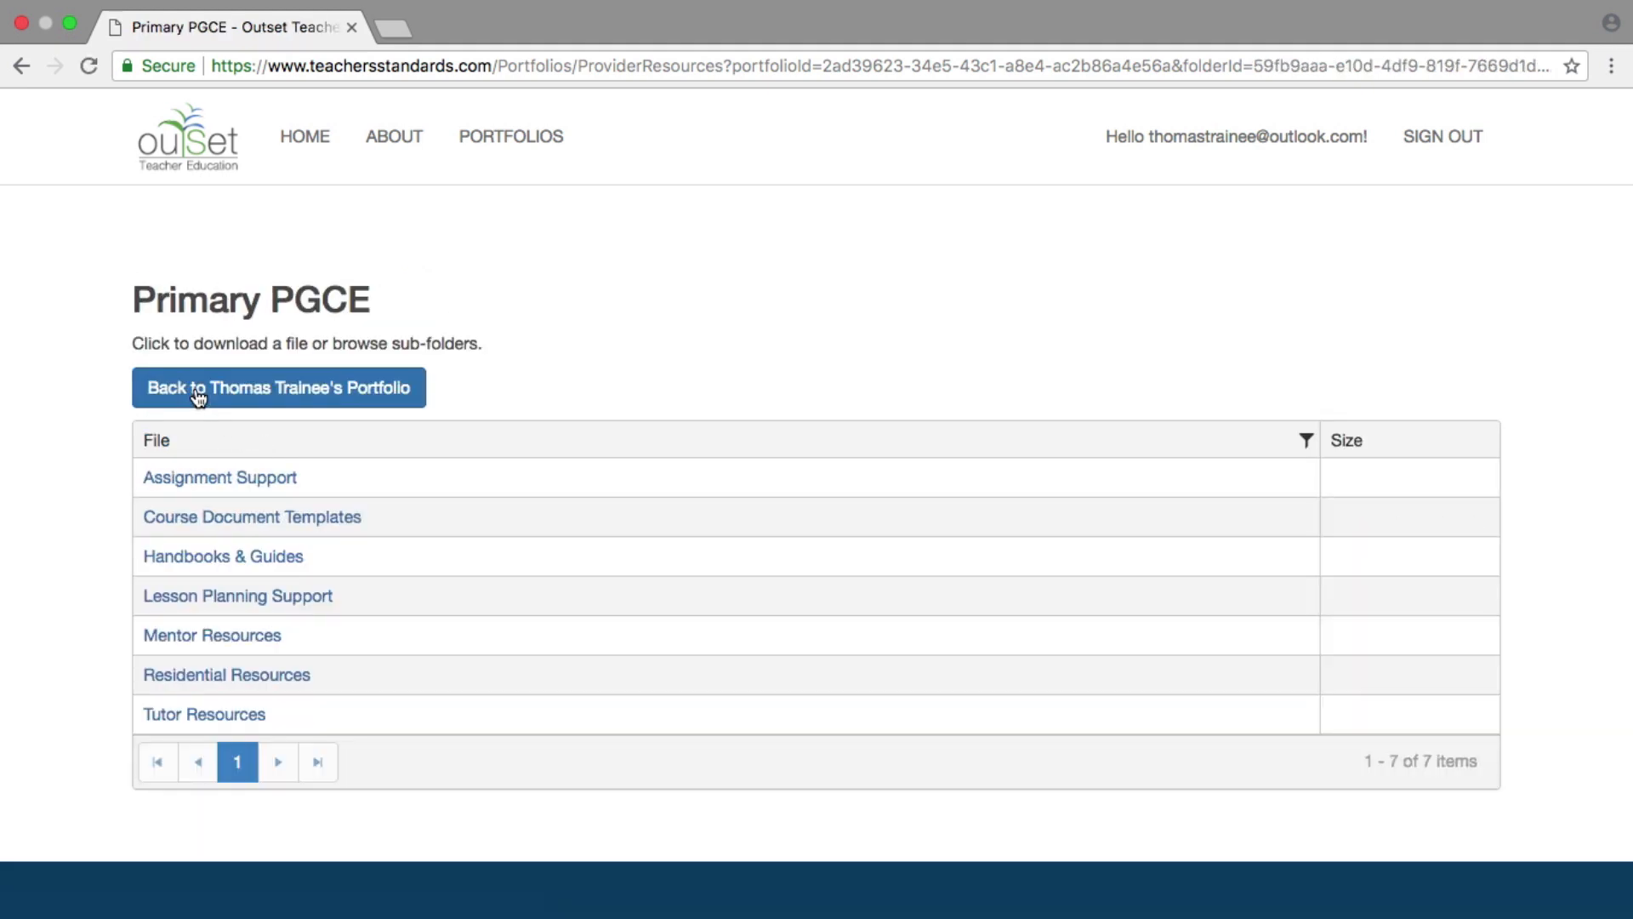
{"action": "left_click", "coordinate": [278, 388]}
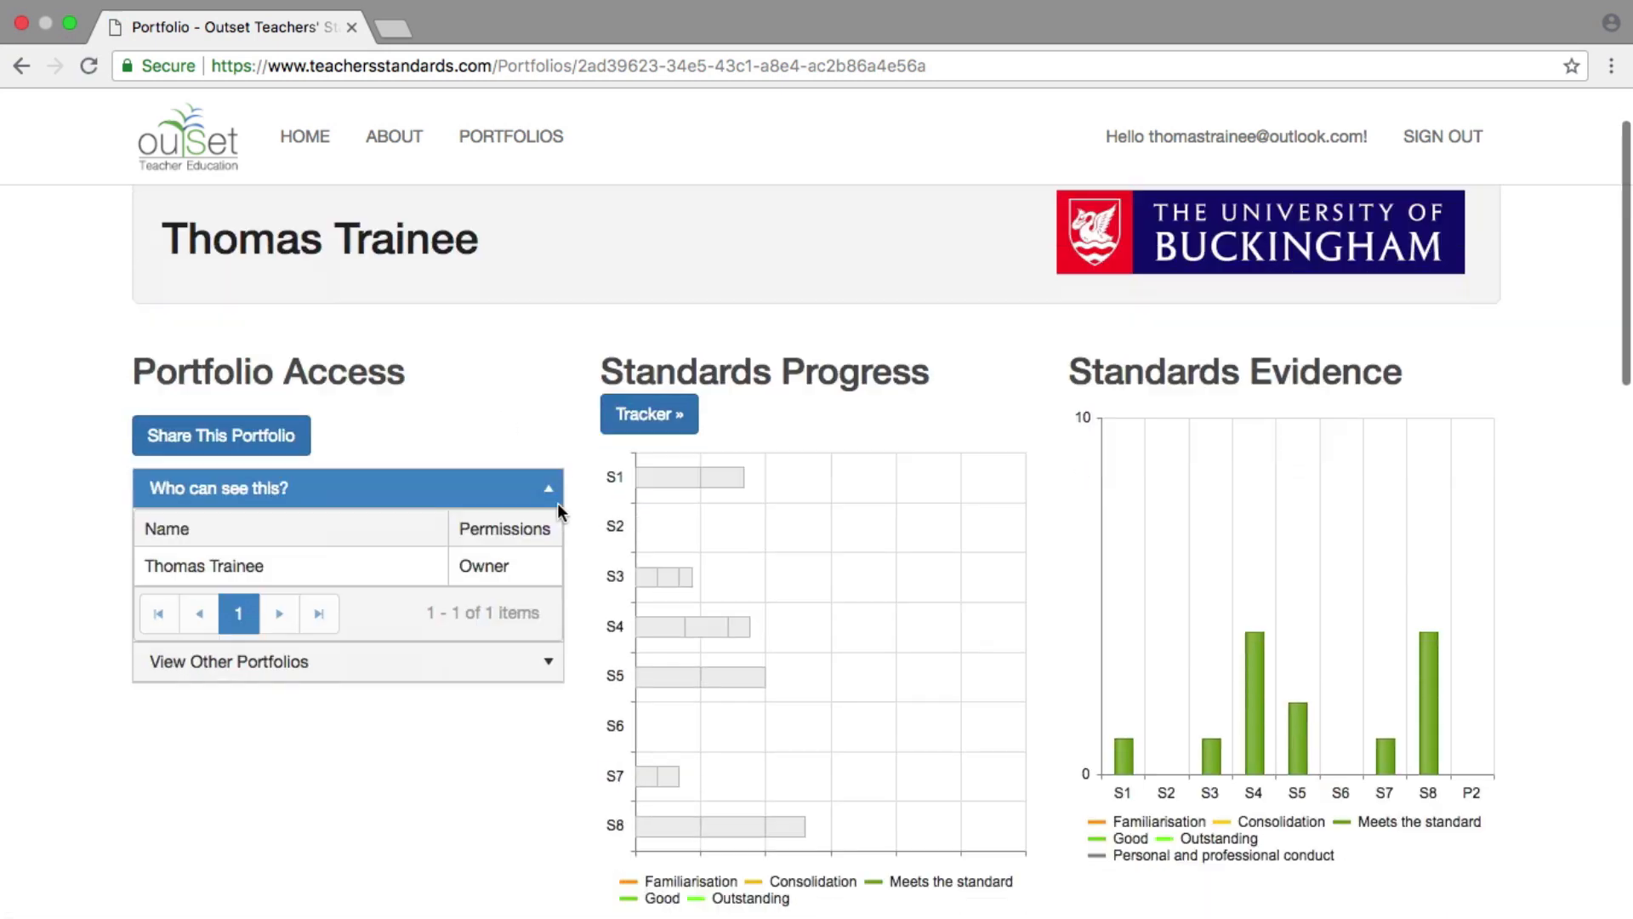
Review the Guidance and Announcements panels, then reload the portfolio overview
{"action": "scroll", "scroll_direction": "down", "scroll_amount": 3}
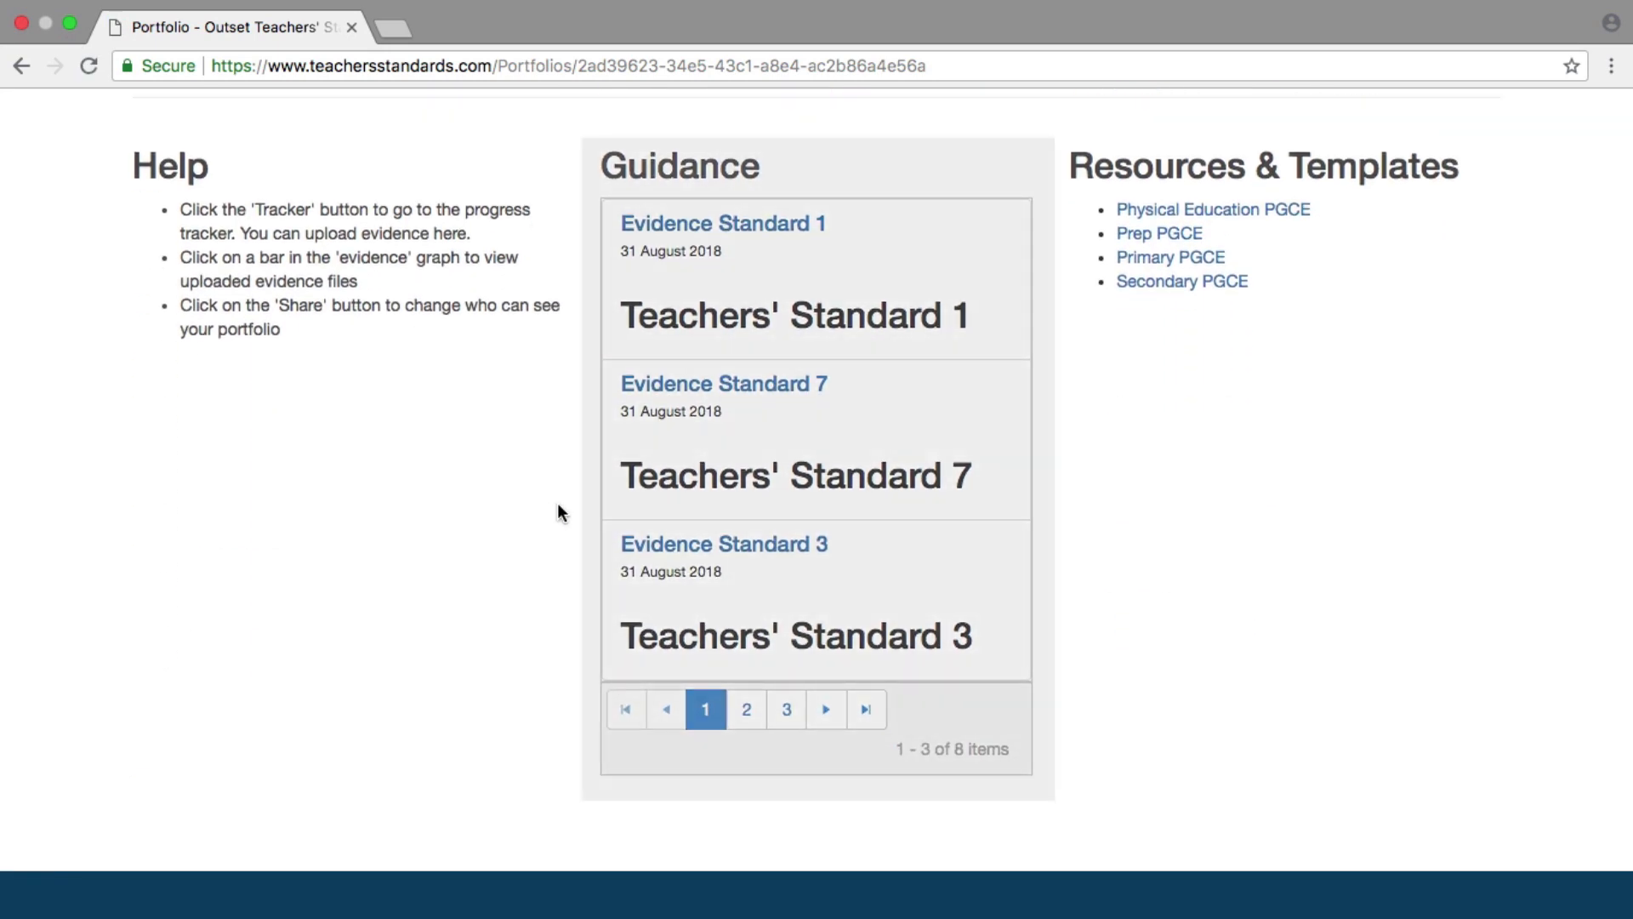
{"action": "mouse_move", "coordinate": [863, 388]}
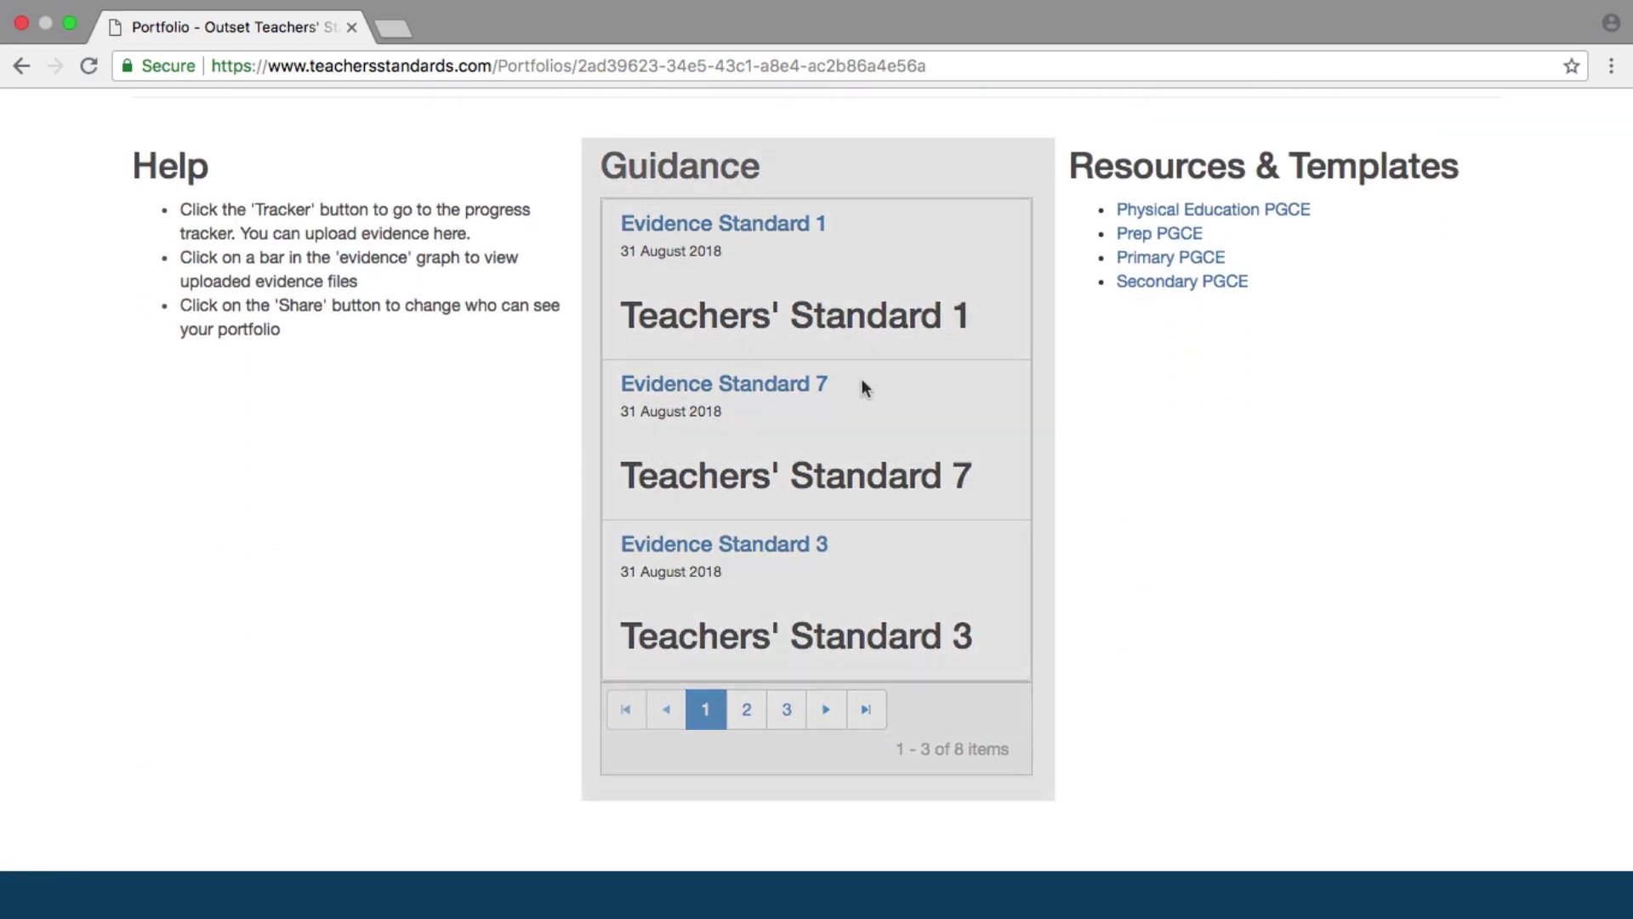
{"action": "mouse_move", "coordinate": [862, 549]}
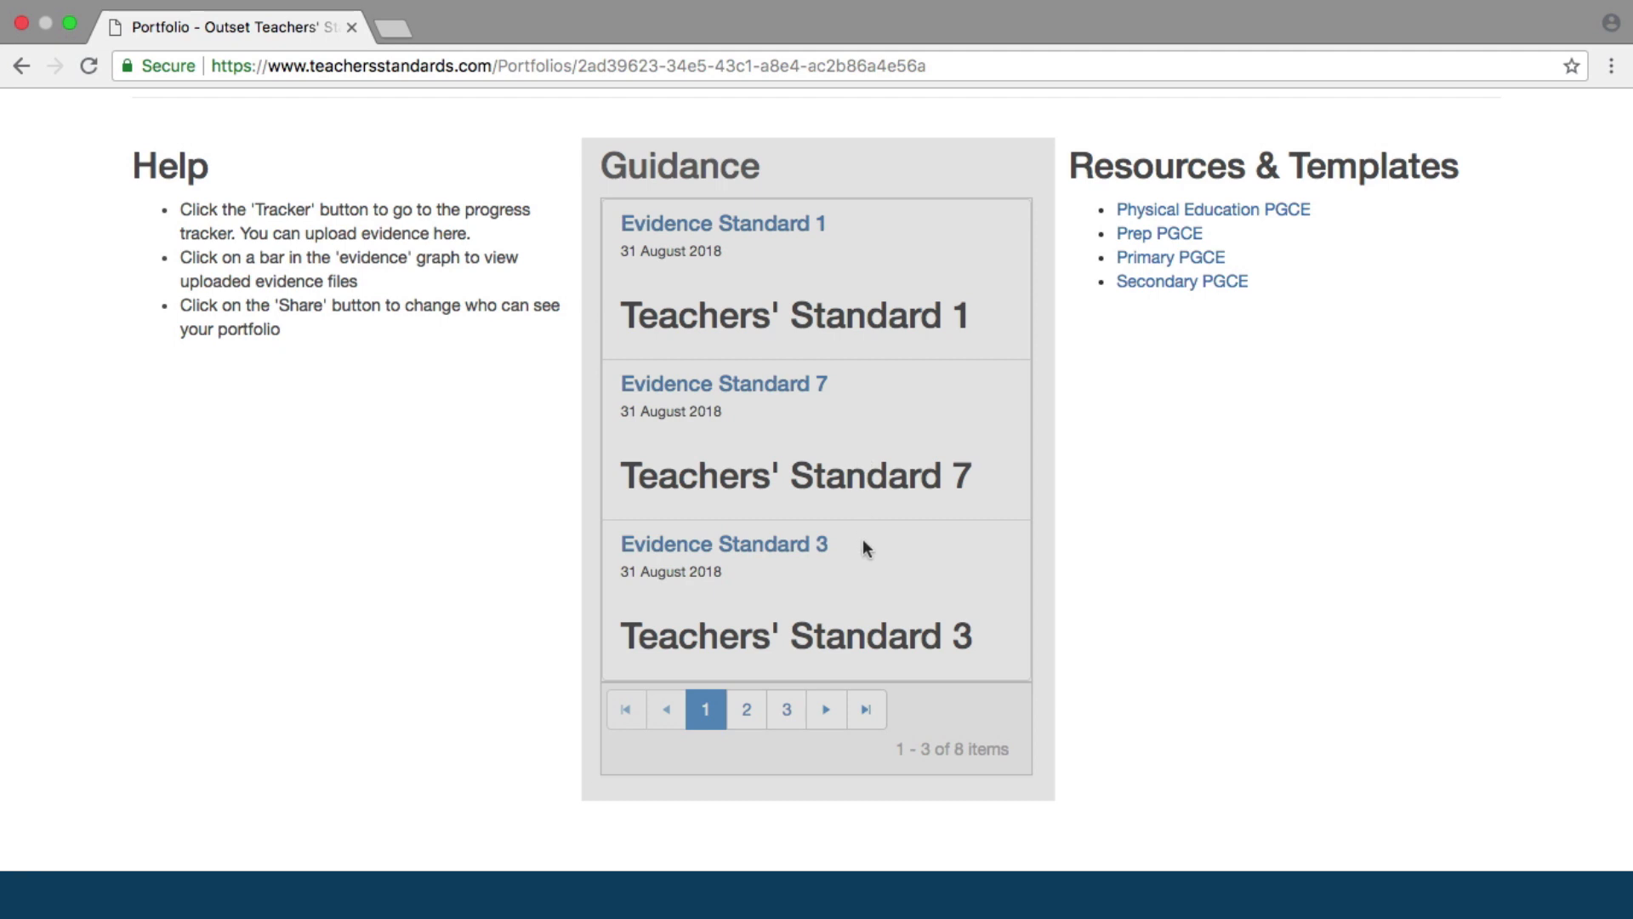
{"action": "scroll", "scroll_direction": "down", "scroll_amount": 3}
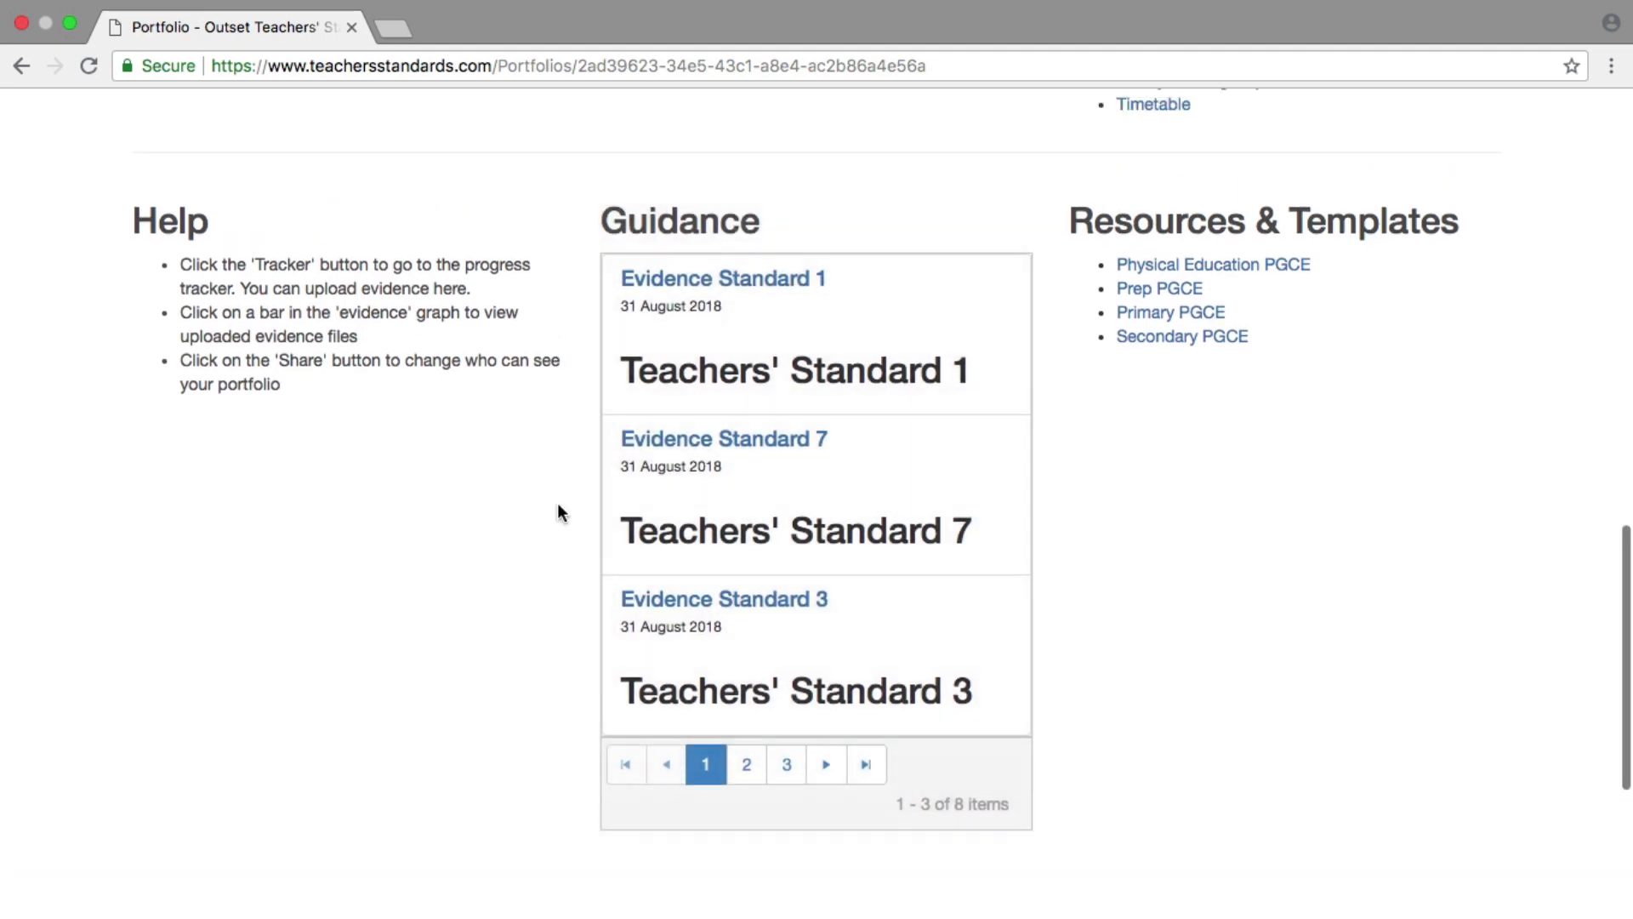
{"action": "scroll", "scroll_direction": "up", "scroll_amount": 3}
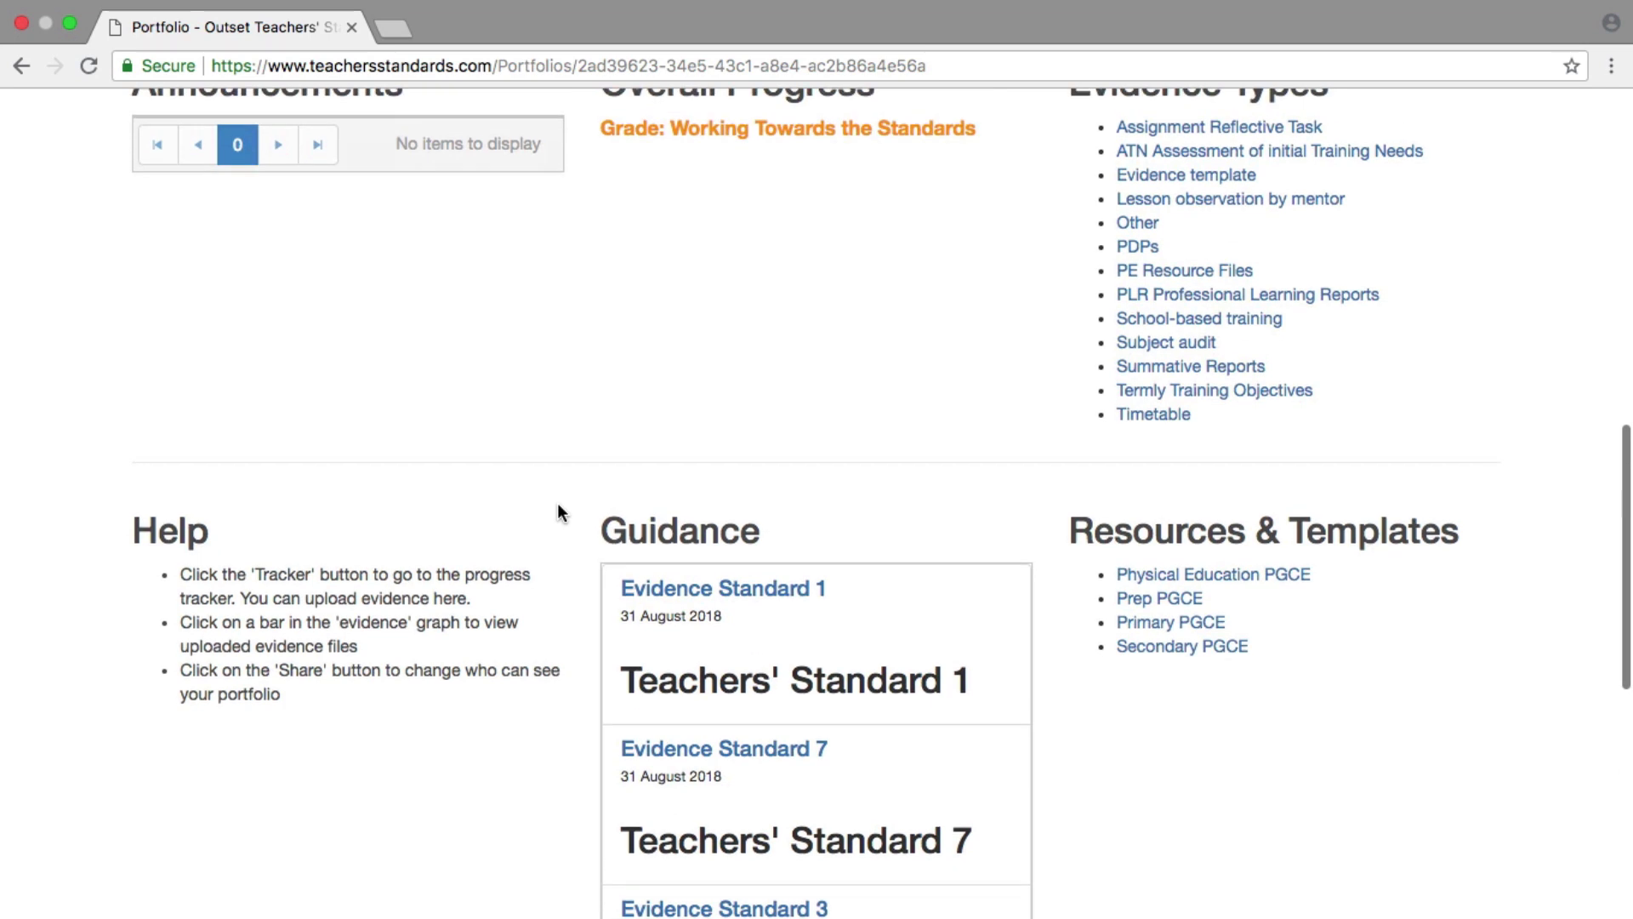
{"action": "scroll", "scroll_direction": "up", "scroll_amount": 3}
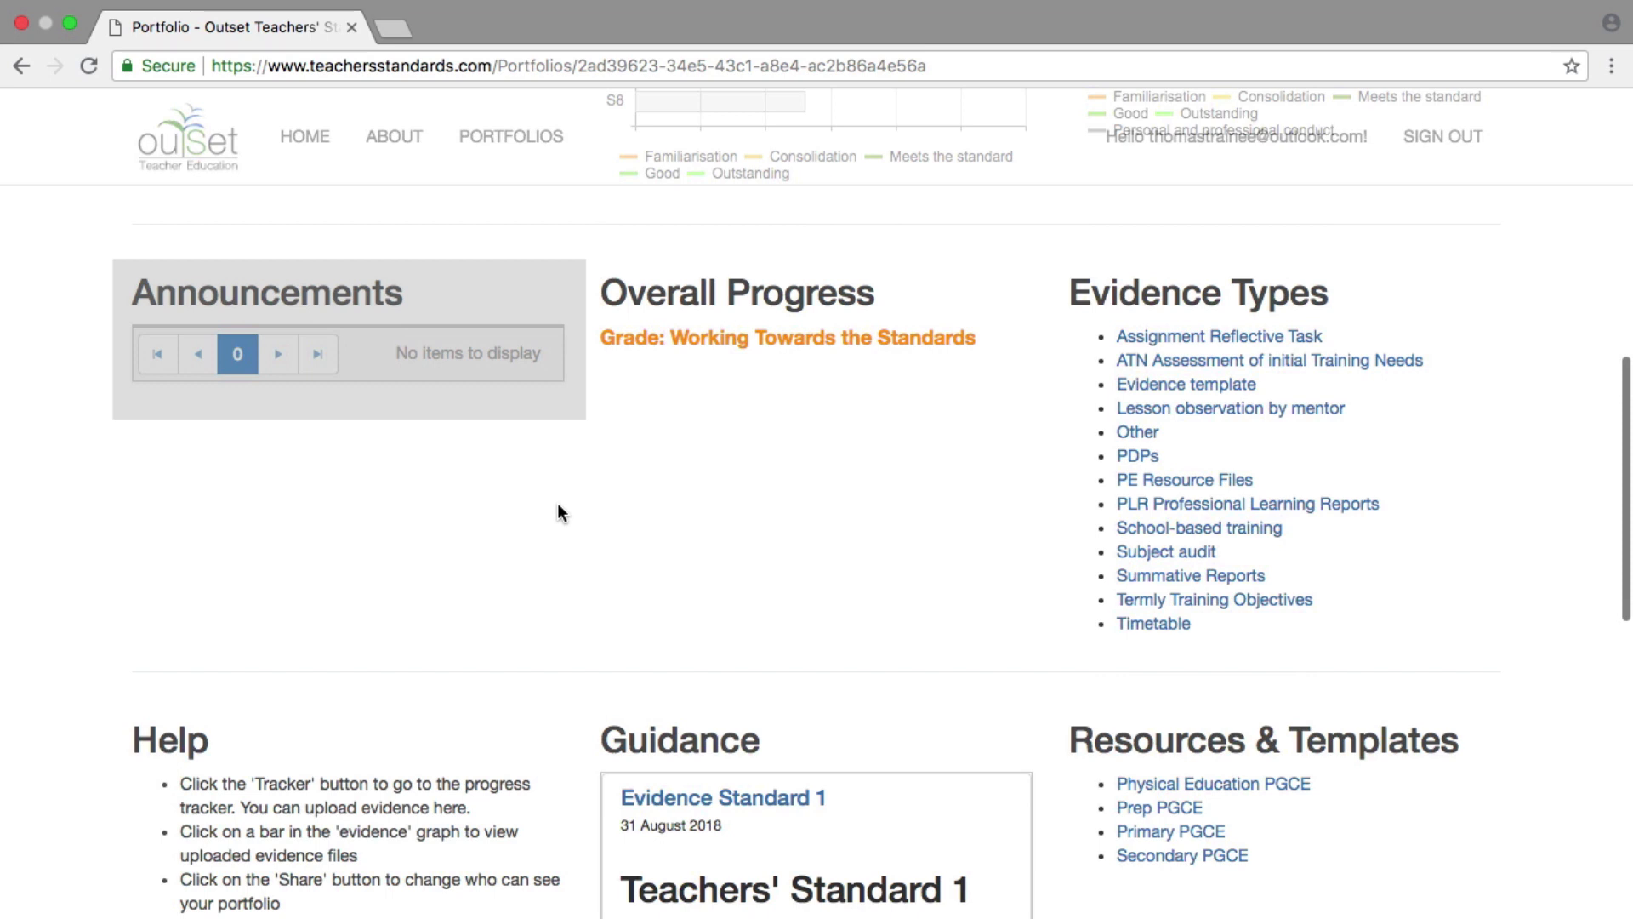
{"action": "left_click", "coordinate": [510, 136]}
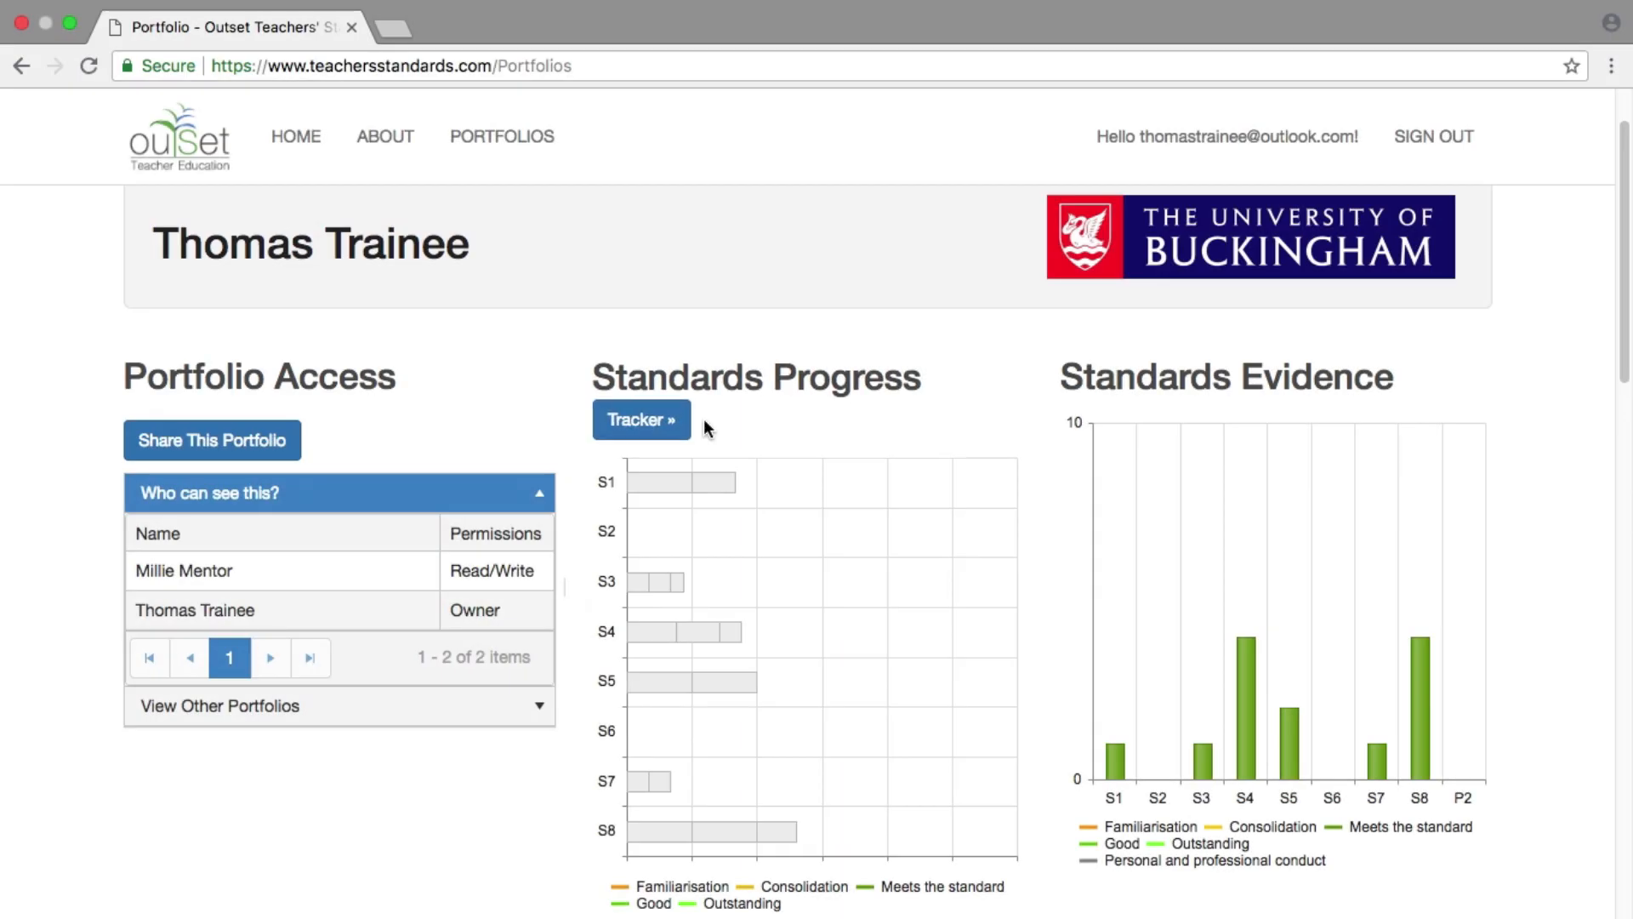
Open Thomas Trainee's Standards Tracker and scroll through the Standard 1 criteria grid
{"action": "left_click", "coordinate": [641, 420]}
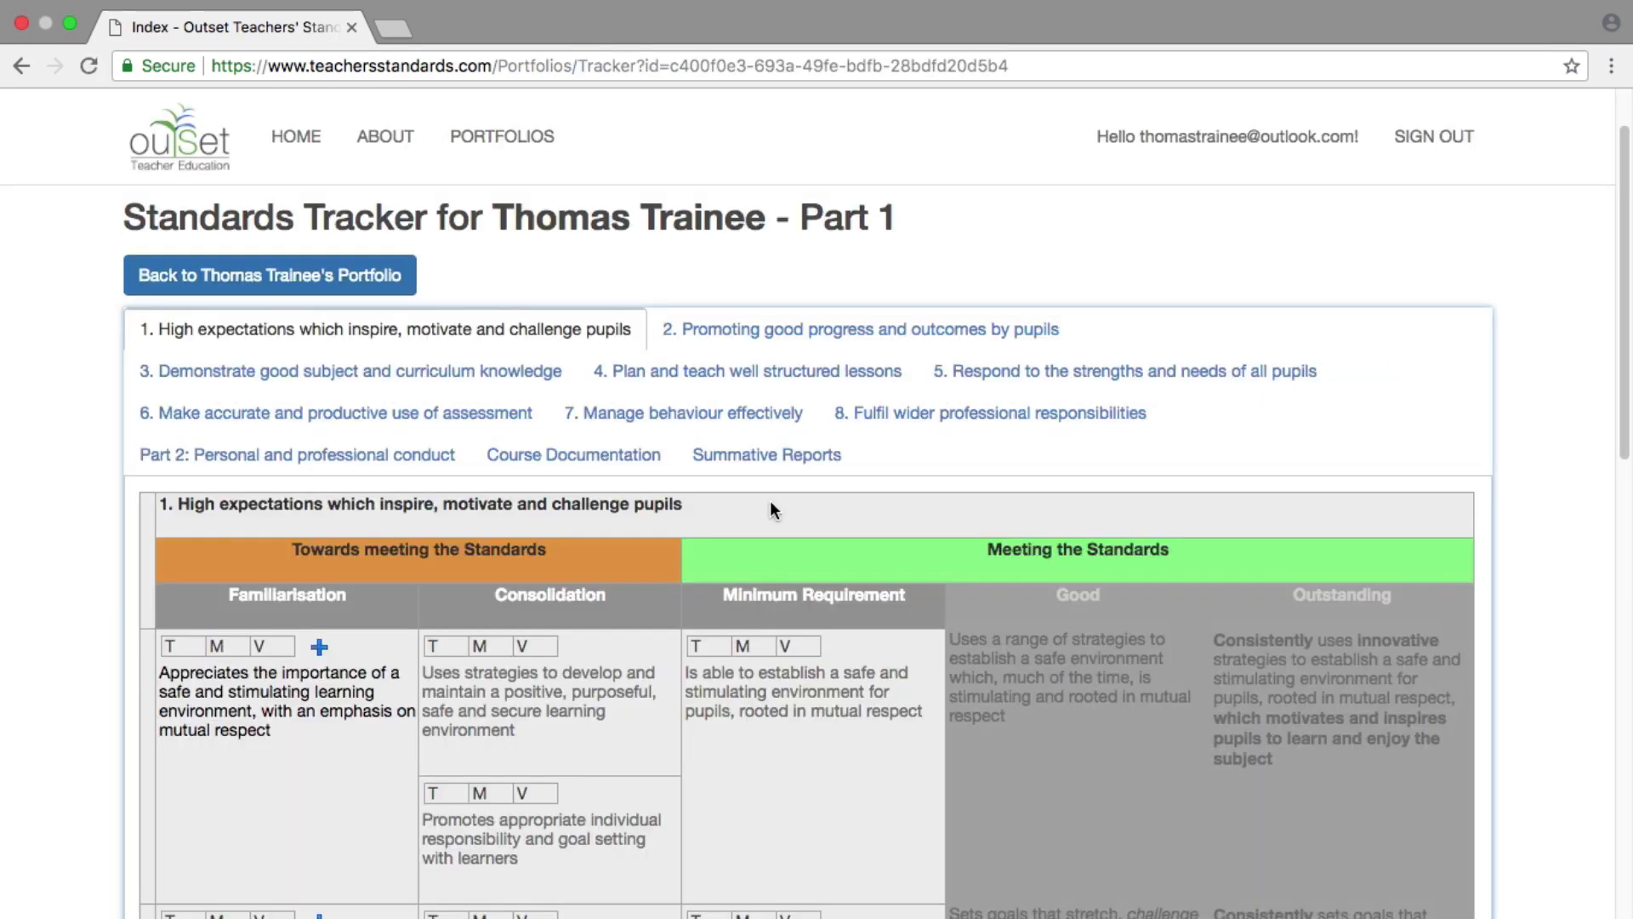
{"action": "mouse_move", "coordinate": [612, 335]}
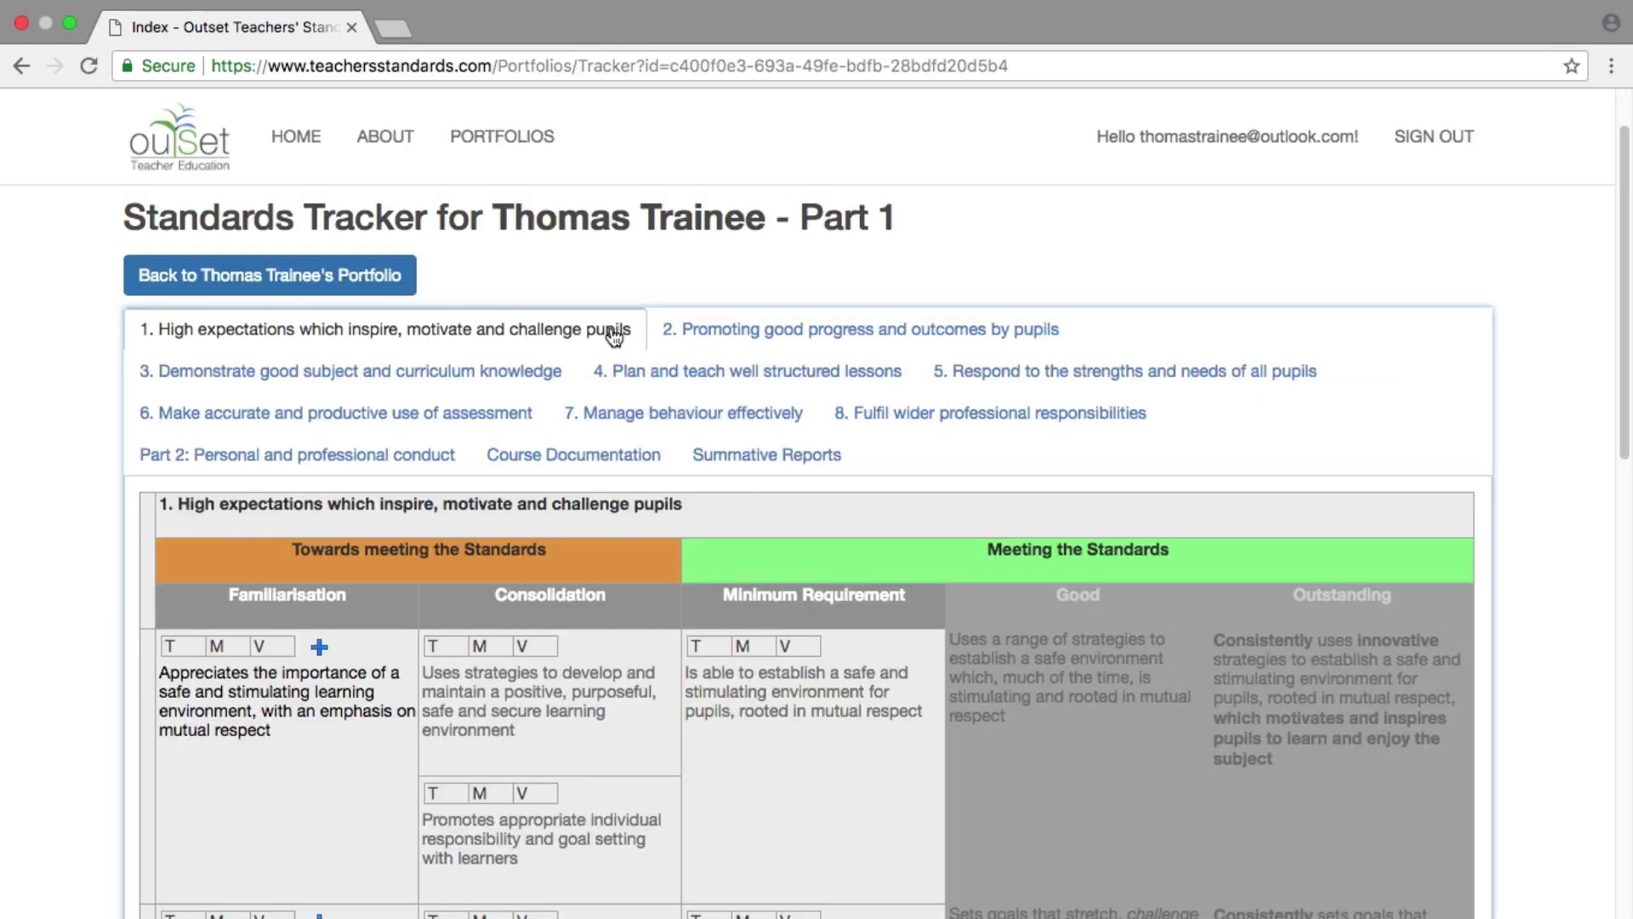
{"action": "mouse_move", "coordinate": [901, 437]}
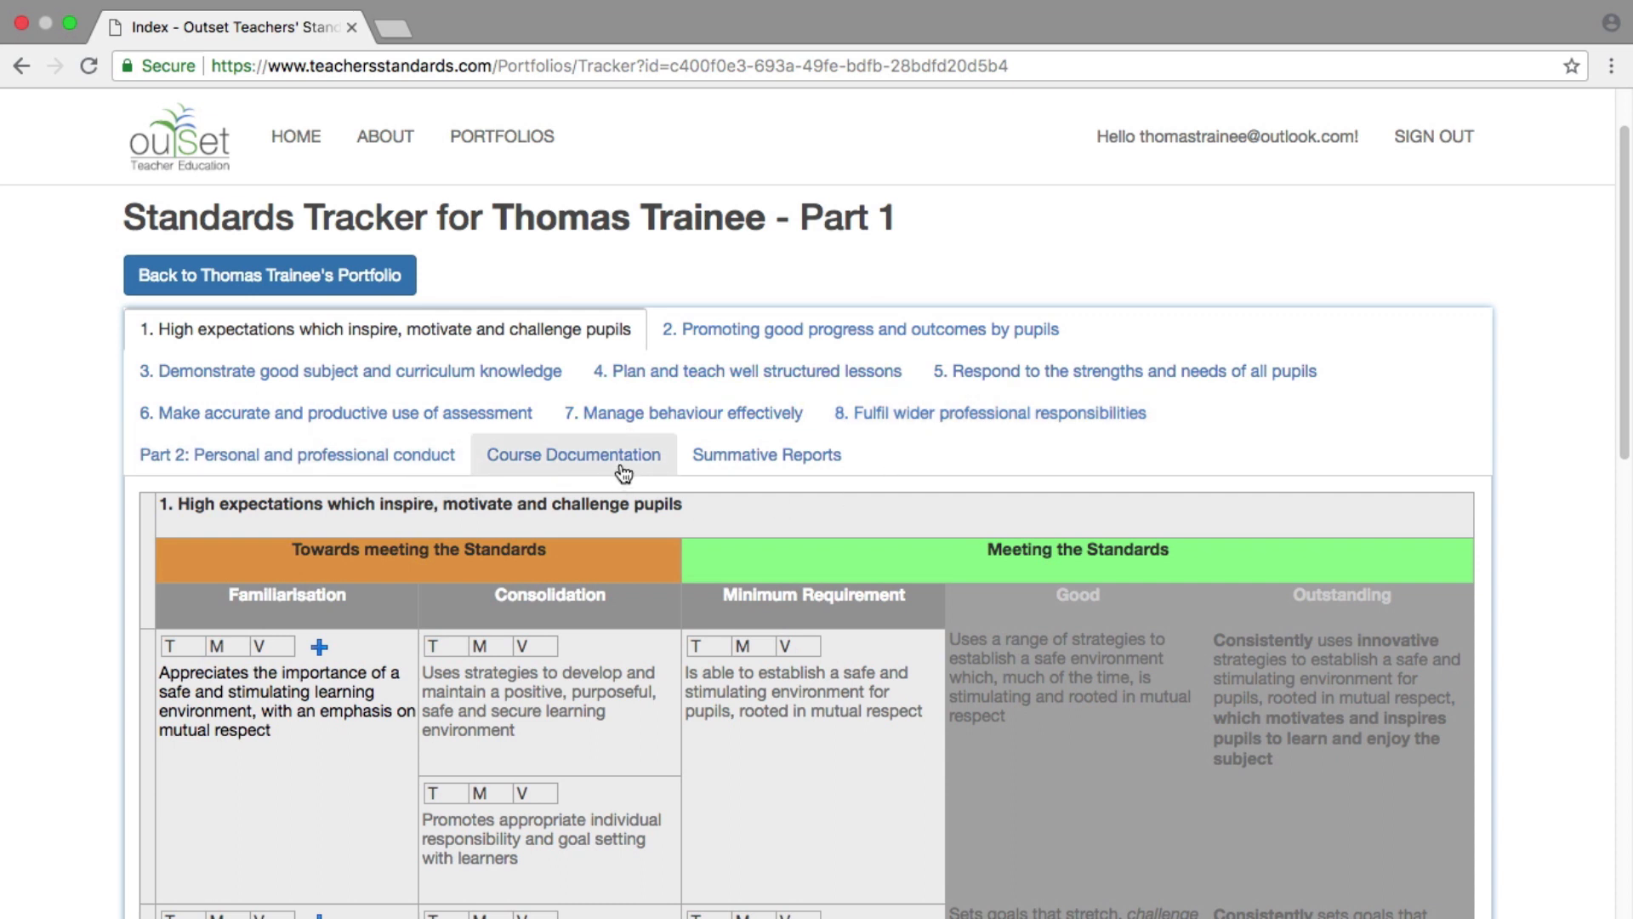
{"action": "mouse_move", "coordinate": [809, 482]}
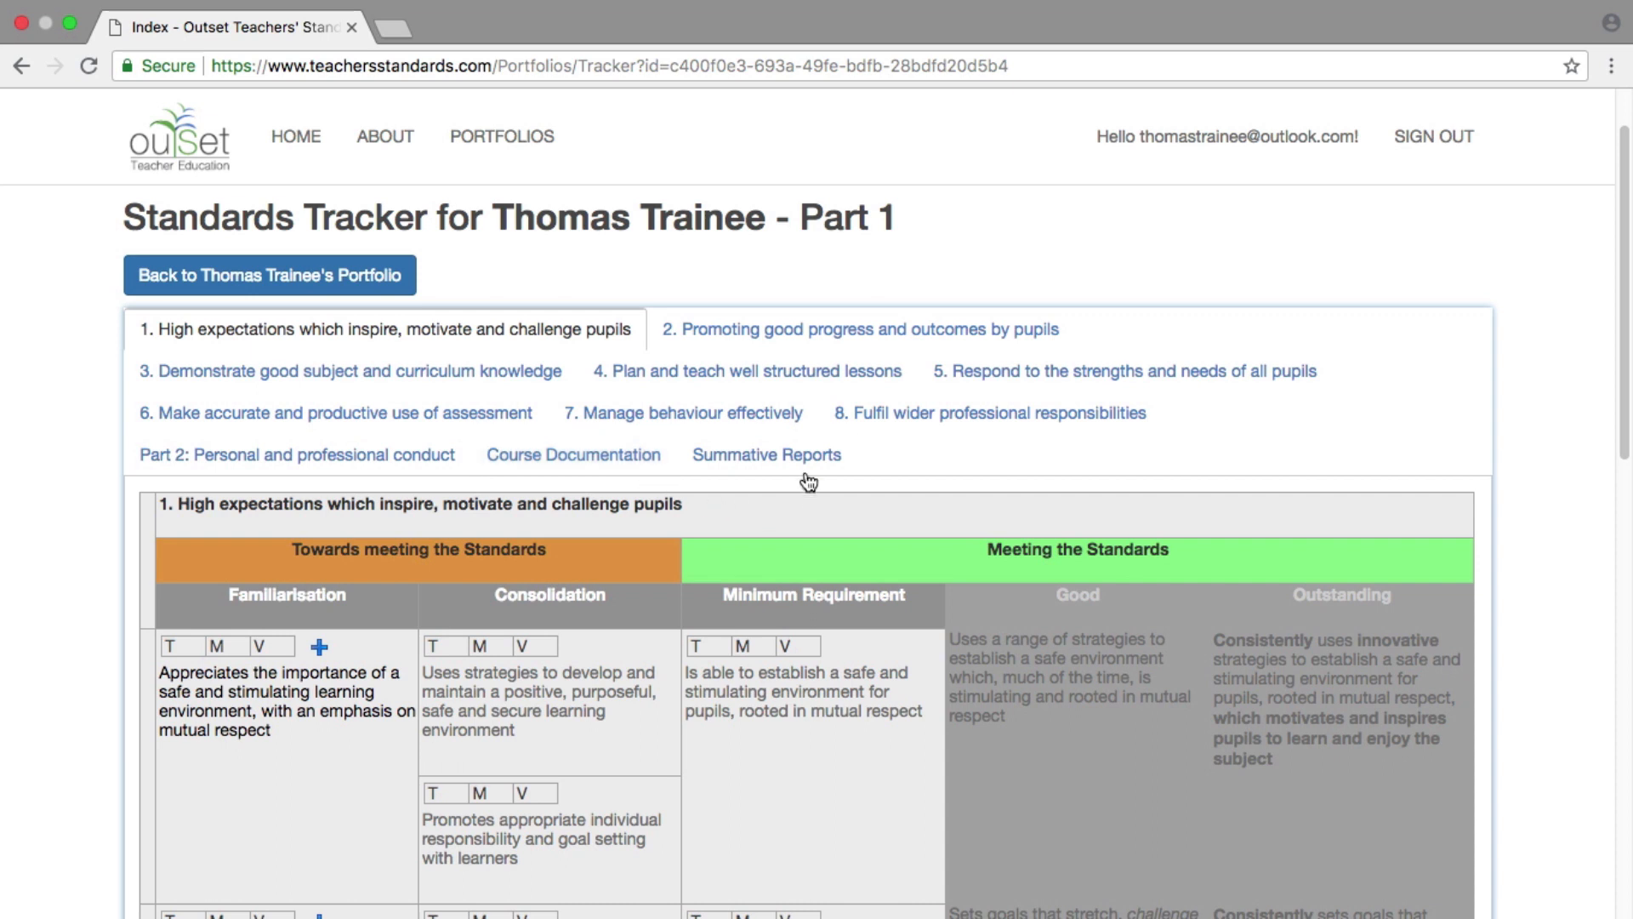
{"action": "mouse_move", "coordinate": [822, 535]}
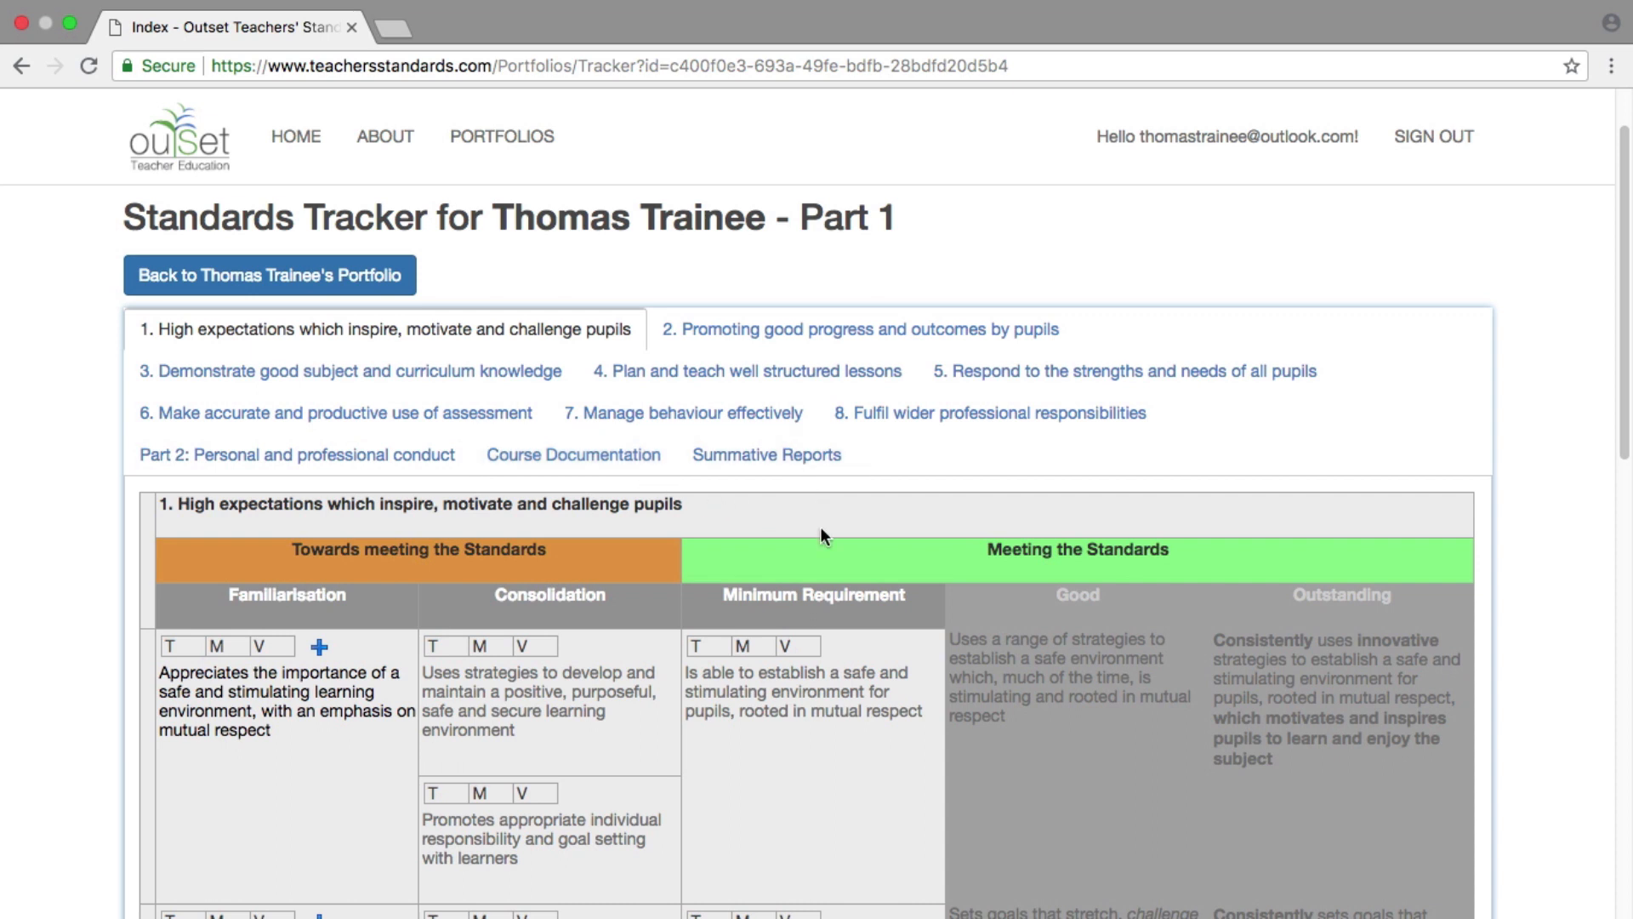
{"action": "scroll", "scroll_direction": "down", "scroll_amount": 3}
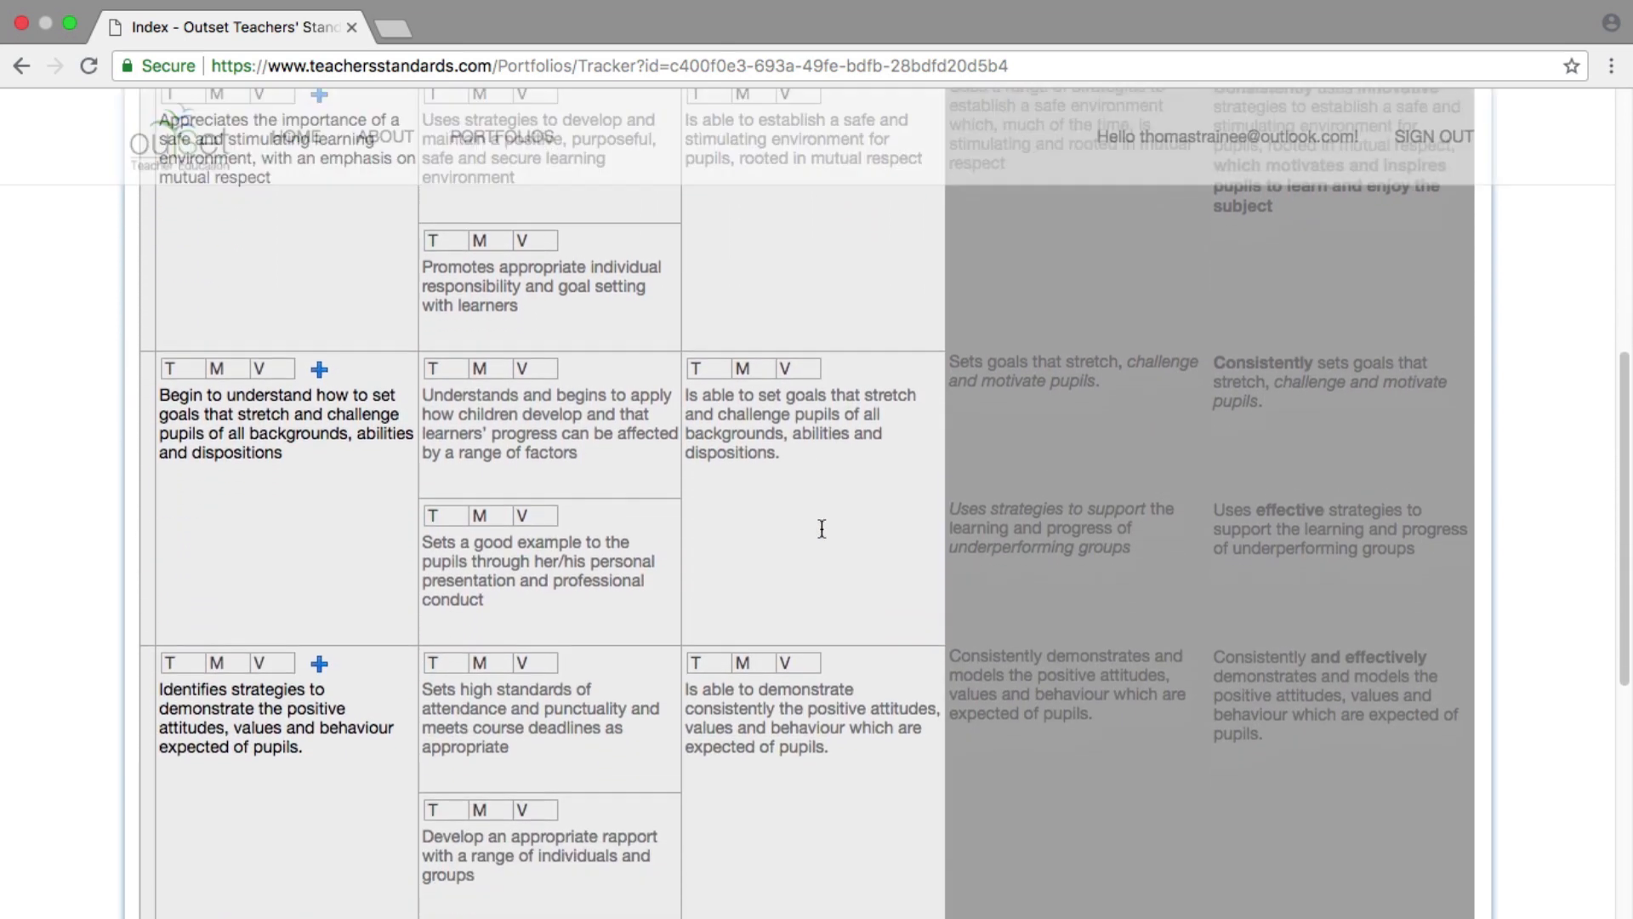
{"action": "scroll", "scroll_direction": "down", "scroll_amount": 3}
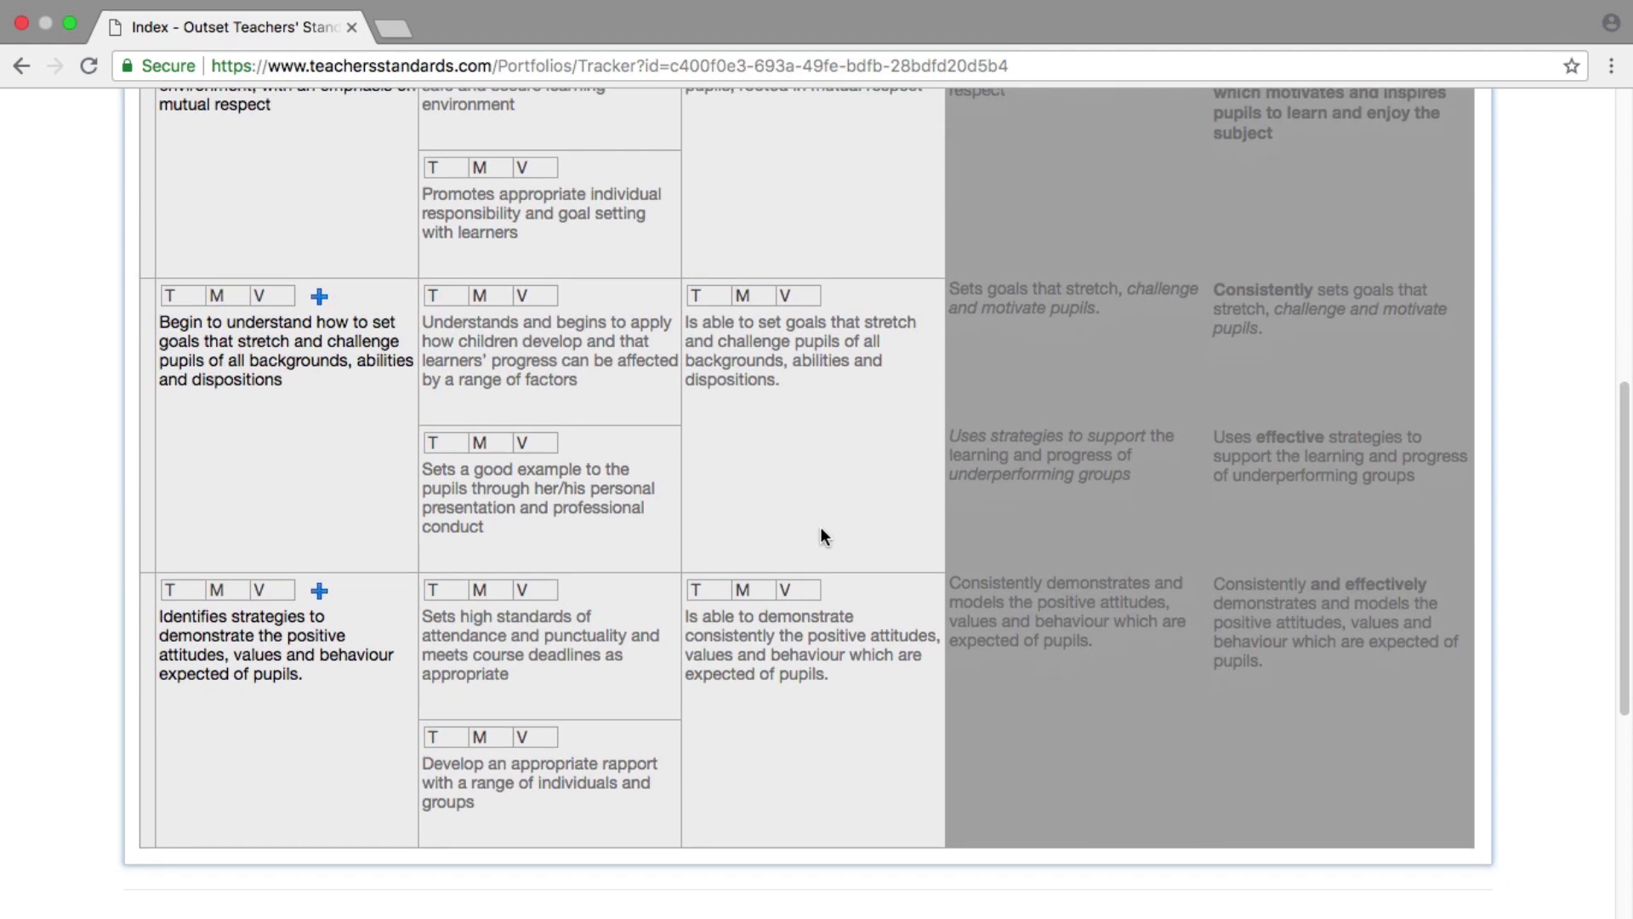